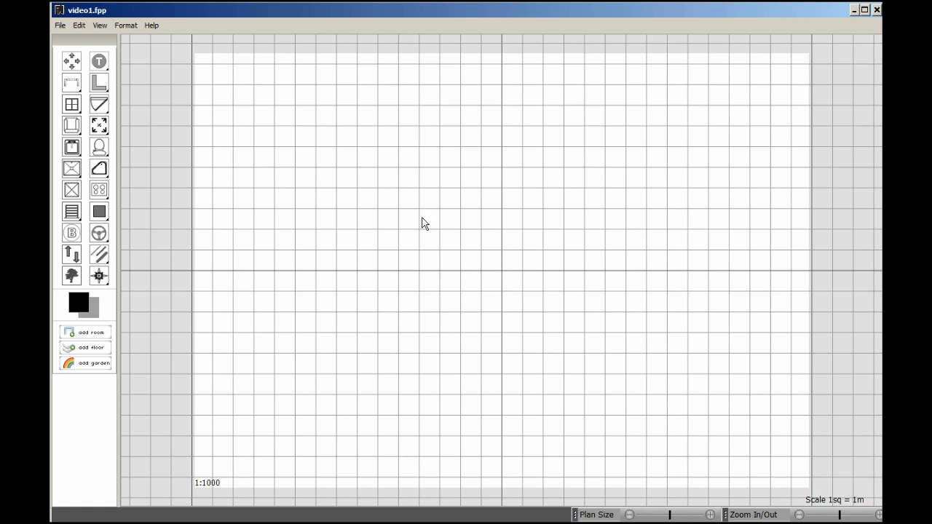
Reduce the drawing page width in metres so the plan scale becomes 1:840
click(125, 26)
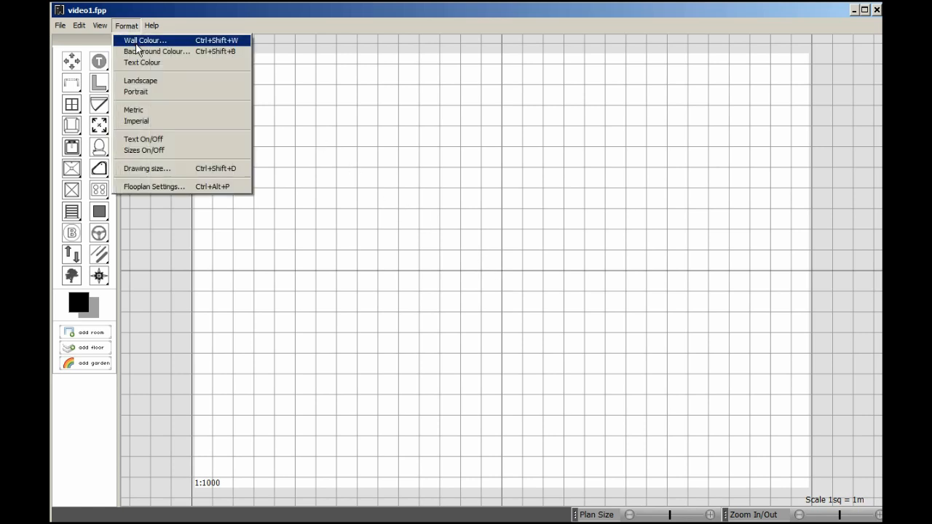
mouse_move(146, 110)
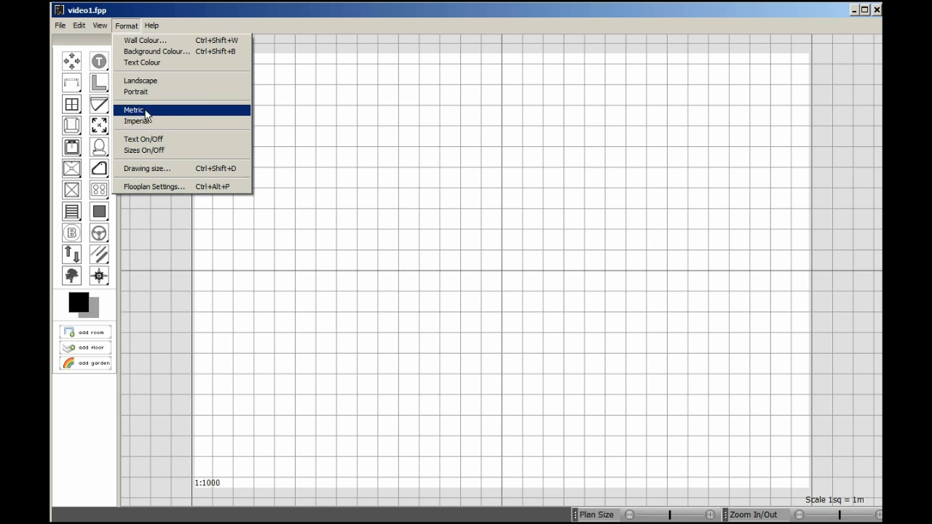
mouse_move(146, 108)
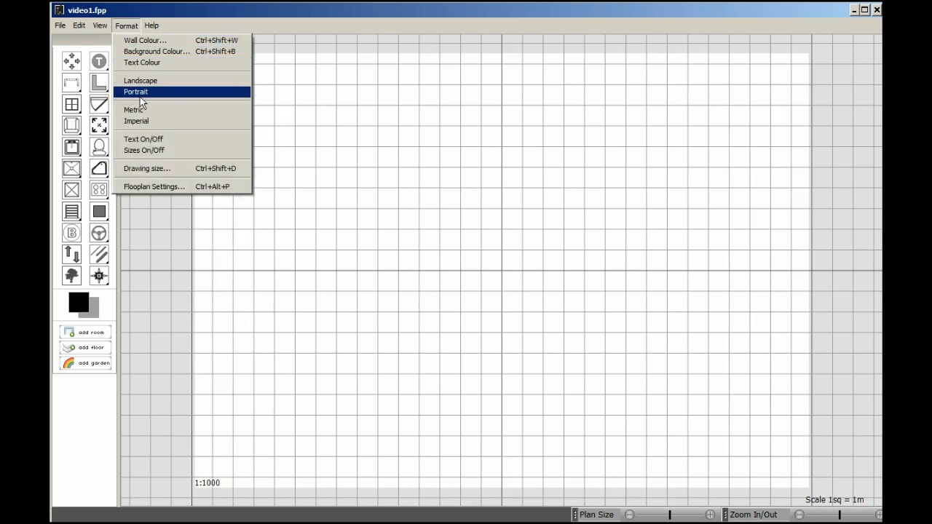
mouse_move(153, 168)
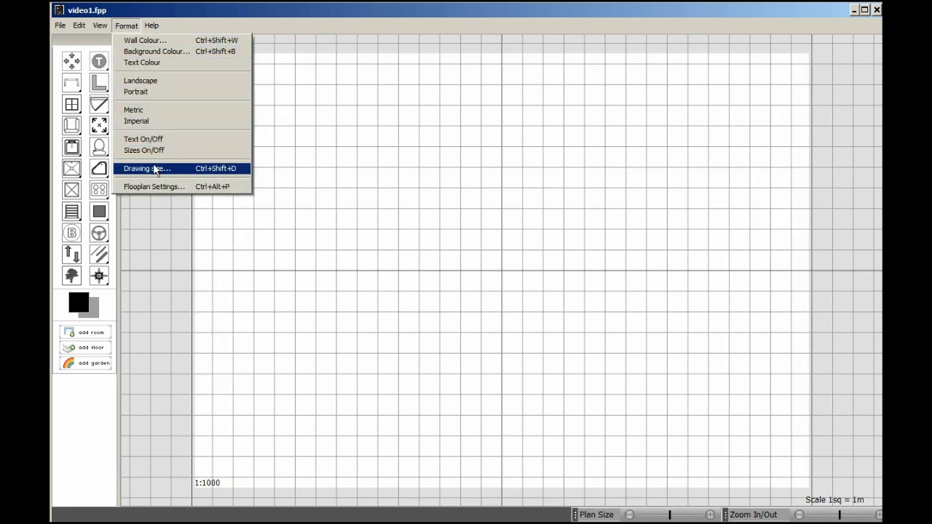
click(146, 168)
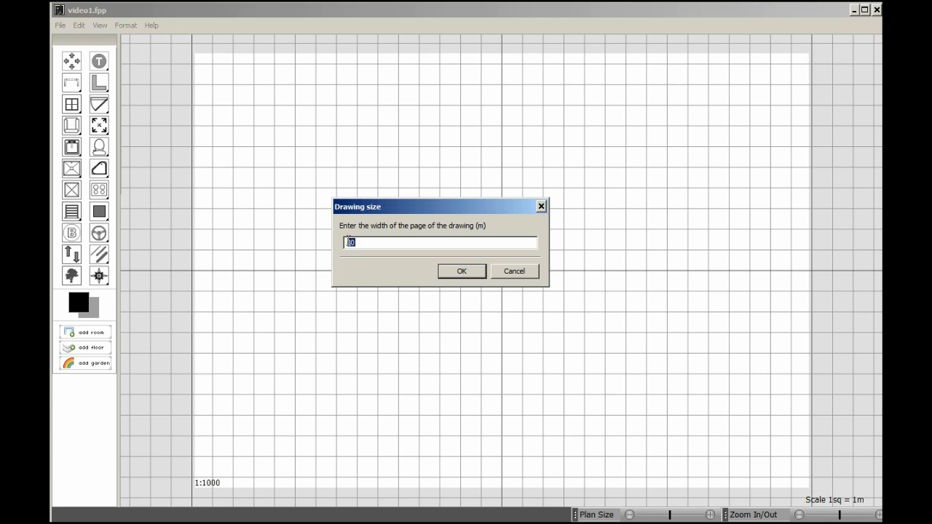
text(2)
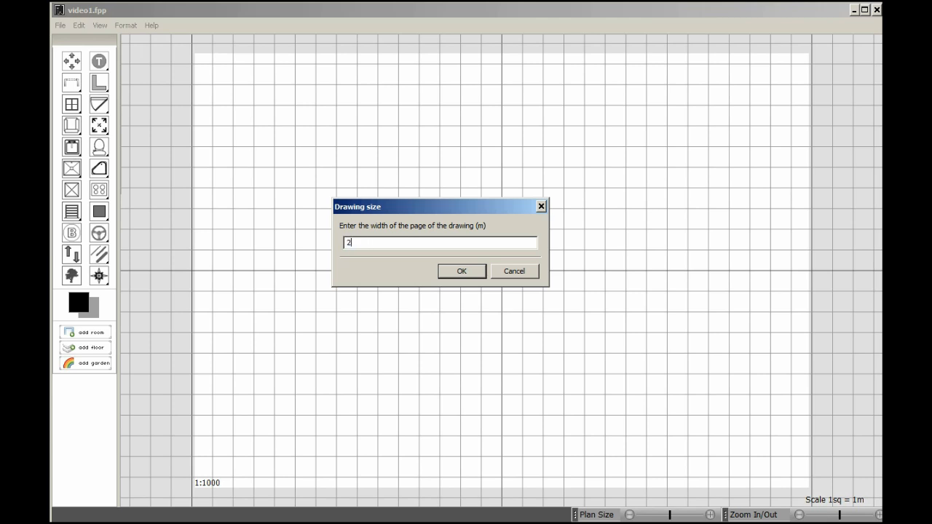
click(461, 271)
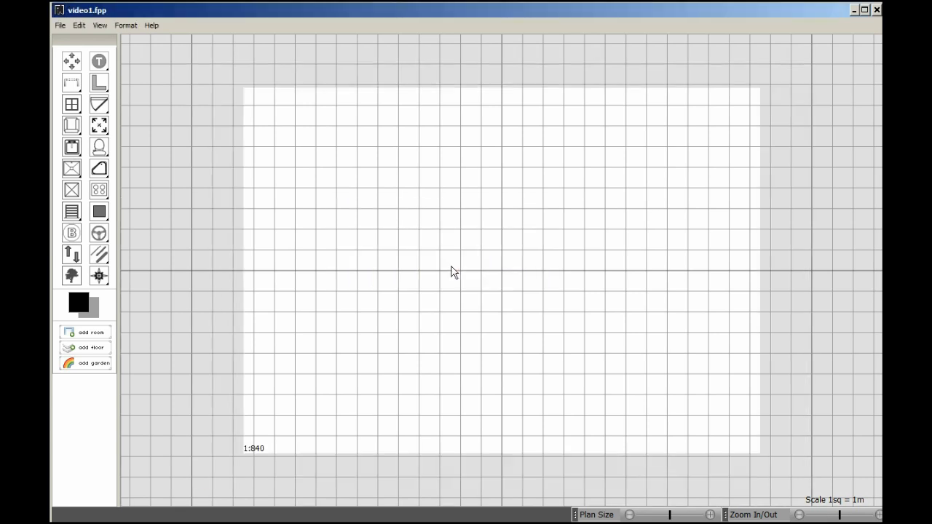
click(125, 25)
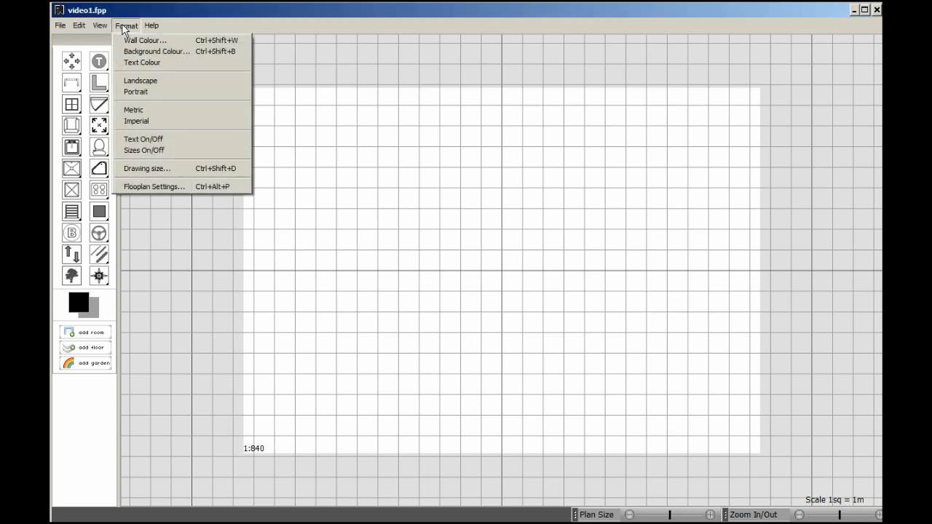
mouse_move(136, 92)
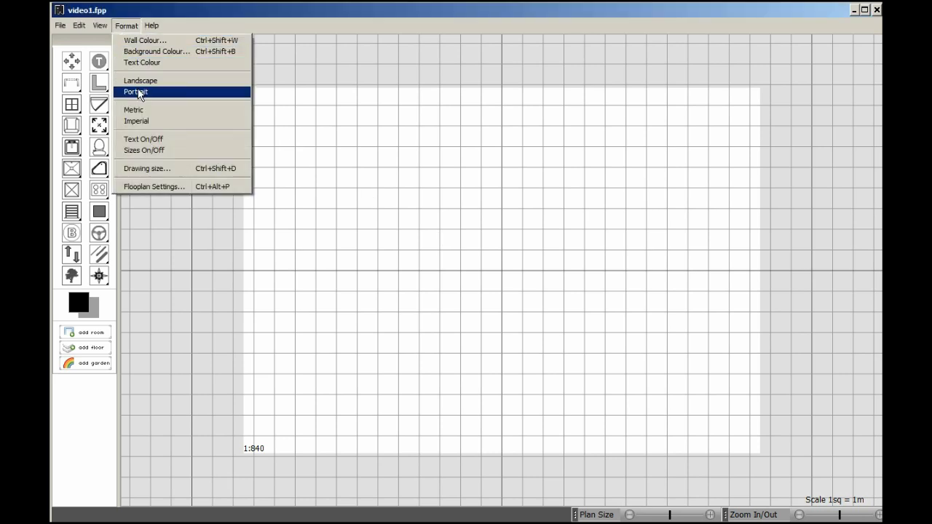
mouse_move(144, 150)
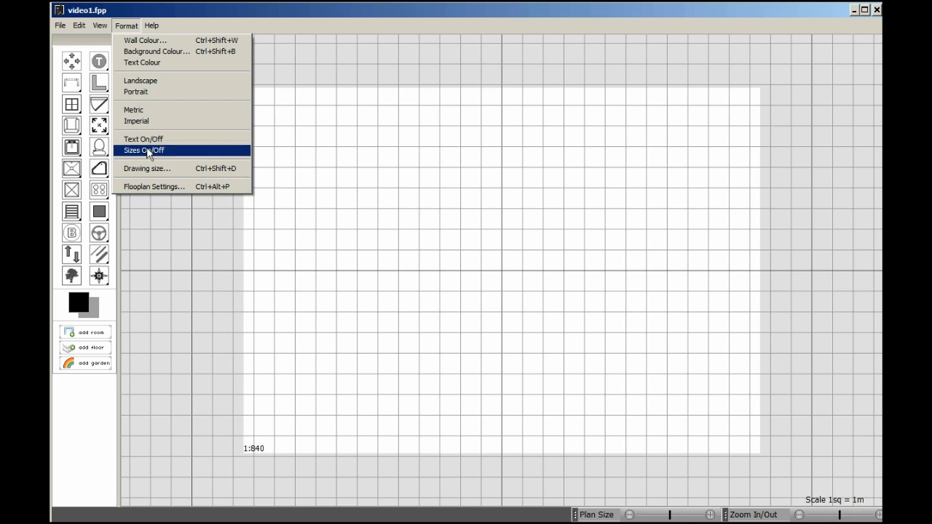
click(154, 187)
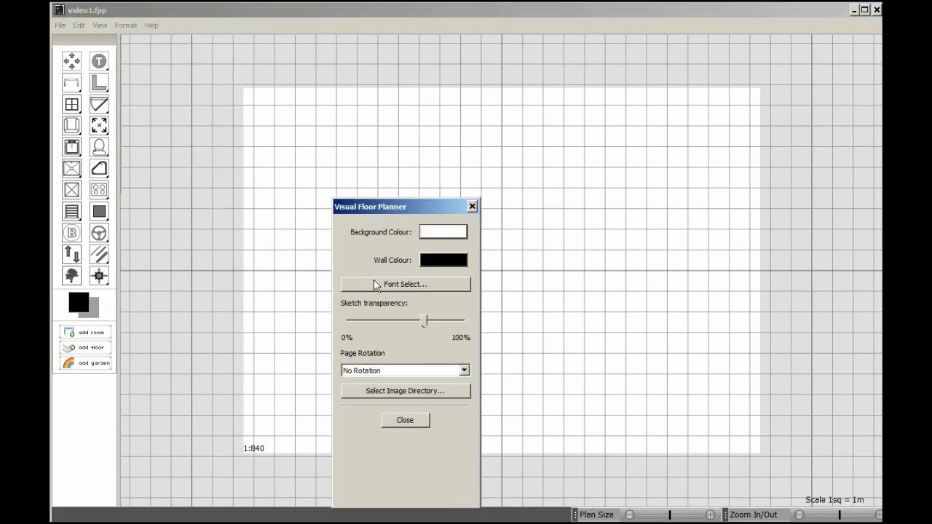
click(405, 284)
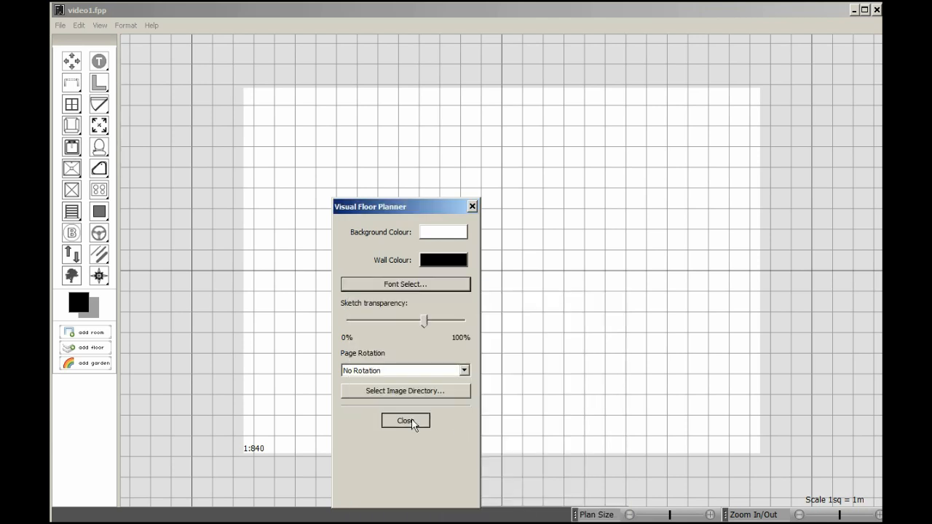
click(405, 421)
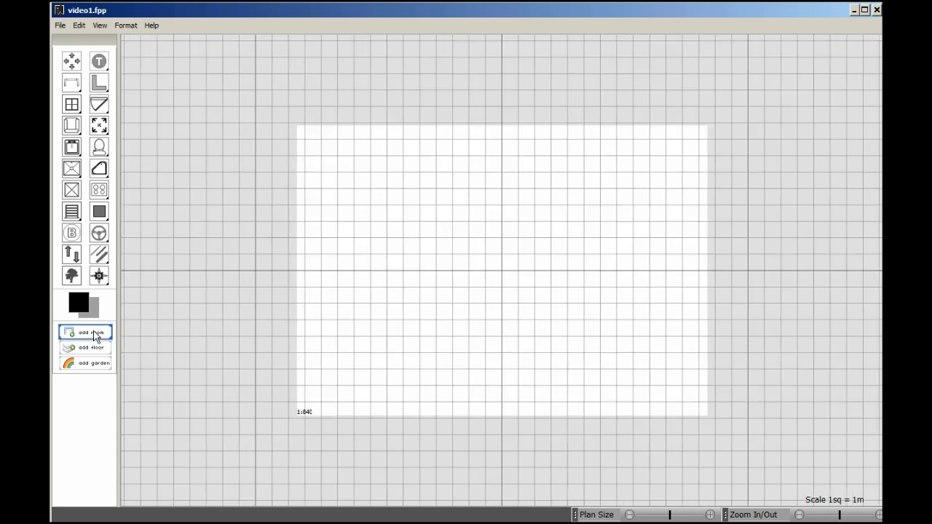
Add a 5.5 m × 3.7 m Bedroom labelled with its size on a second line
click(86, 333)
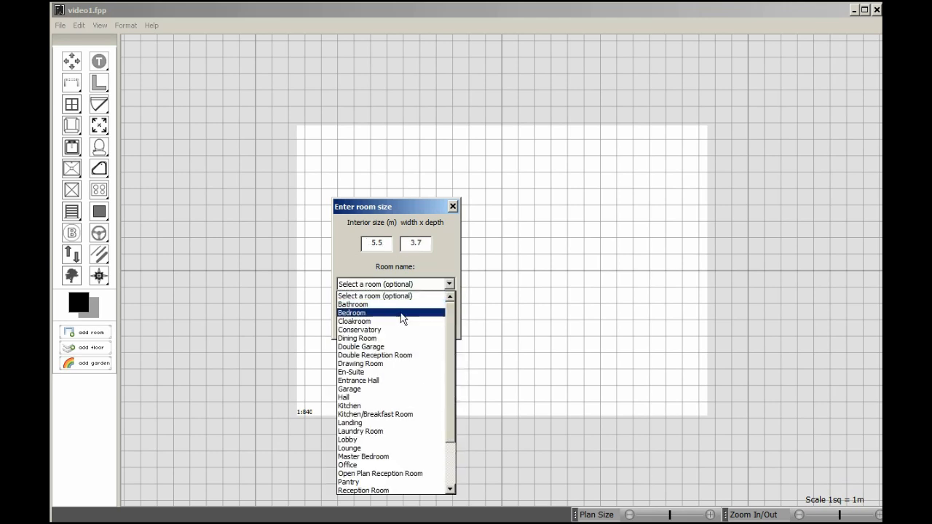
click(452, 207)
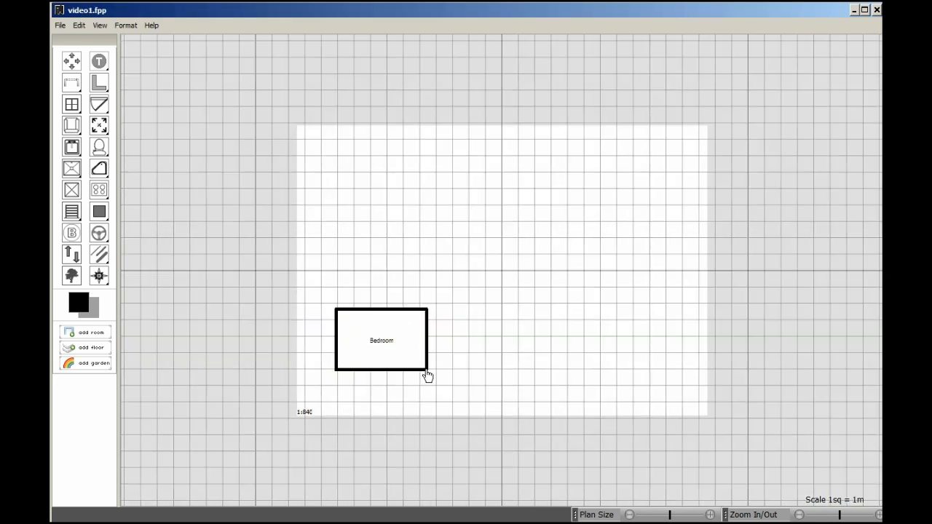
double_click(381, 340)
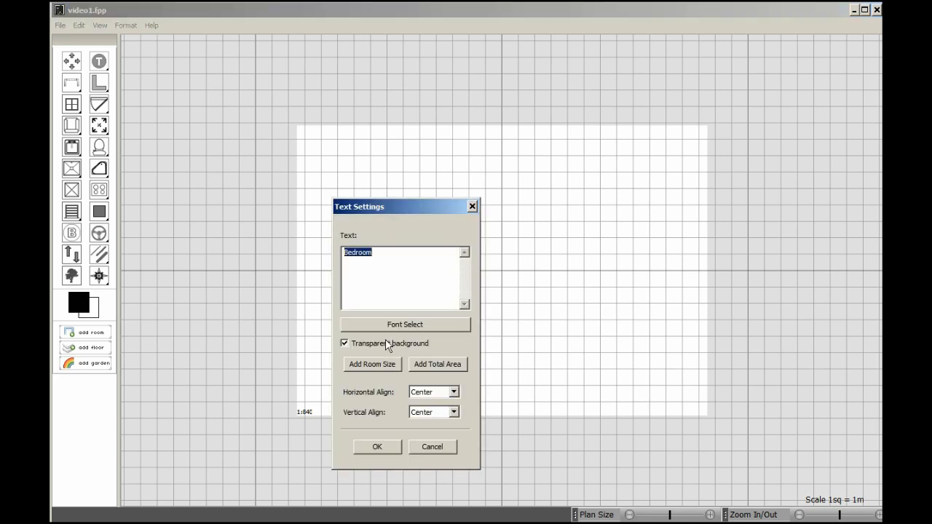
click(372, 364)
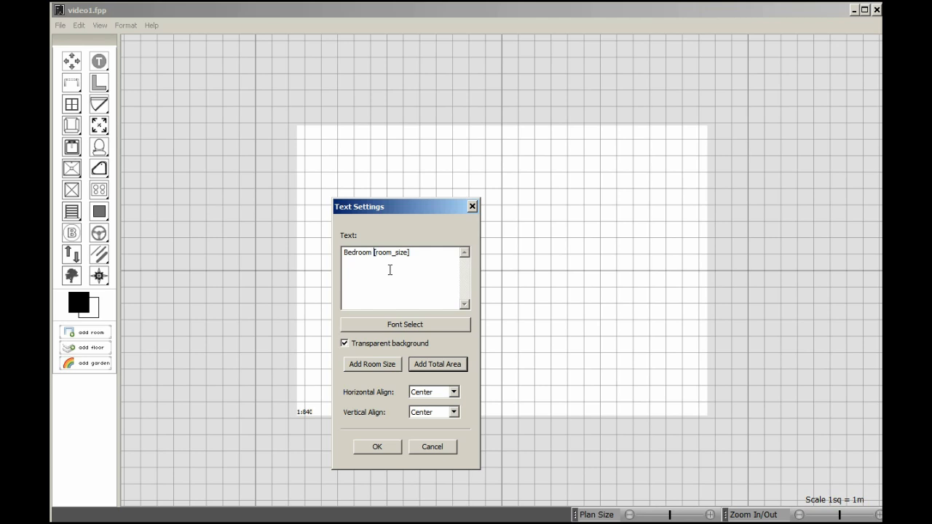
key(BackSpace)
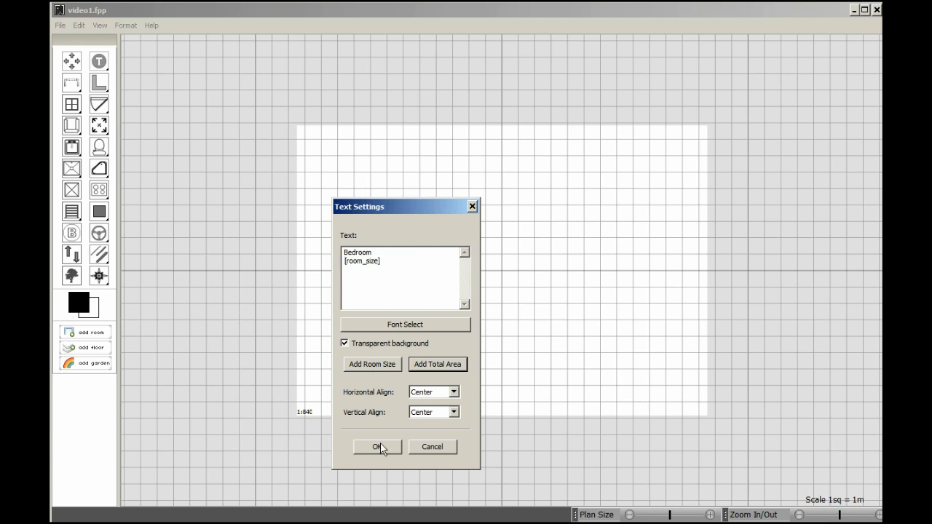
click(377, 447)
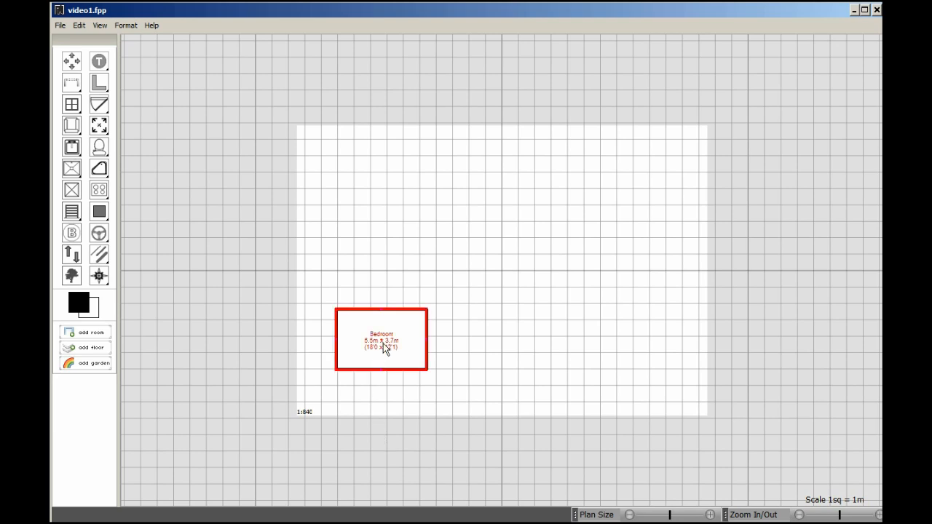
click(86, 333)
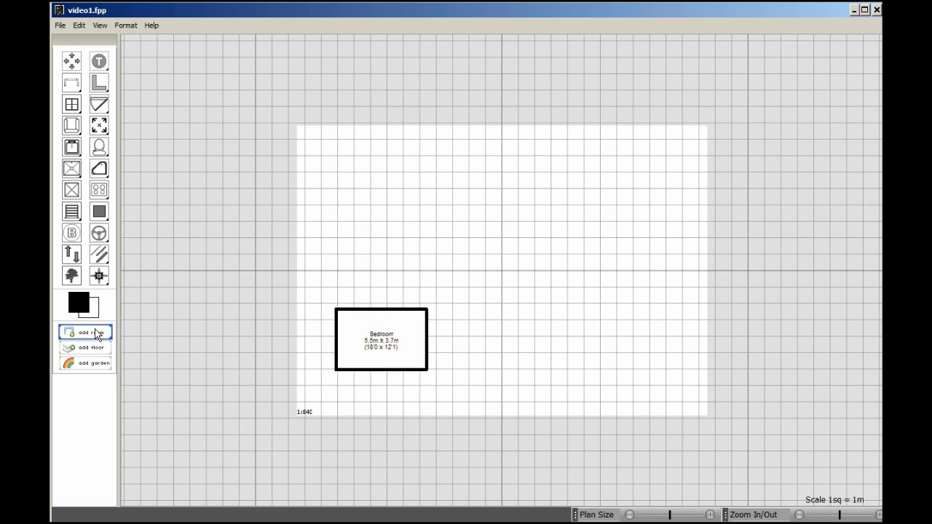
Add a 2.5 m En-Suite attached to the Bedroom's right side
click(85, 332)
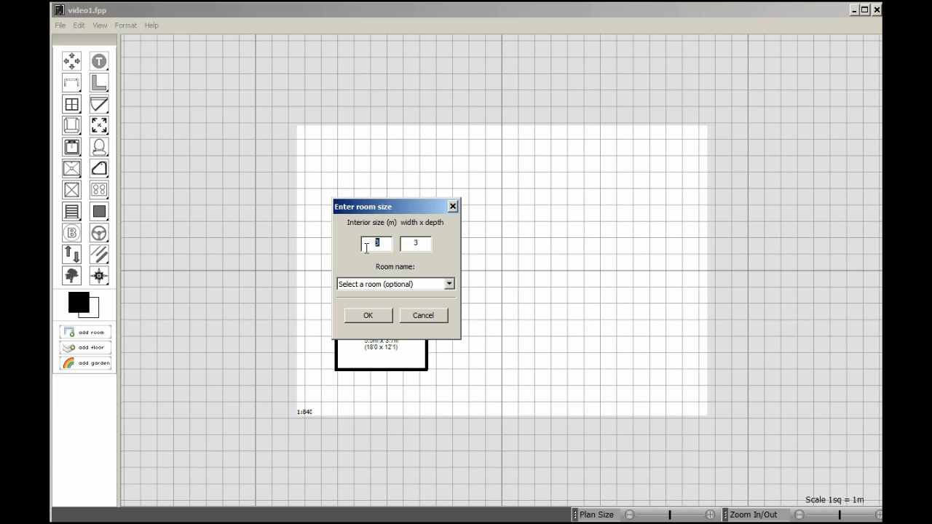
text(2.5)
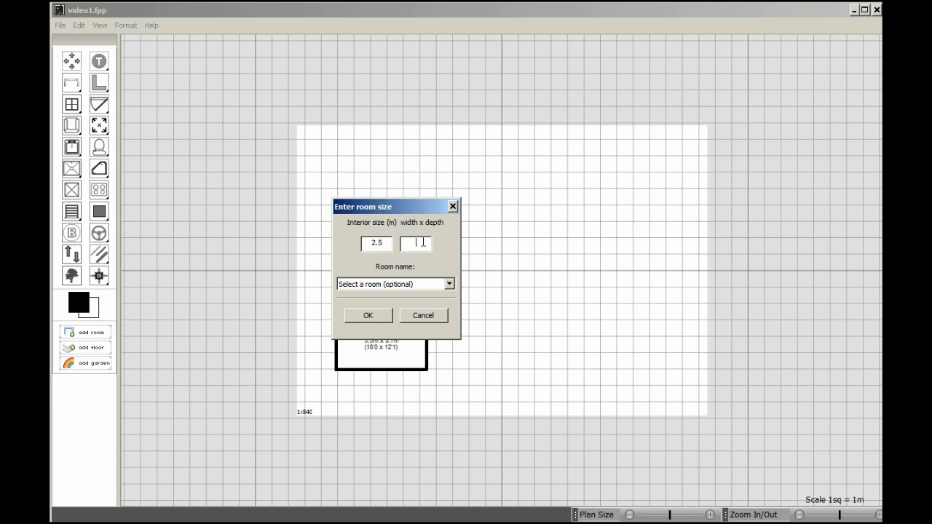
text(2.)
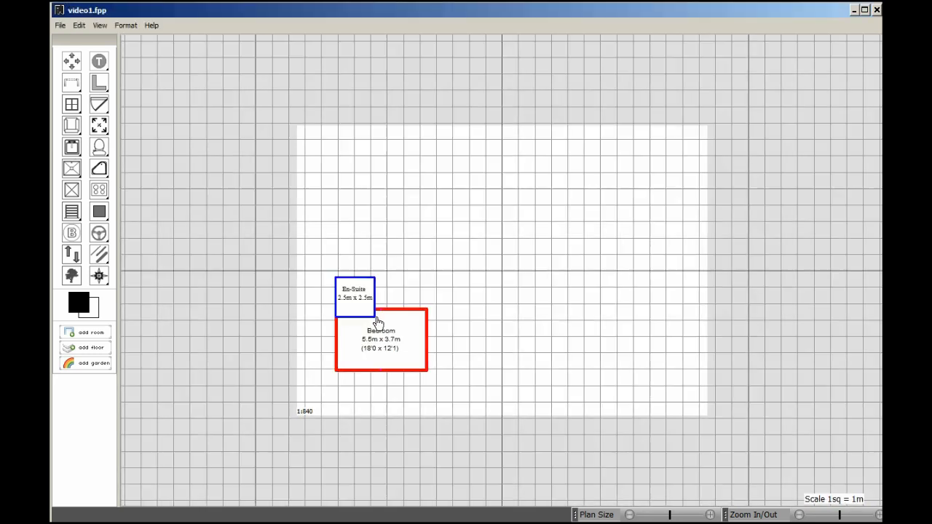
drag(355, 299, 446, 350)
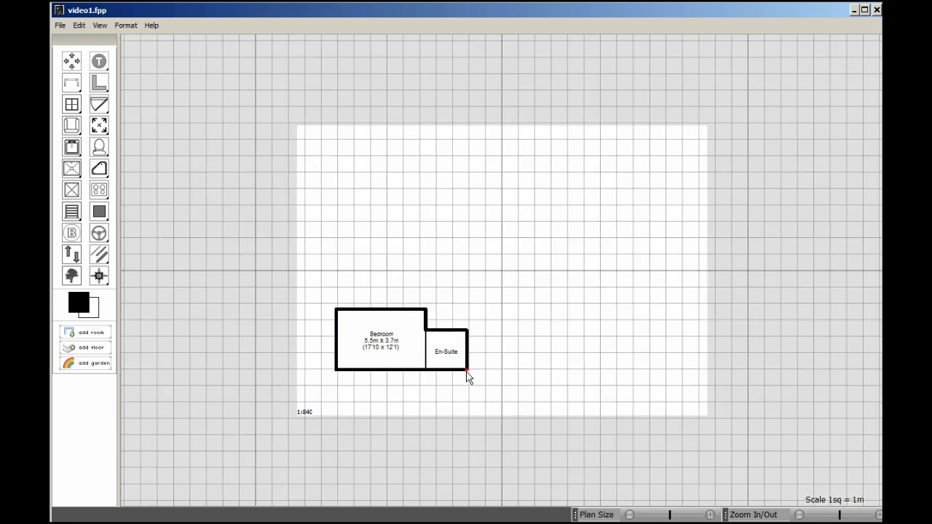
Add the room size to the En-Suite label and select the shared wall
click(447, 351)
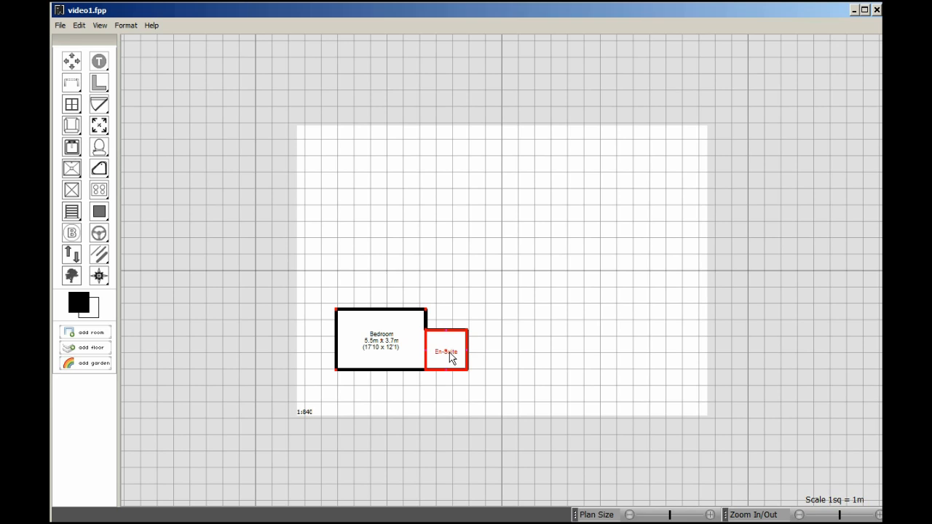
double_click(447, 352)
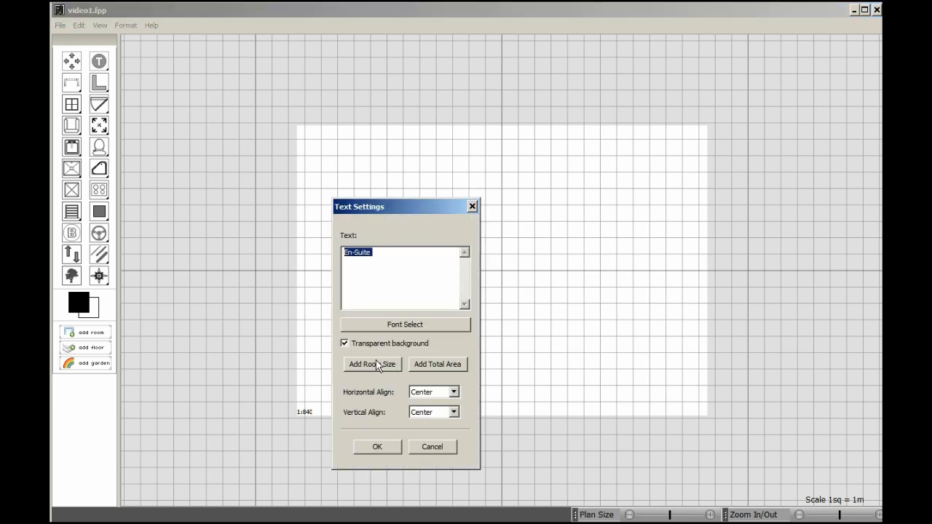
click(371, 364)
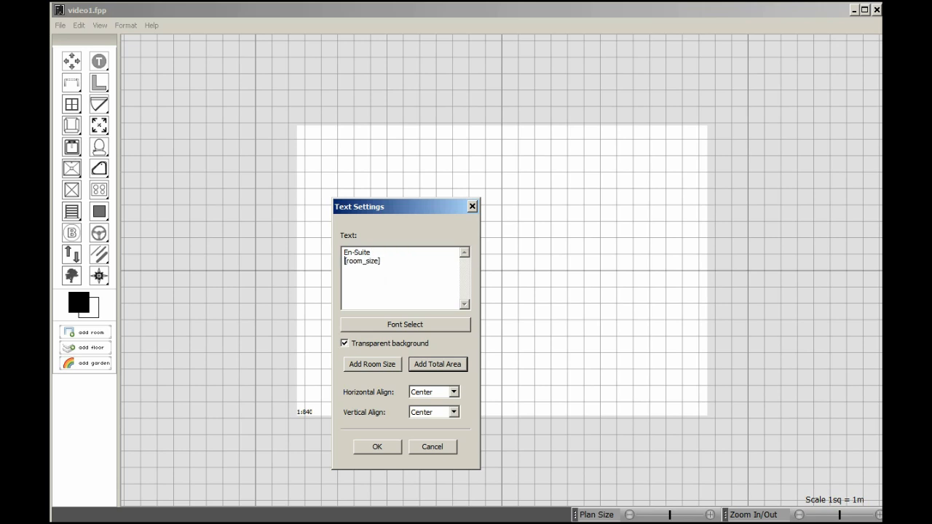
click(377, 446)
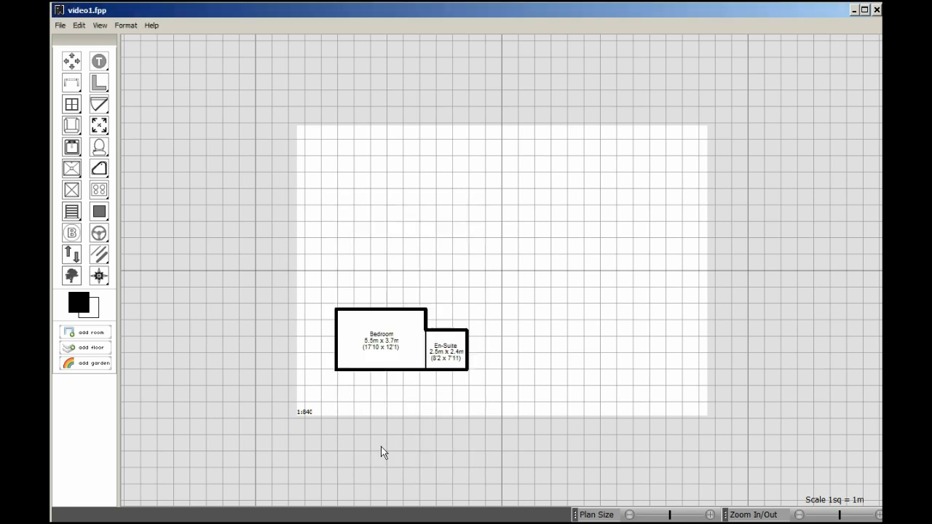
click(444, 354)
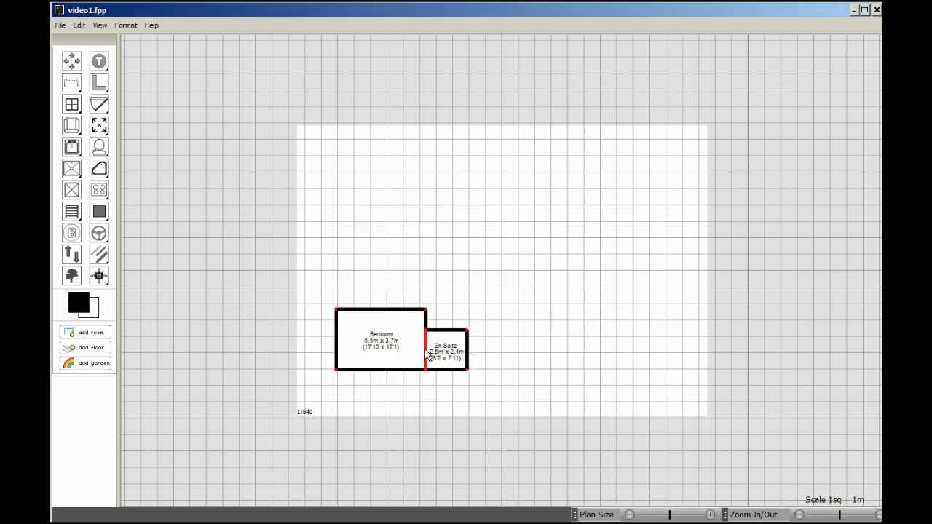
Resize the En-Suite to 2.5 m × 2.5 m and start adding another room
click(446, 352)
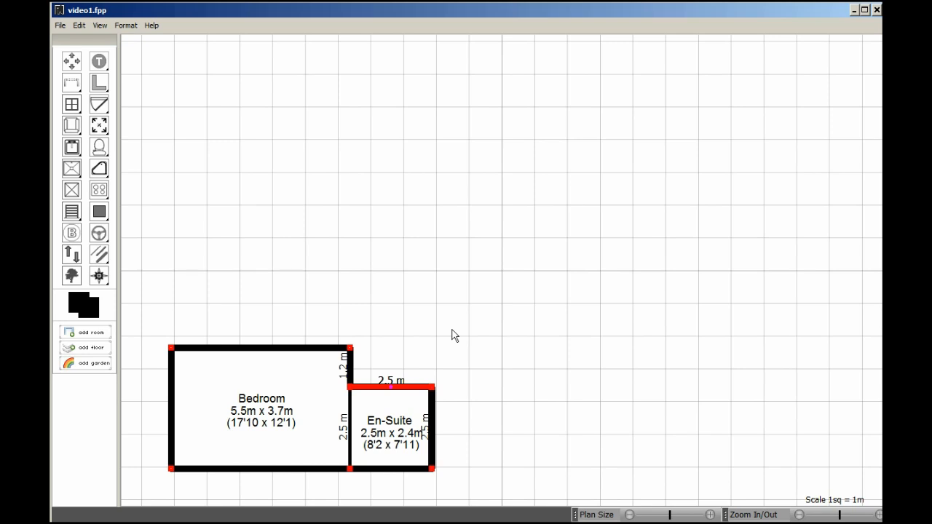
mouse_move(427, 333)
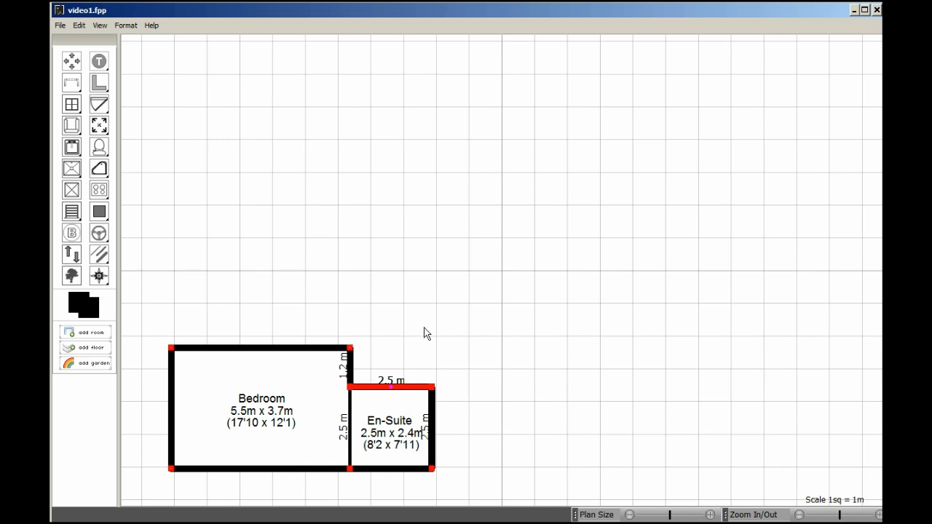
click(86, 332)
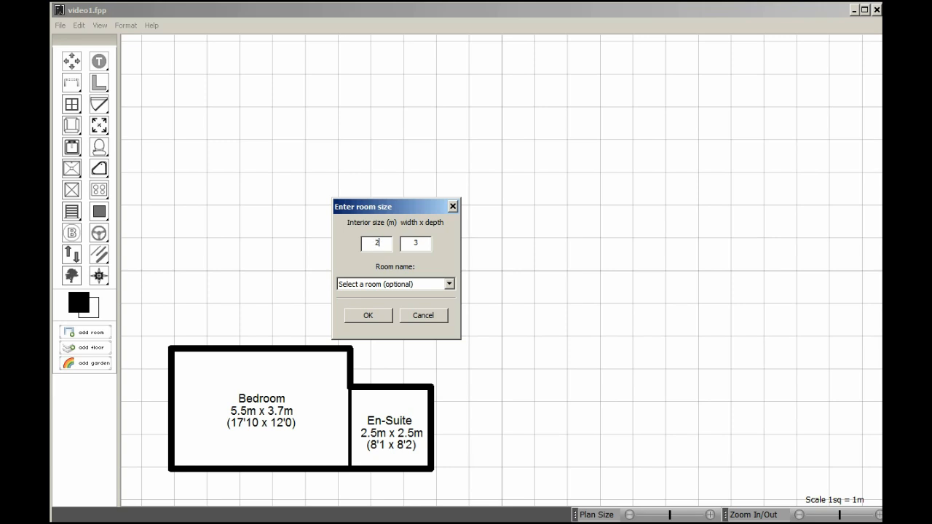
Place a 2.5 m × 1.2 m room above the En-Suite and open its label
text(.5)
click(415, 243)
text(1.)
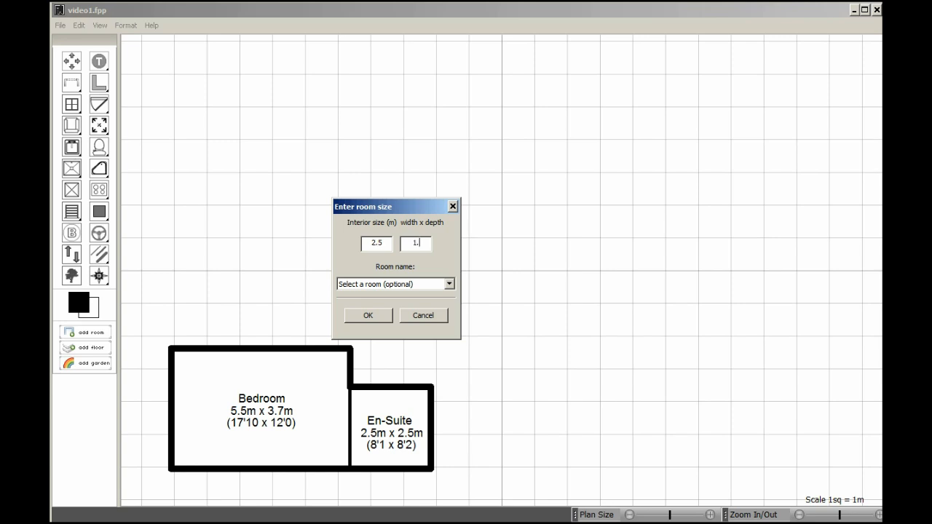
click(449, 284)
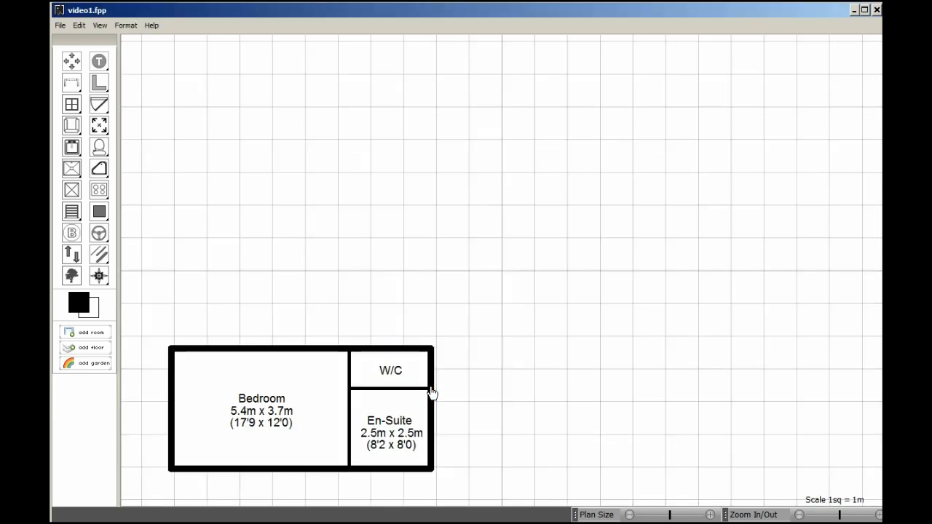
click(390, 370)
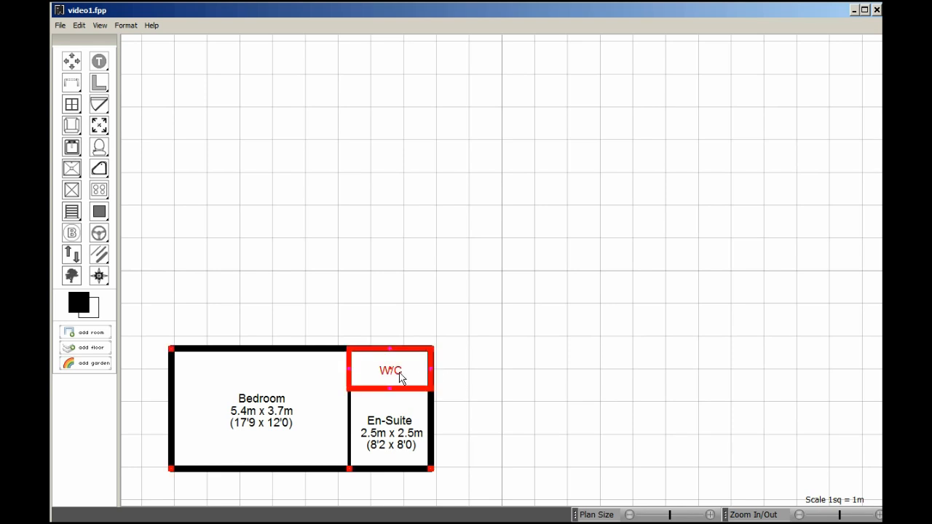
double_click(389, 370)
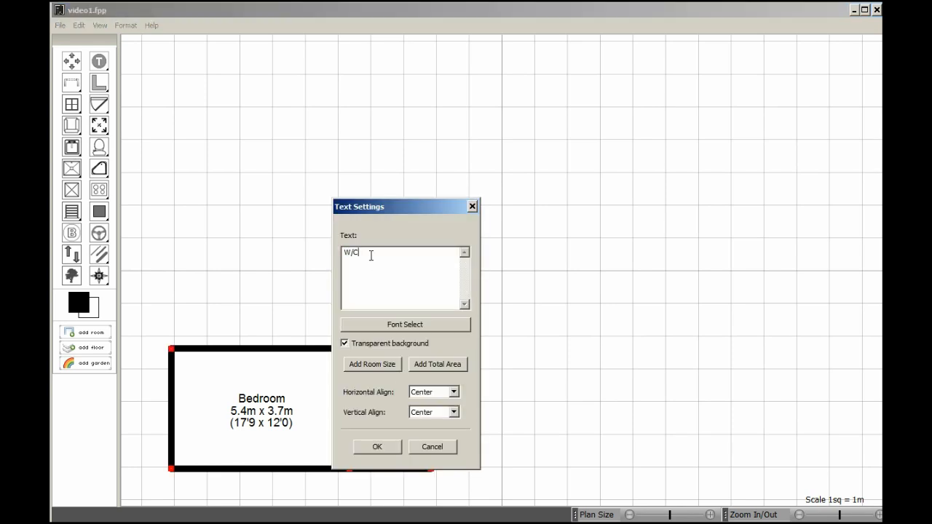
Rename the label to WC with its room size on a second line
key(BackSpace)
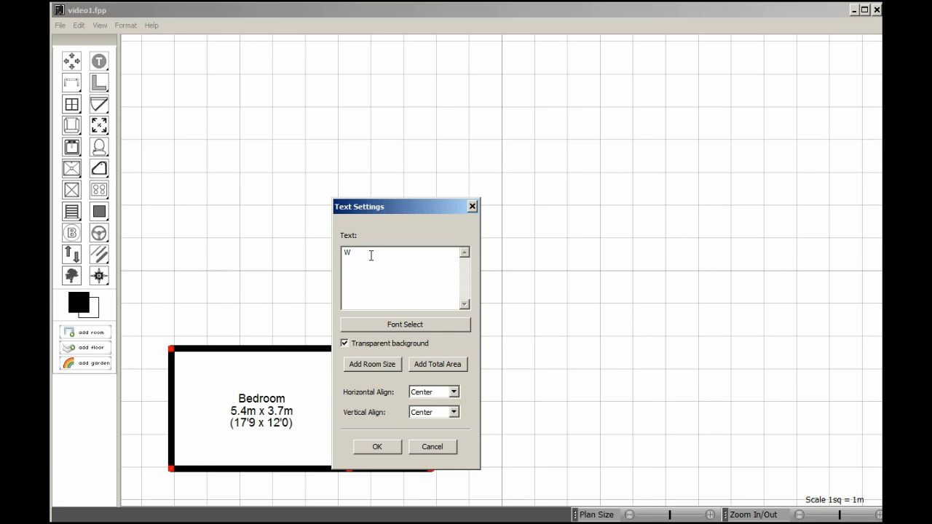
text(C)
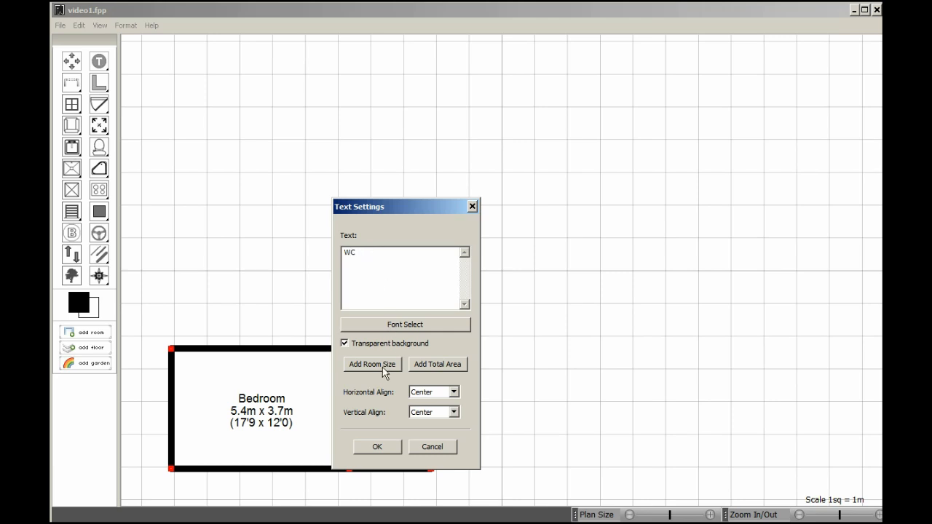
click(373, 364)
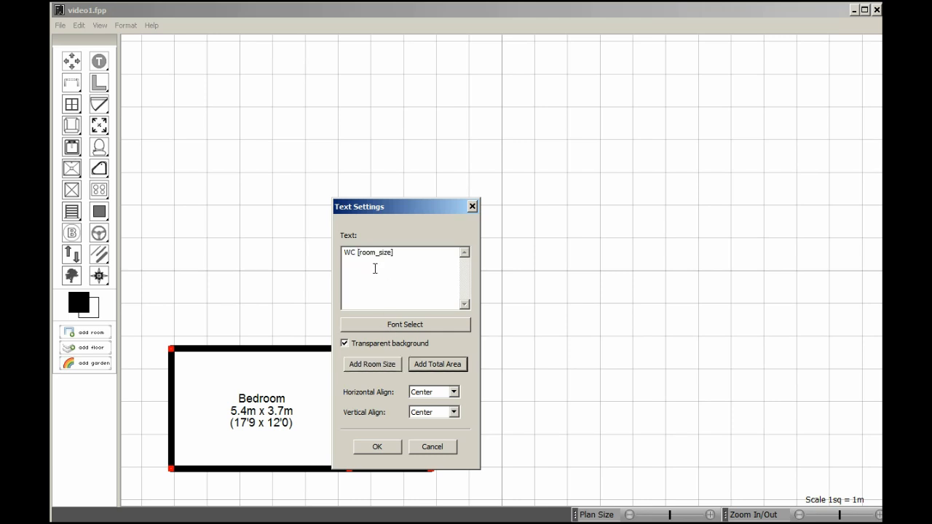
key(Enter)
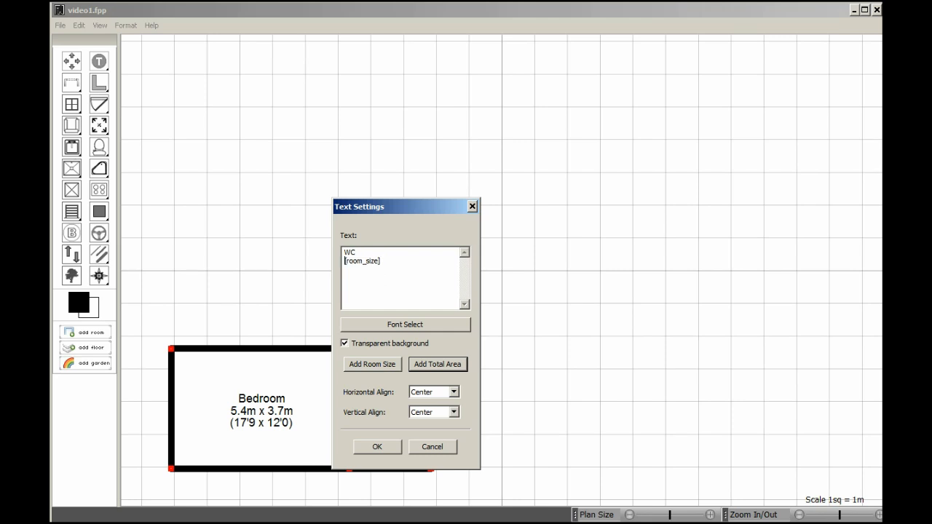
click(376, 447)
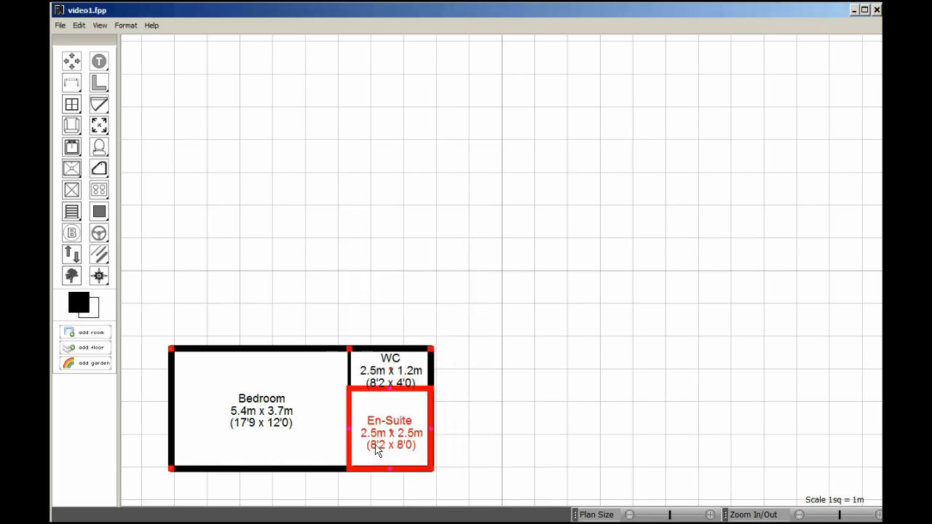
Switch the WC label to a smaller font so it fits the room
double_click(389, 432)
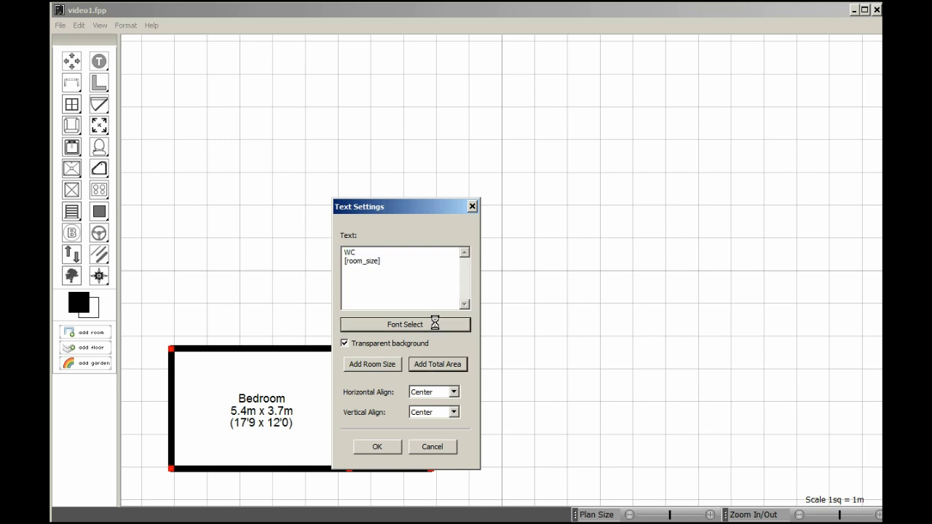
click(405, 324)
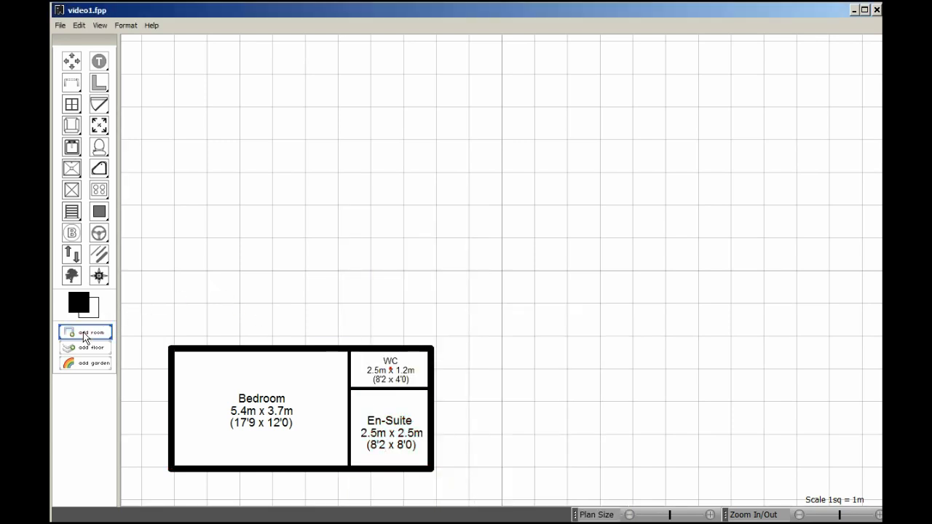
Add a 6.5 m × 2.7 m Entrance Hall beside the WC and En-Suite, labelled with its size
click(86, 333)
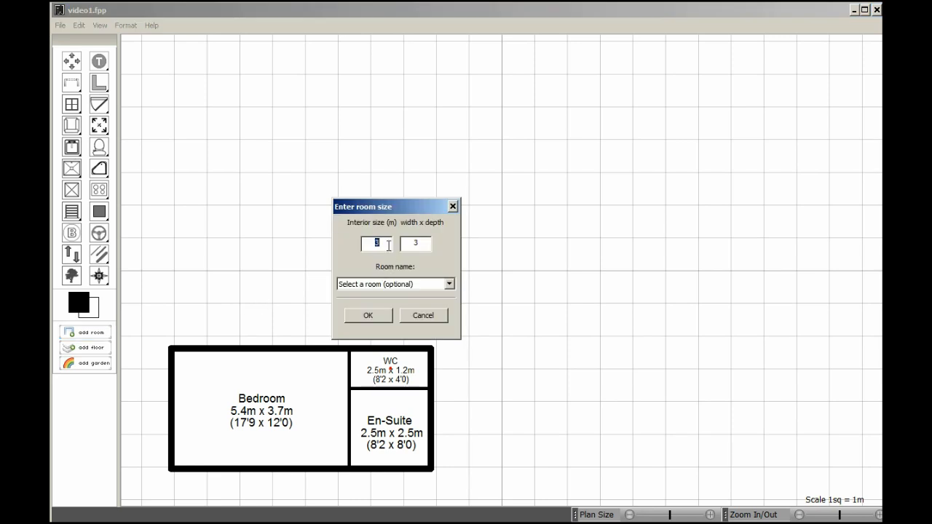
text(6)
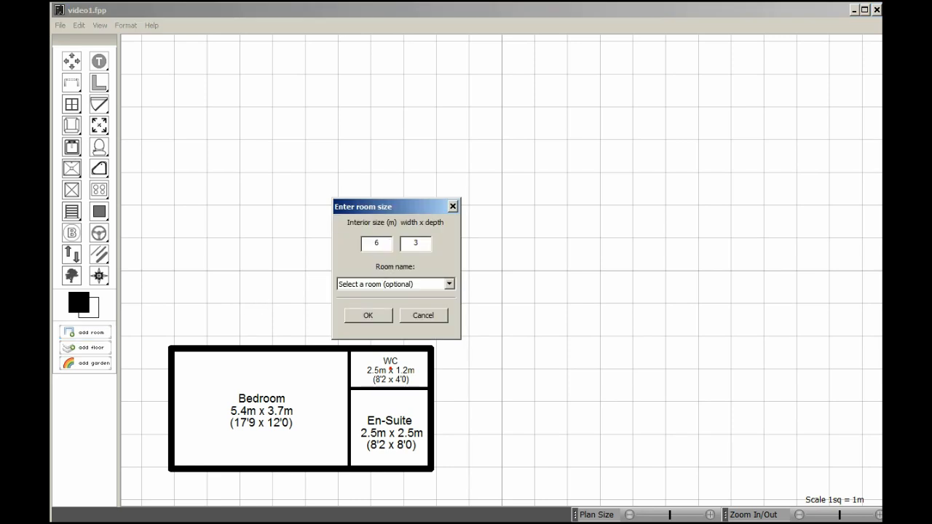
text(.5)
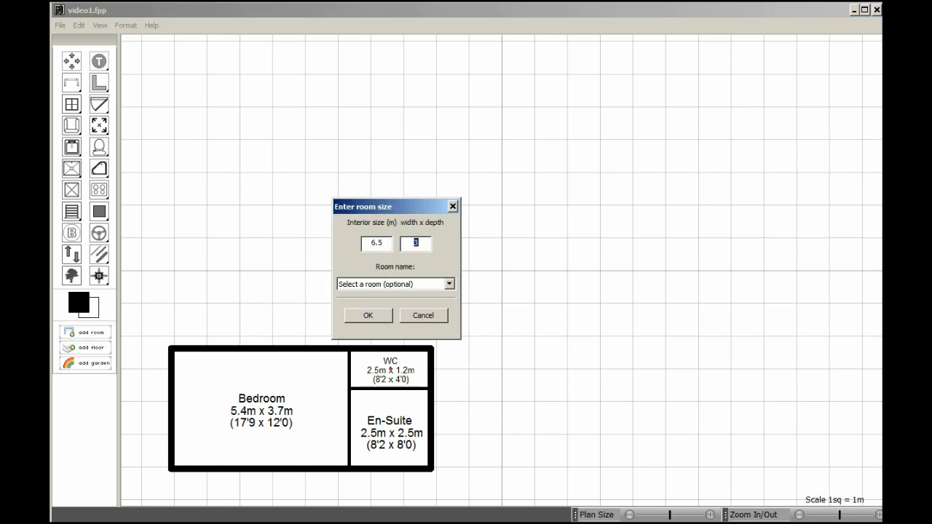
text(2.7)
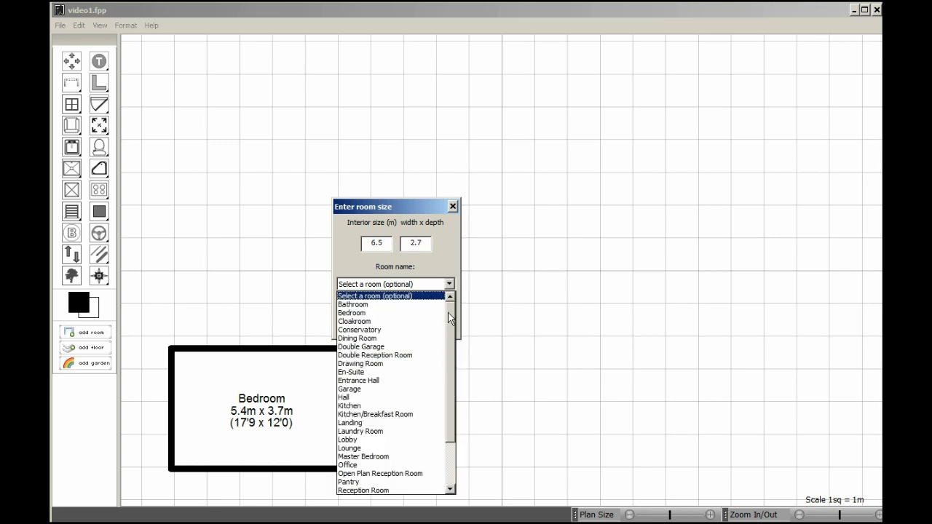
click(359, 381)
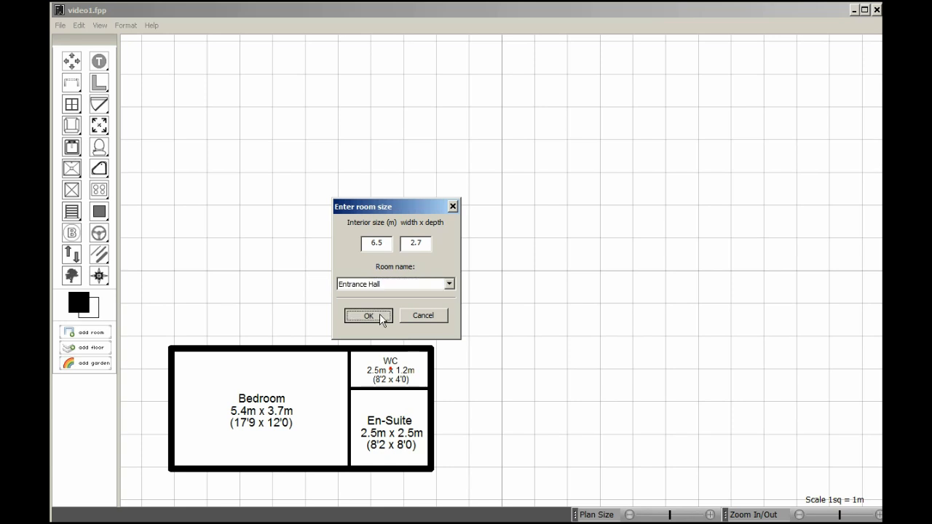
click(368, 316)
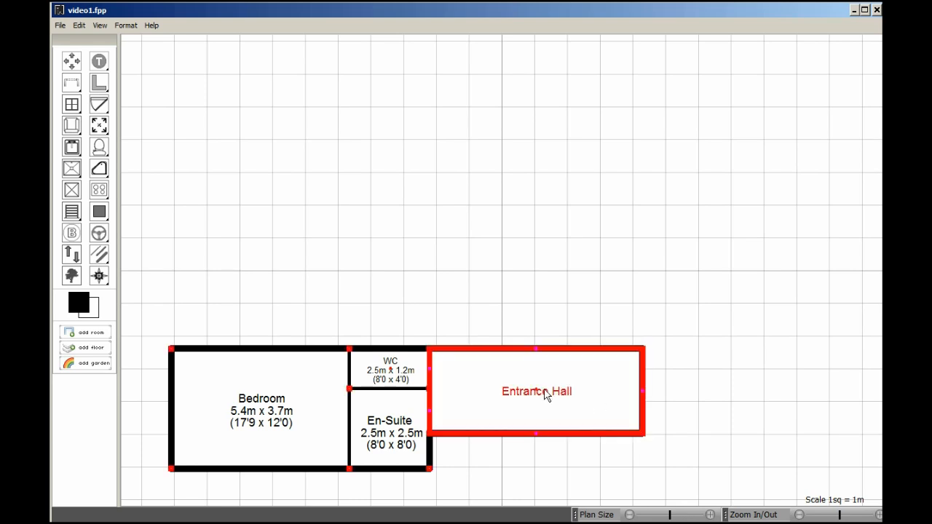
double_click(536, 391)
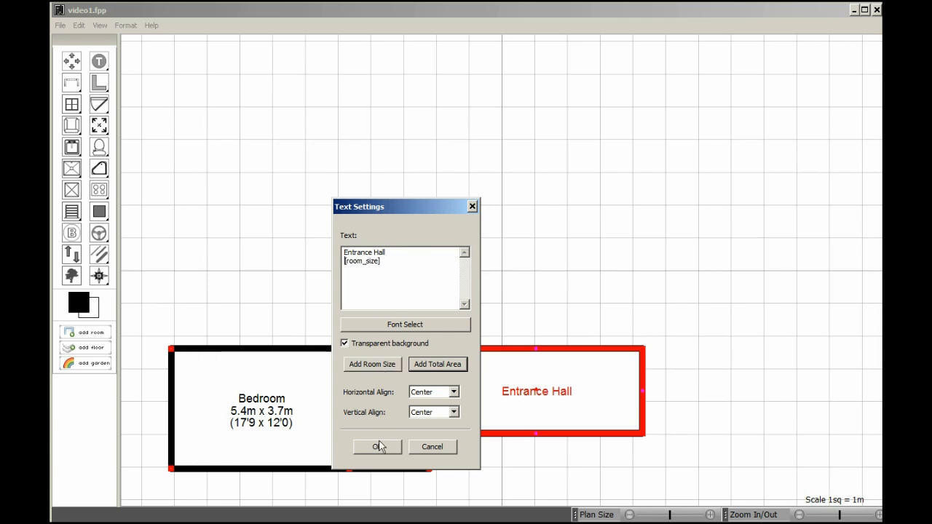
click(377, 447)
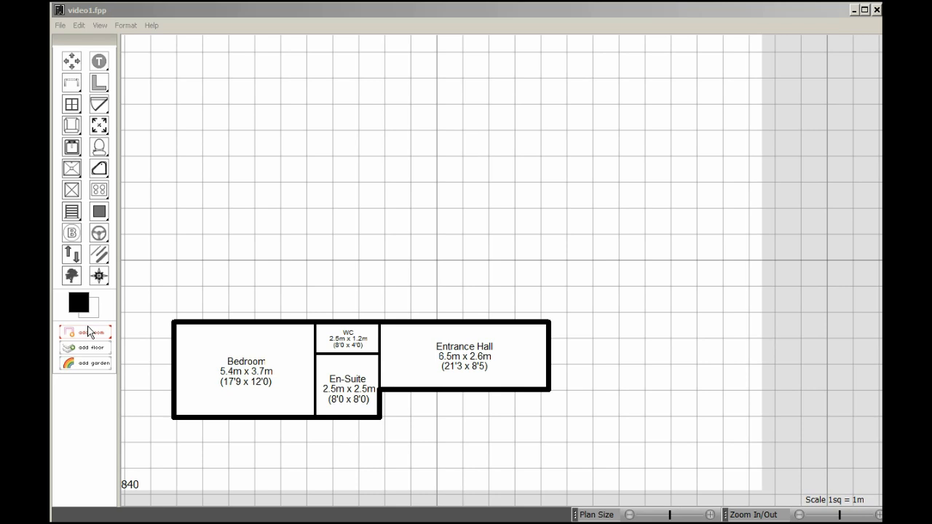
Add a 6 m × 6 m Garage to the right of the Entrance Hall
click(85, 332)
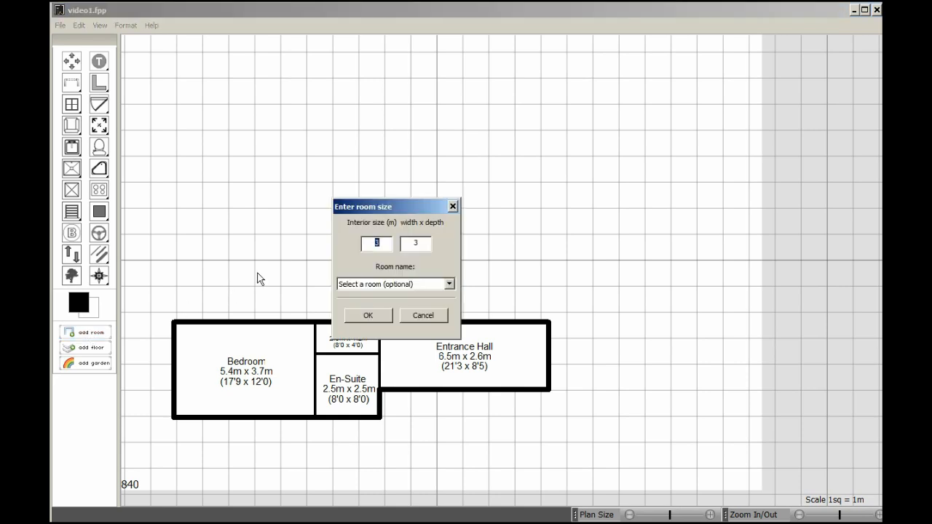
text(6)
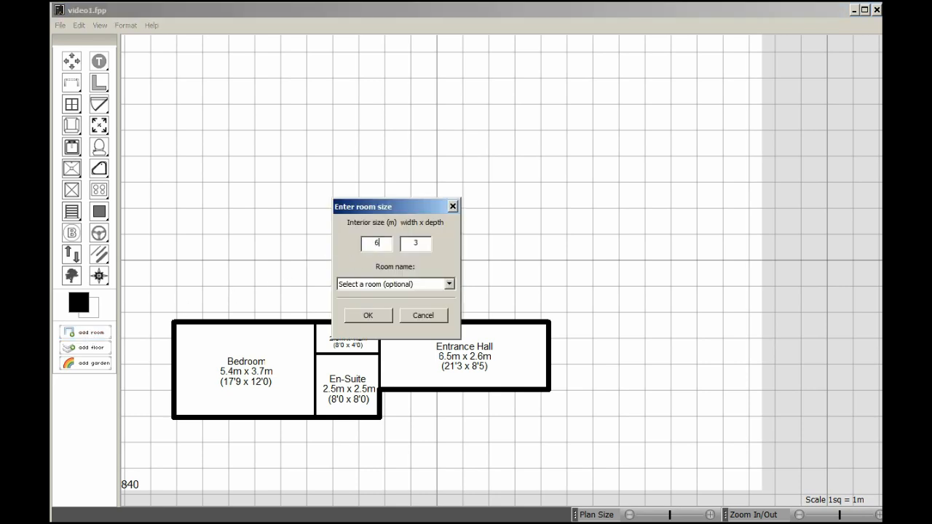
text(6)
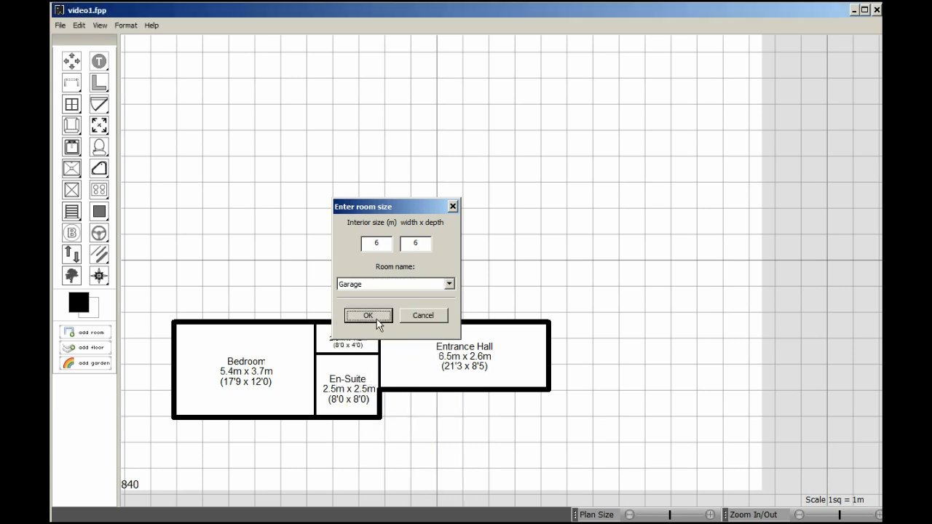
click(368, 316)
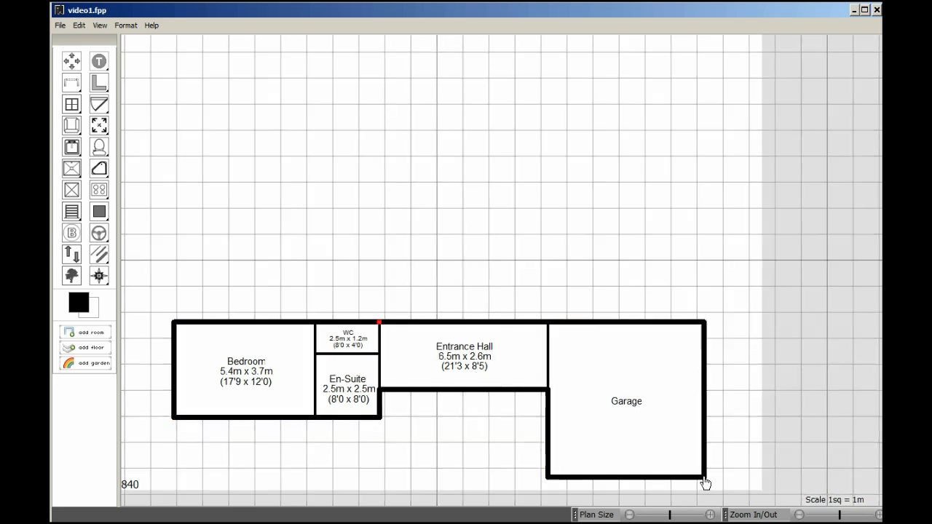
Label the Garage with its room size on a second line
click(626, 401)
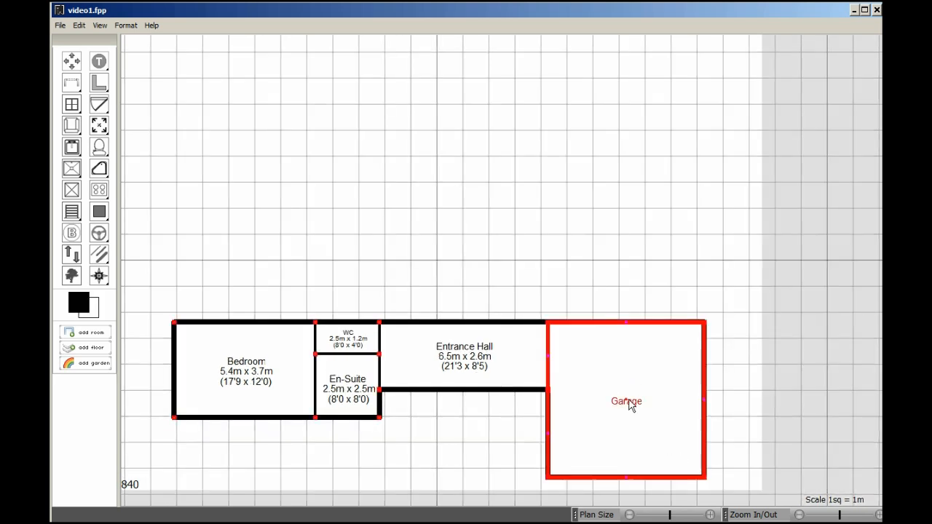
double_click(626, 401)
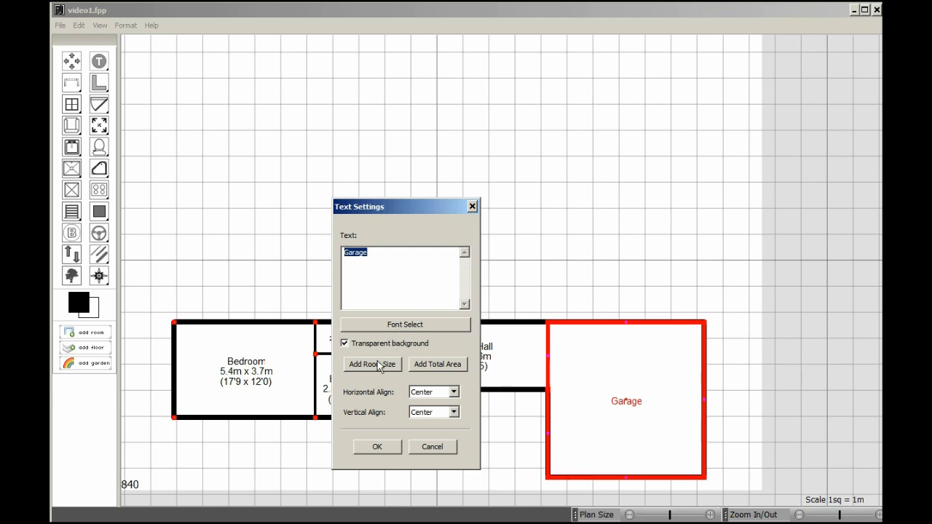
click(372, 364)
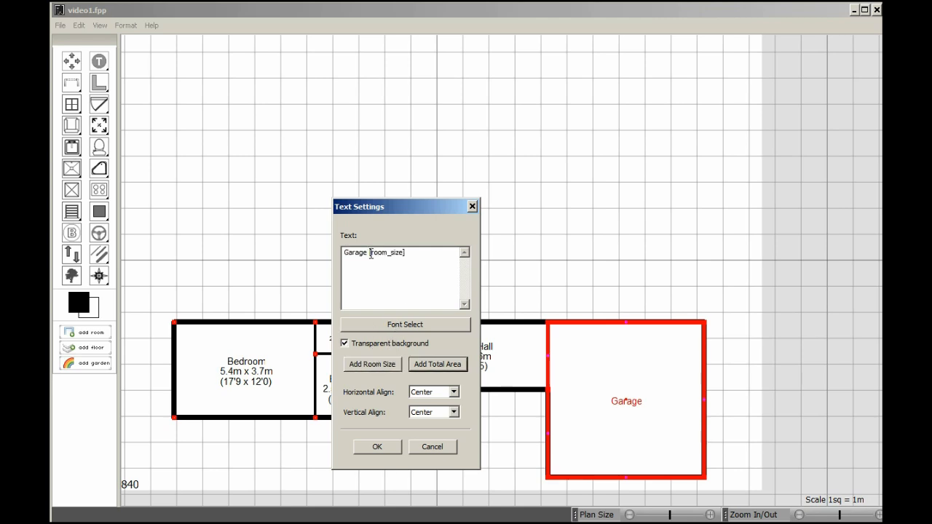
key(Enter)
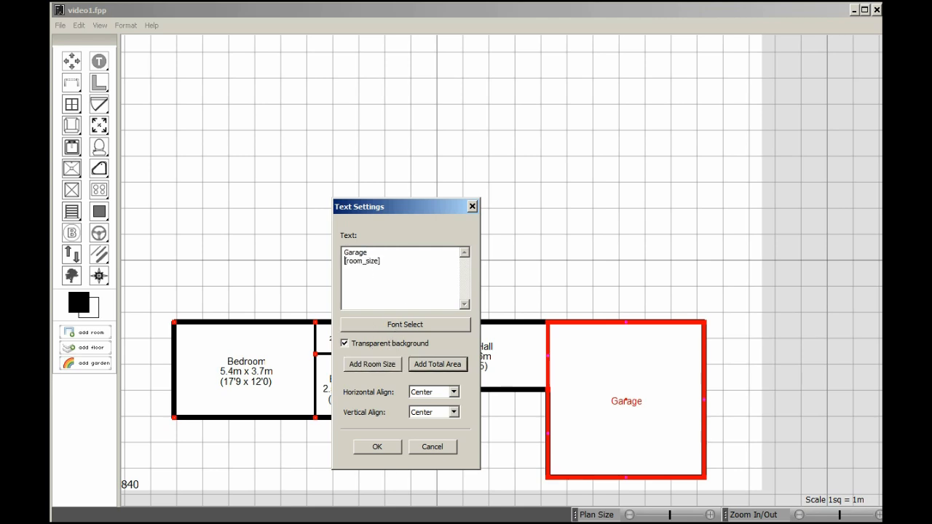
click(376, 447)
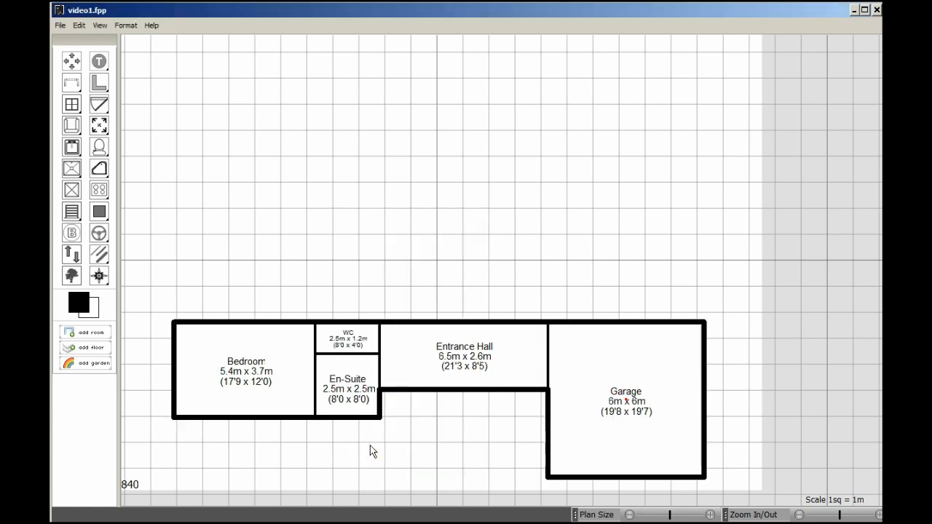
click(464, 357)
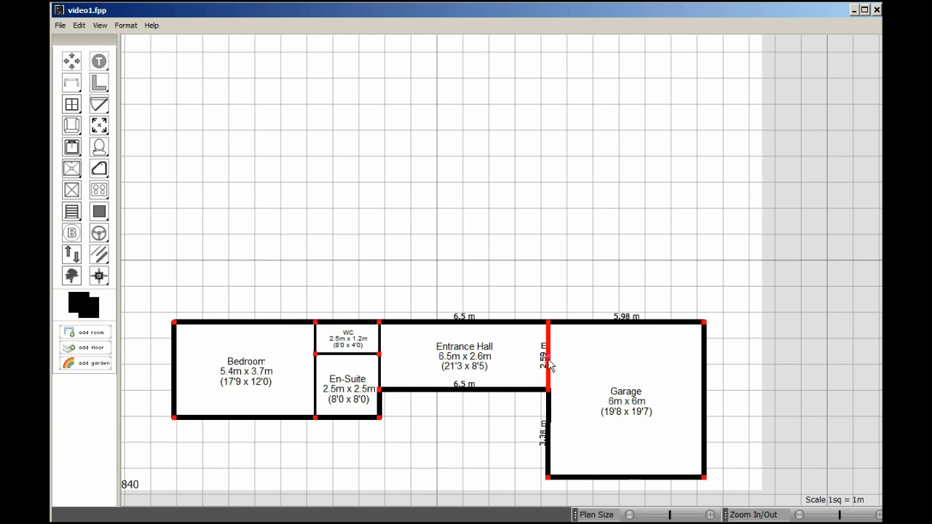
mouse_move(554, 485)
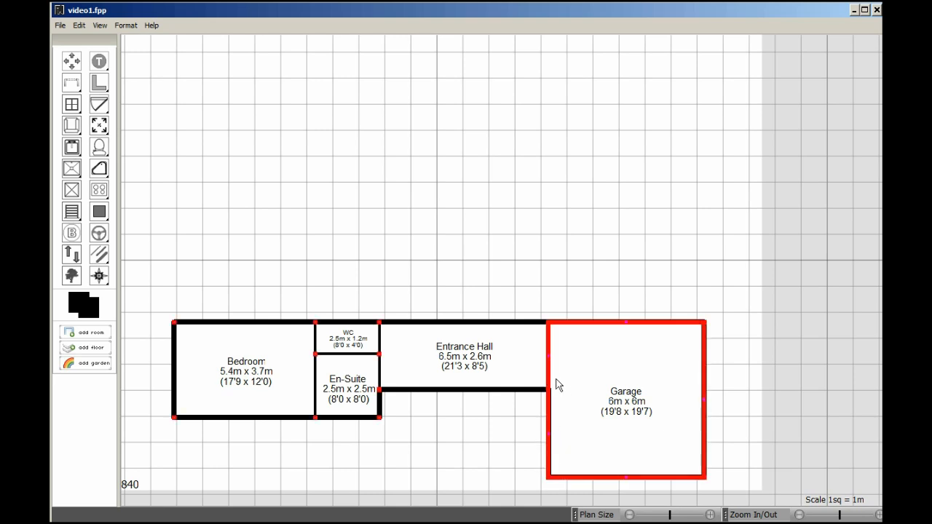
Deselect the Garage after adjusting the Entrance Hall walls
click(573, 262)
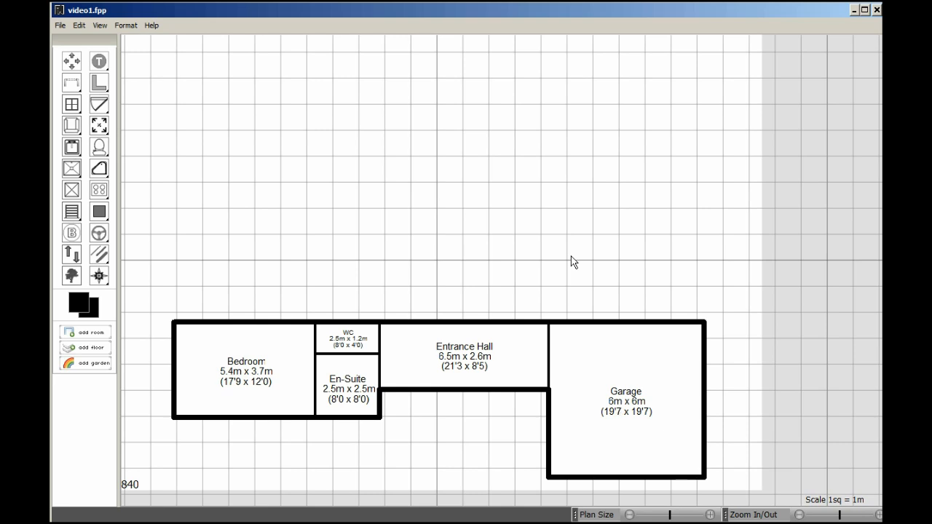
mouse_move(459, 279)
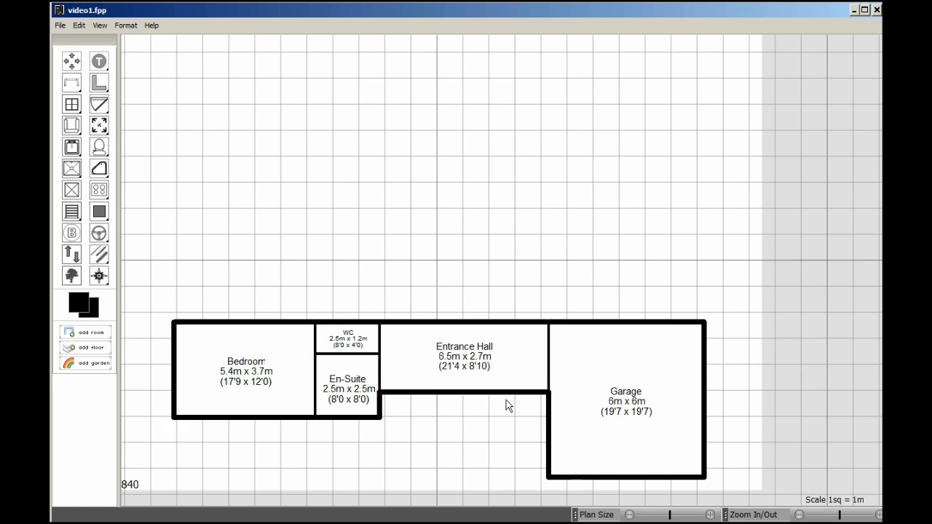
Add a 5.2 m × 5.2 m Kitchen above the Garage
click(85, 332)
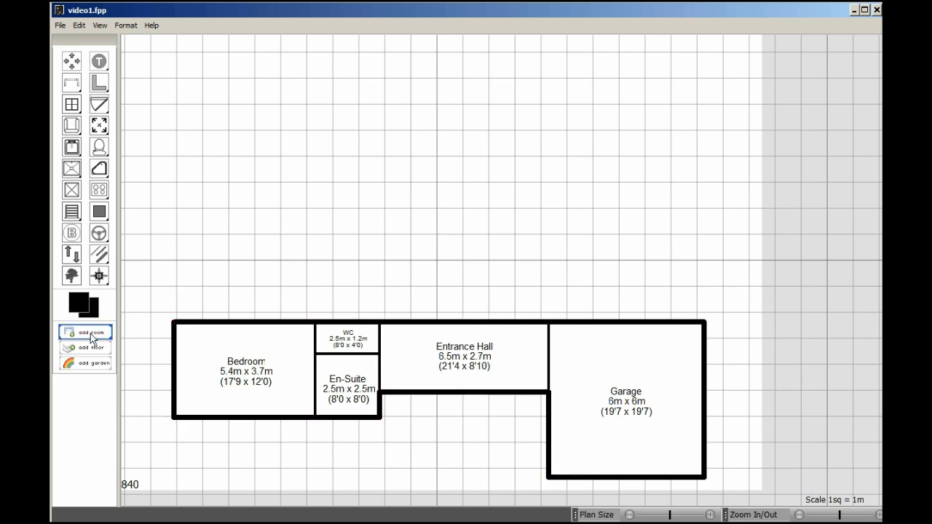
click(85, 333)
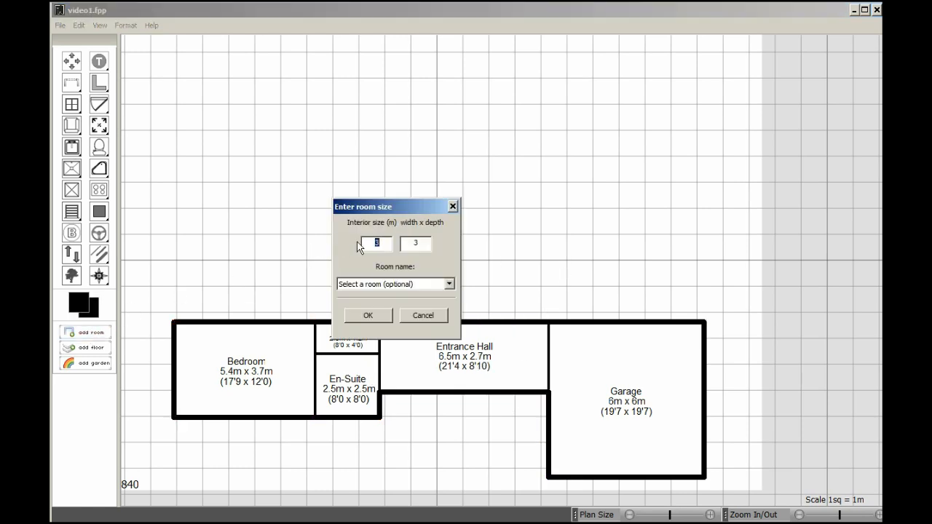
text(5.2)
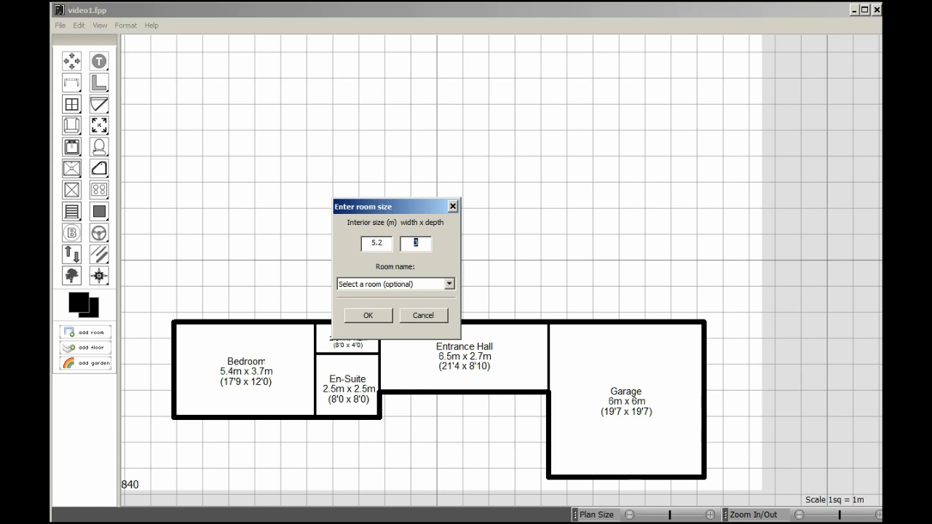
text(5.)
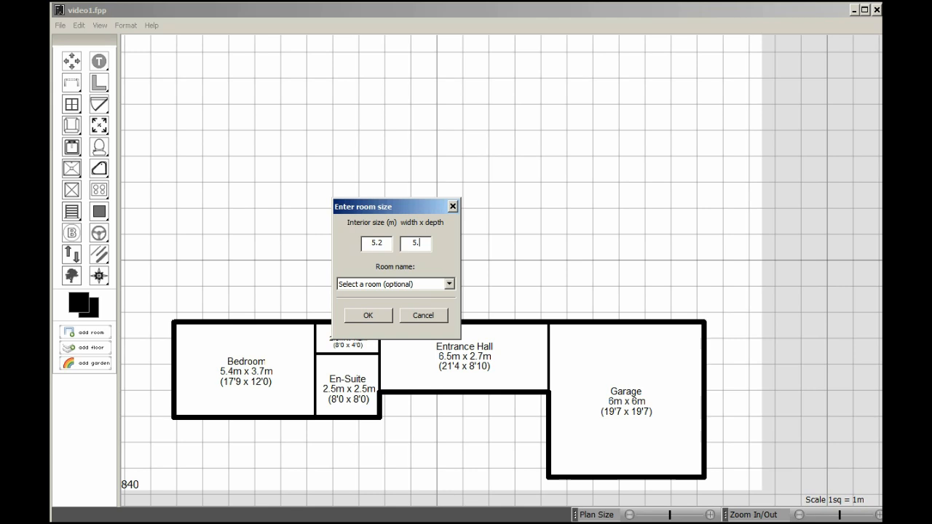
click(450, 284)
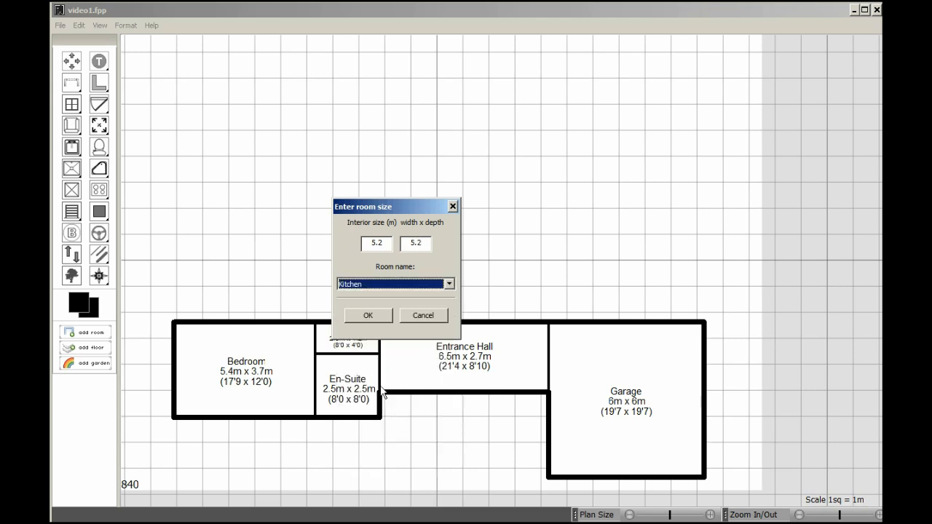
click(368, 315)
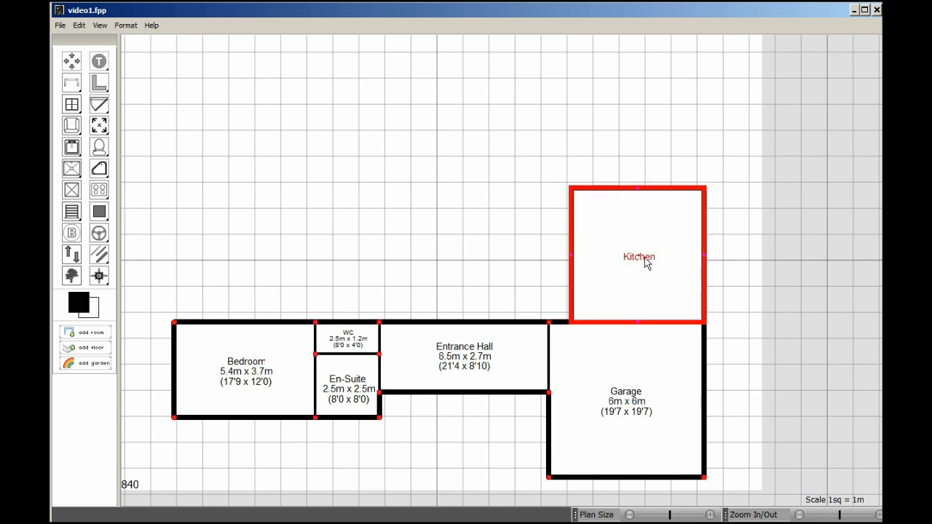
Label the Kitchen with its room size on its own line
double_click(639, 256)
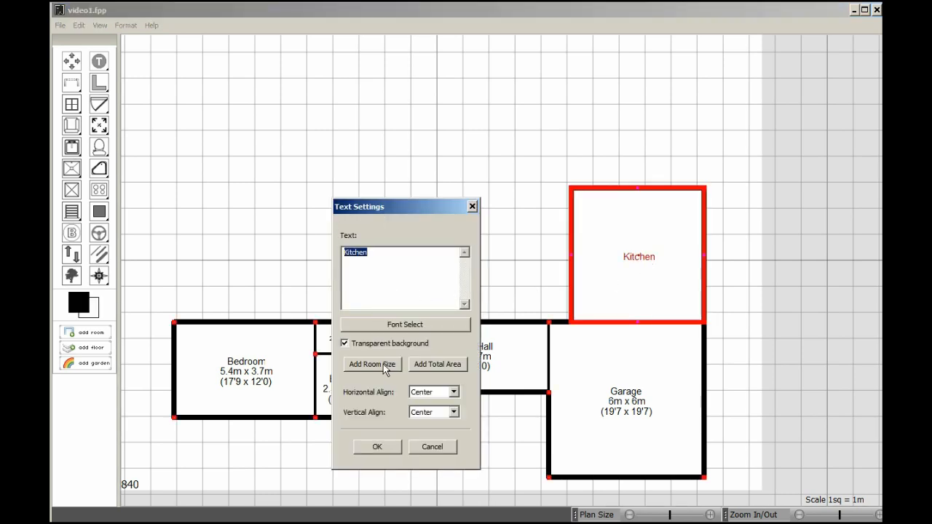
click(372, 365)
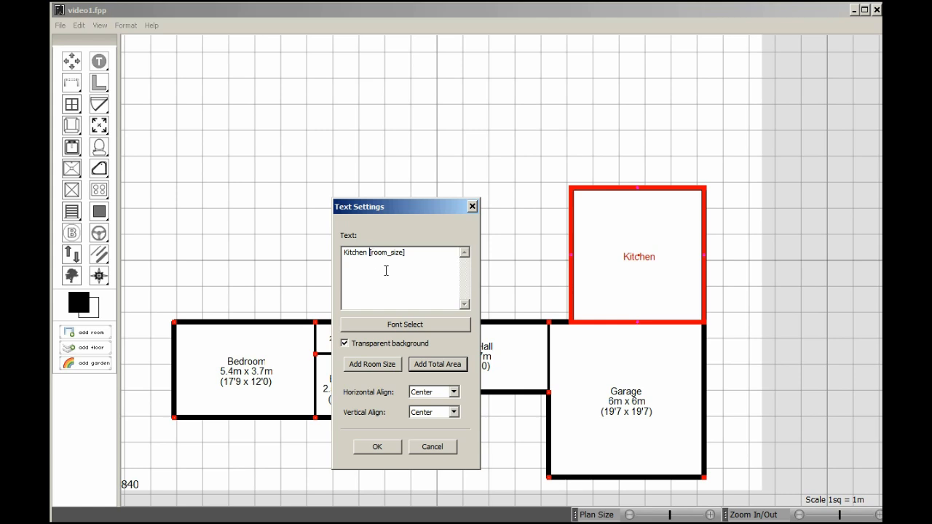
key(Enter)
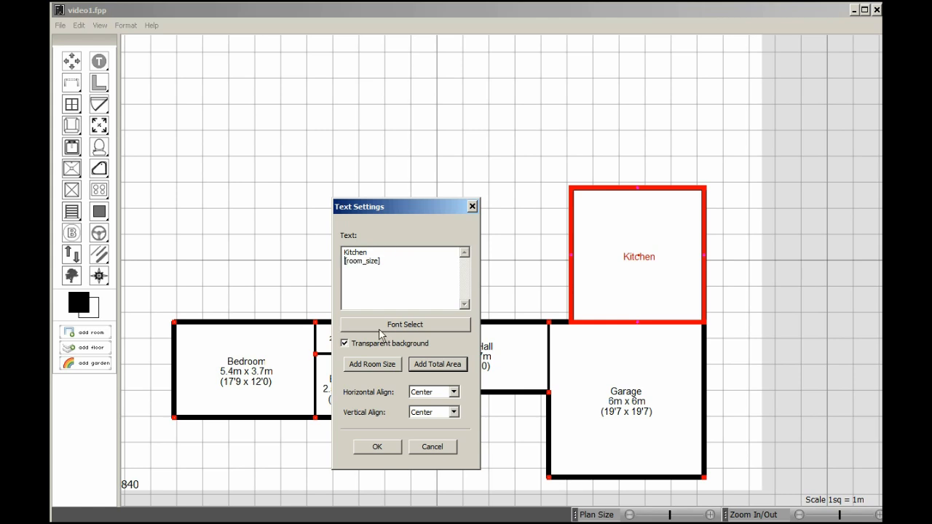
click(377, 446)
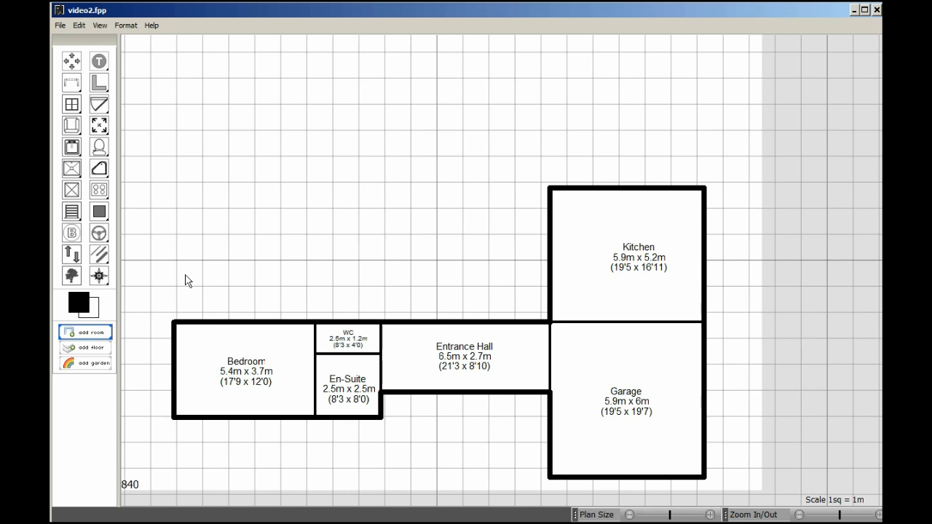
Create a 6.5 m × 8.5 m Lounge room and place it above the Entrance Hall
click(86, 333)
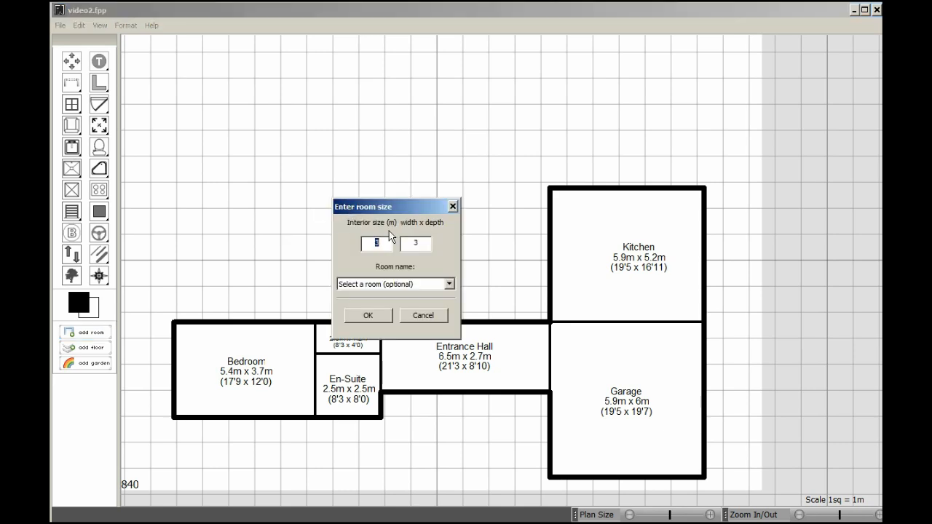
text(6)
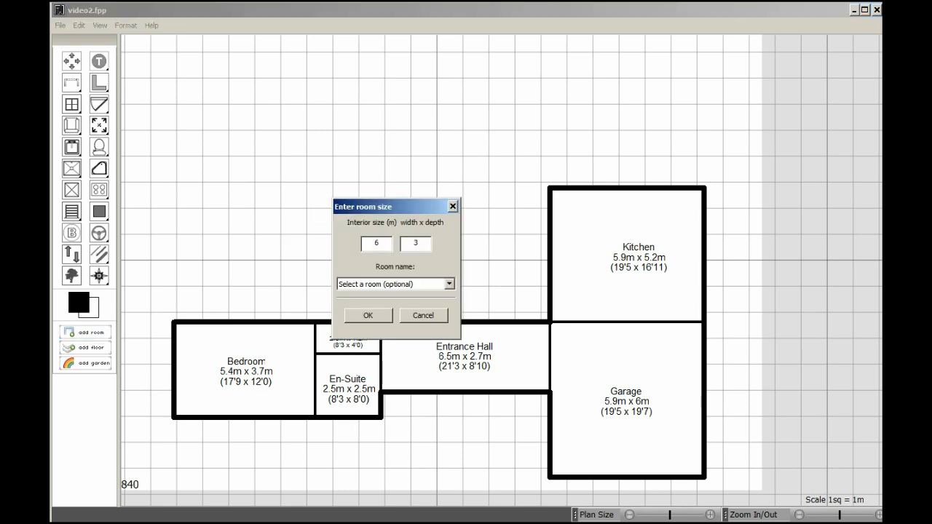
text(.5)
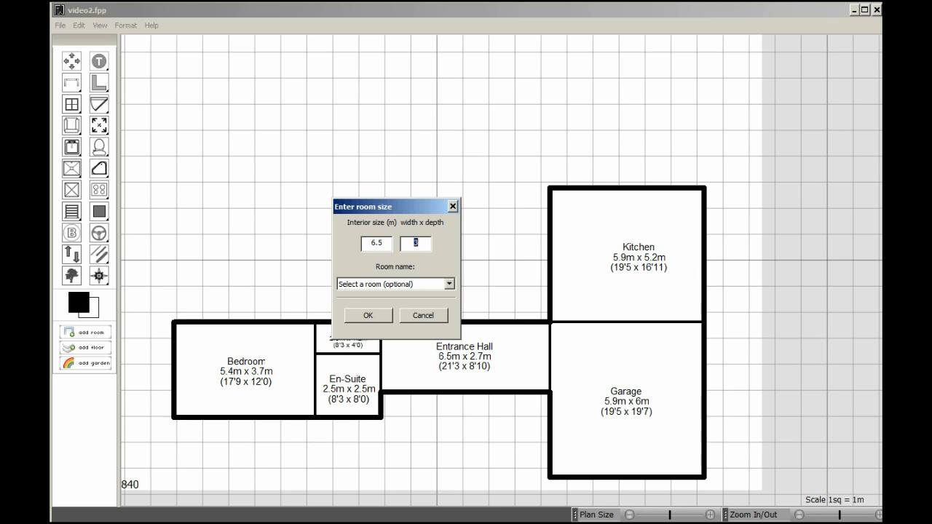
text(8)
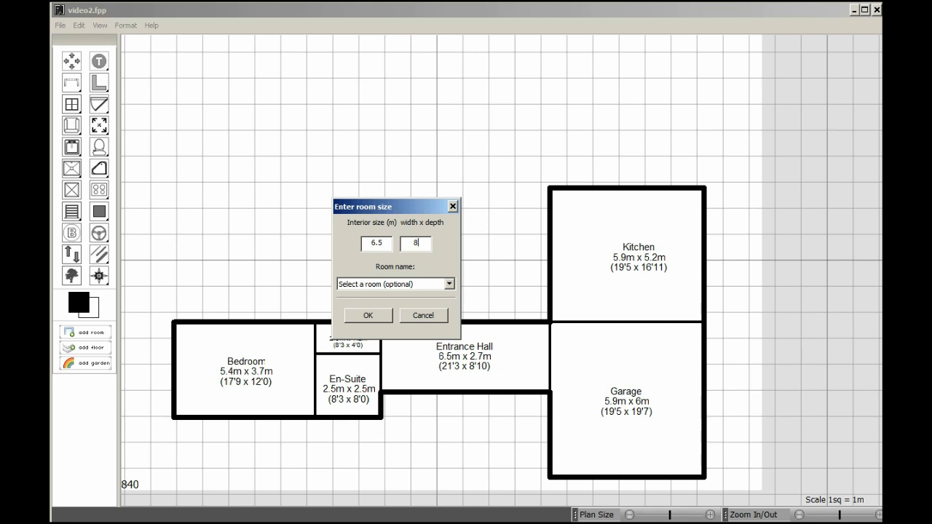
text(.5)
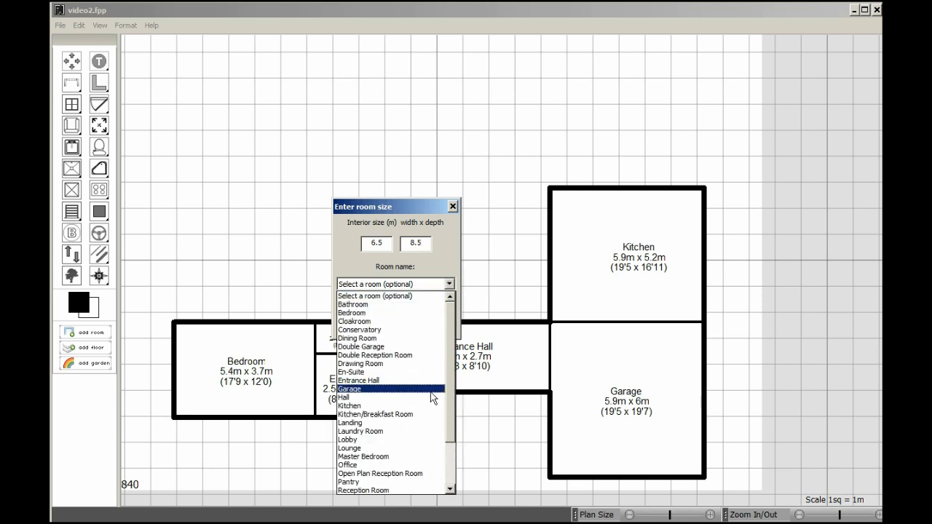
click(349, 448)
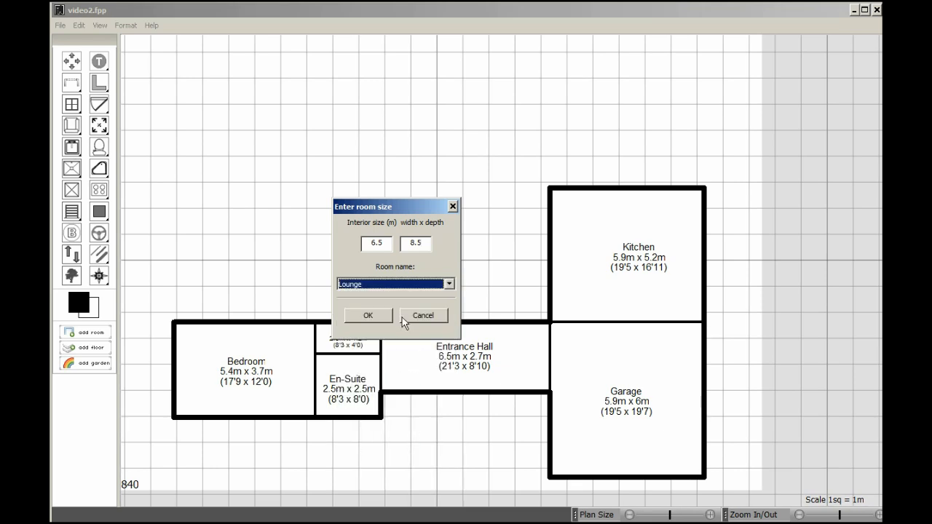
click(368, 316)
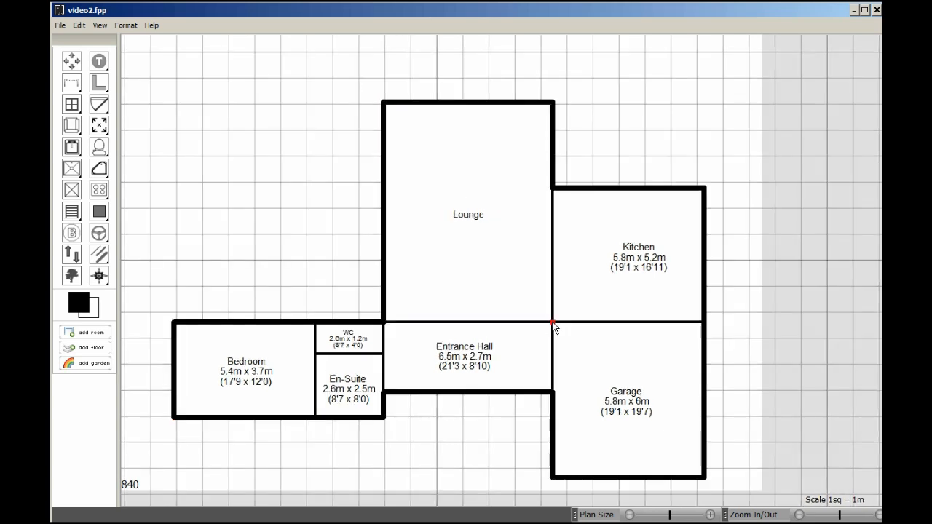
click(554, 255)
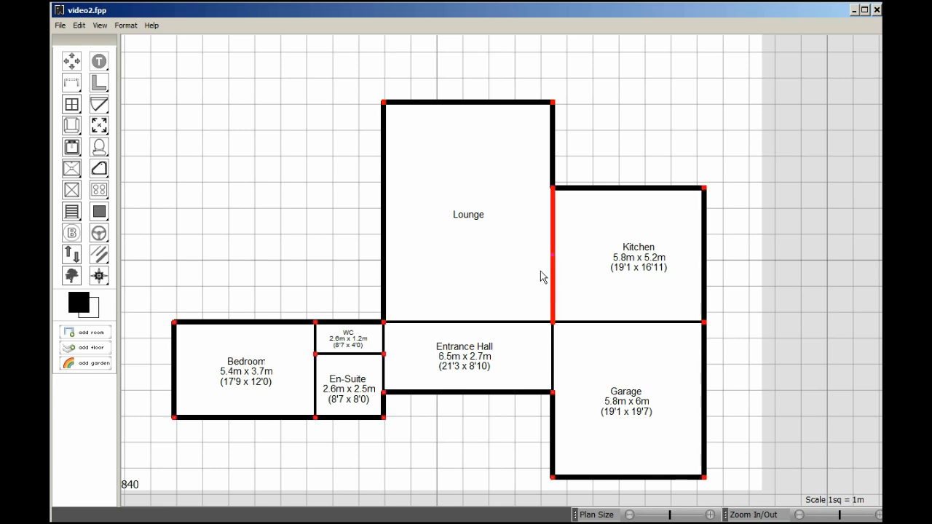
Add the room size on its own line to the Lounge label
double_click(469, 215)
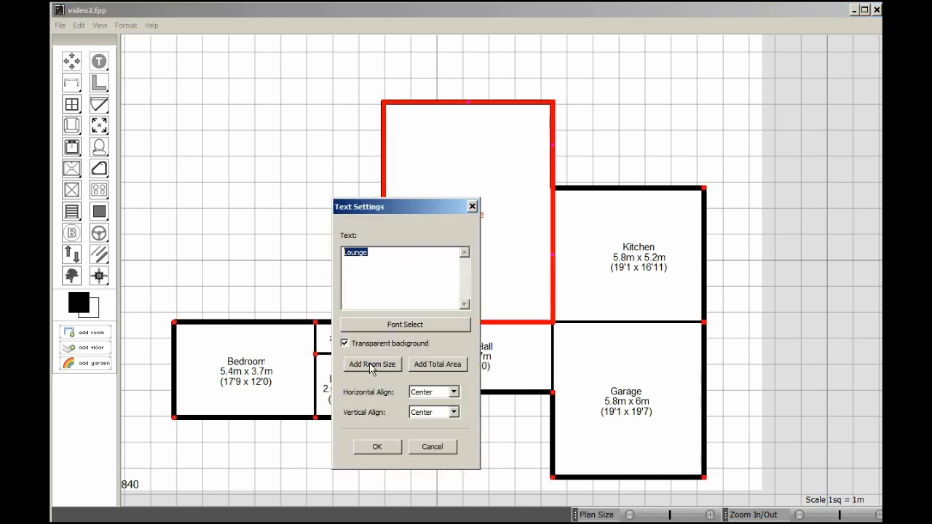
click(372, 365)
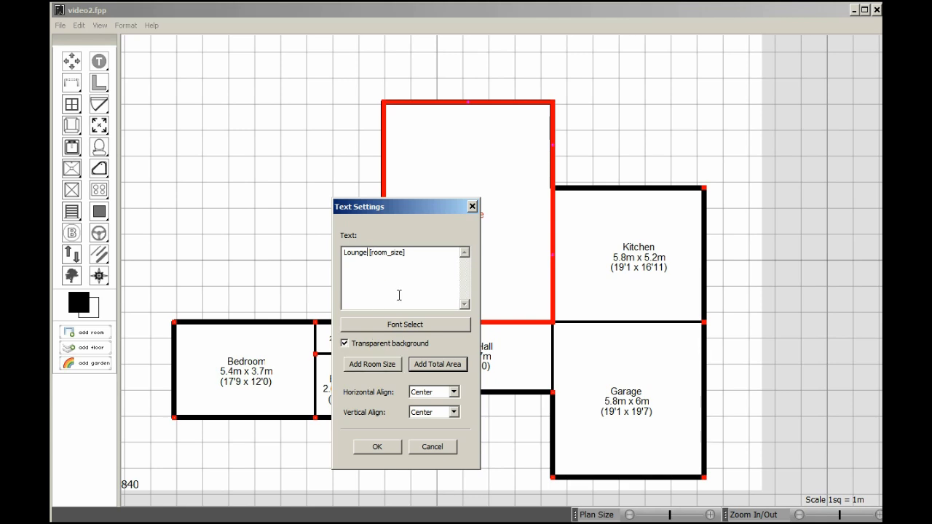
key(Enter)
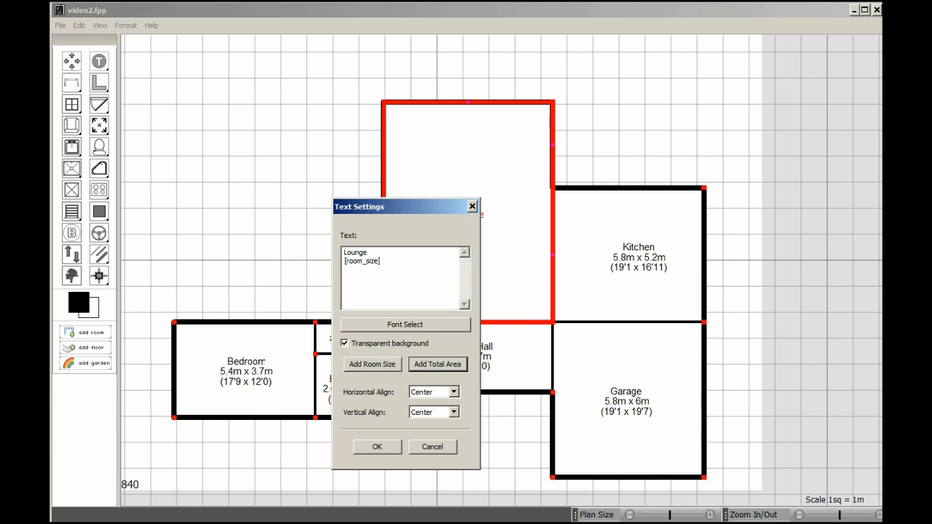
click(376, 446)
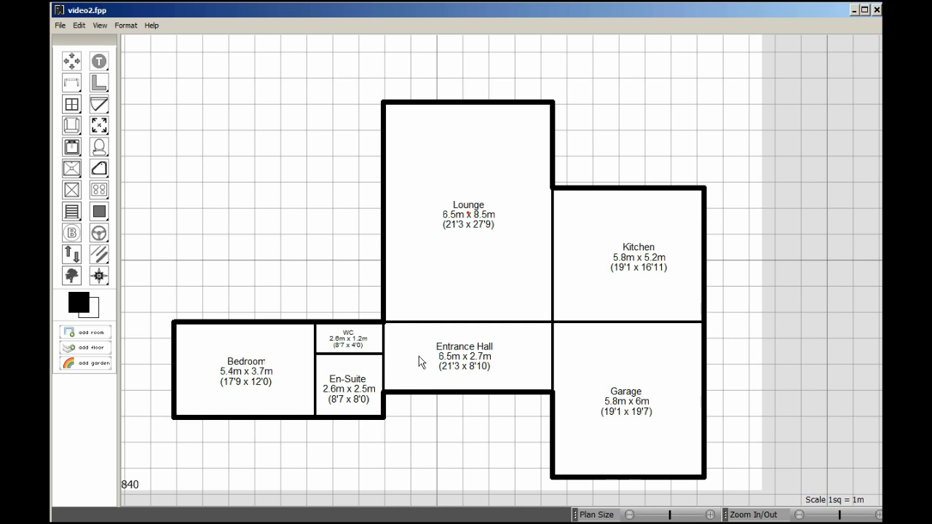
click(468, 211)
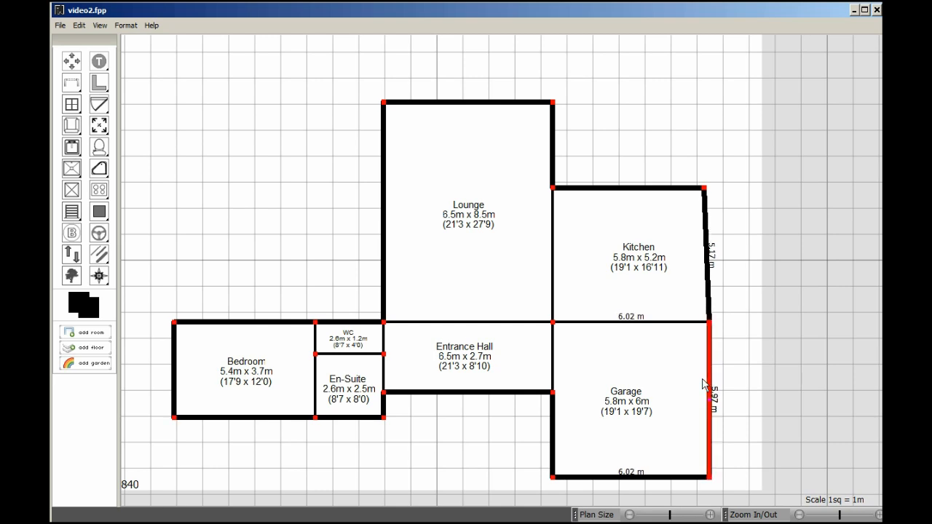
Move the Garage's outer wall corner out to line up with the Kitchen wall
click(626, 401)
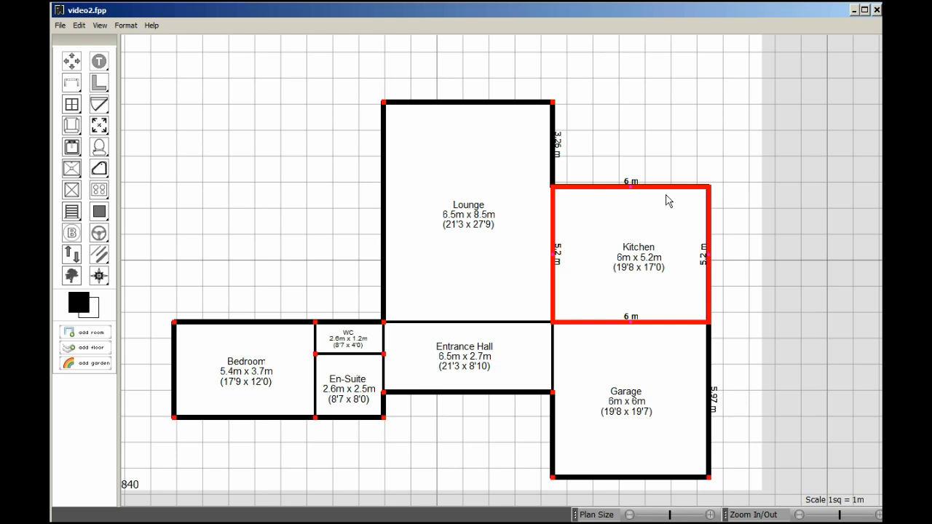
mouse_move(710, 236)
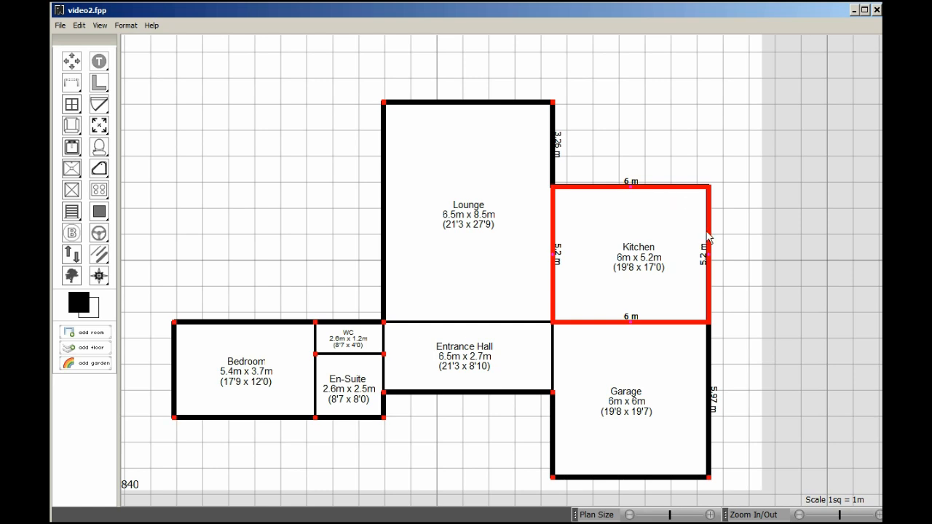
click(626, 397)
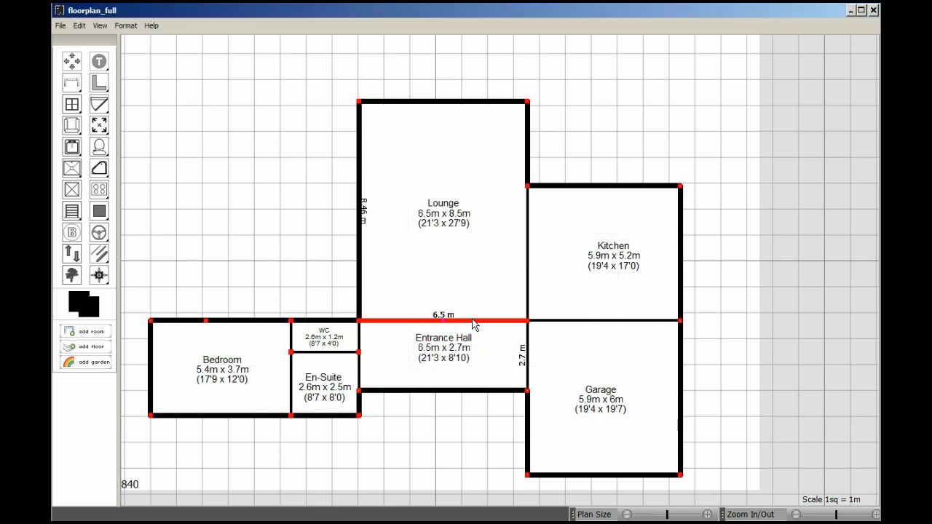
mouse_move(550, 132)
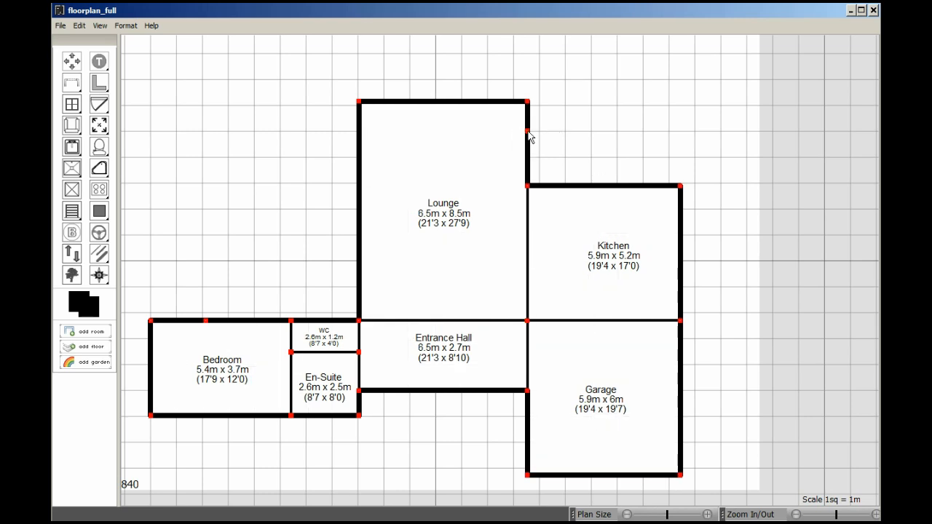
Add corner points to the Lounge top wall and drag segments into a central bay
click(443, 102)
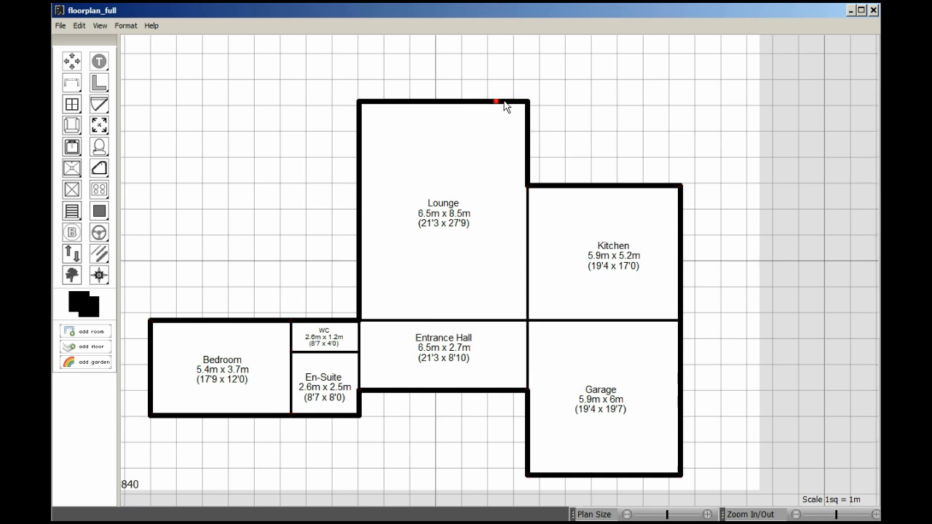
drag(497, 101, 520, 120)
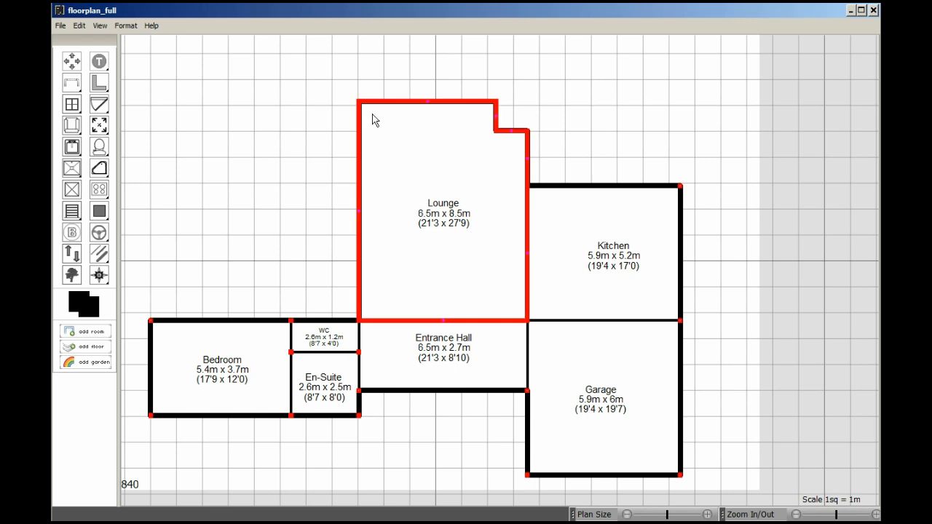
click(386, 103)
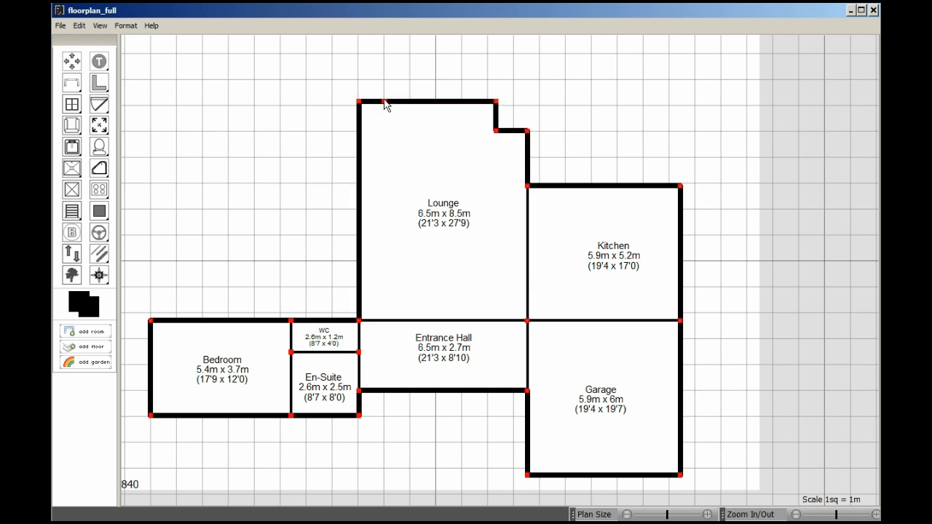
click(359, 211)
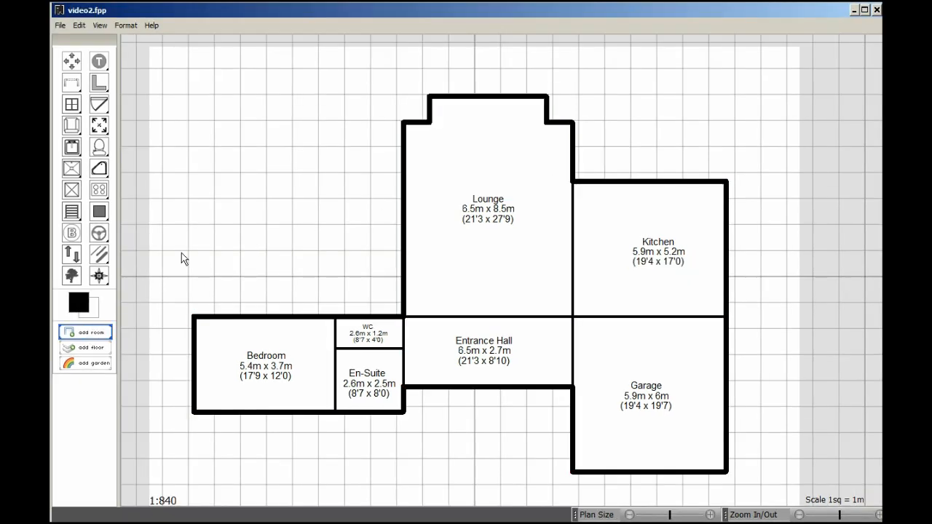
Create a new room sized about 5.9 m × 1.4 m for the Hall
click(86, 332)
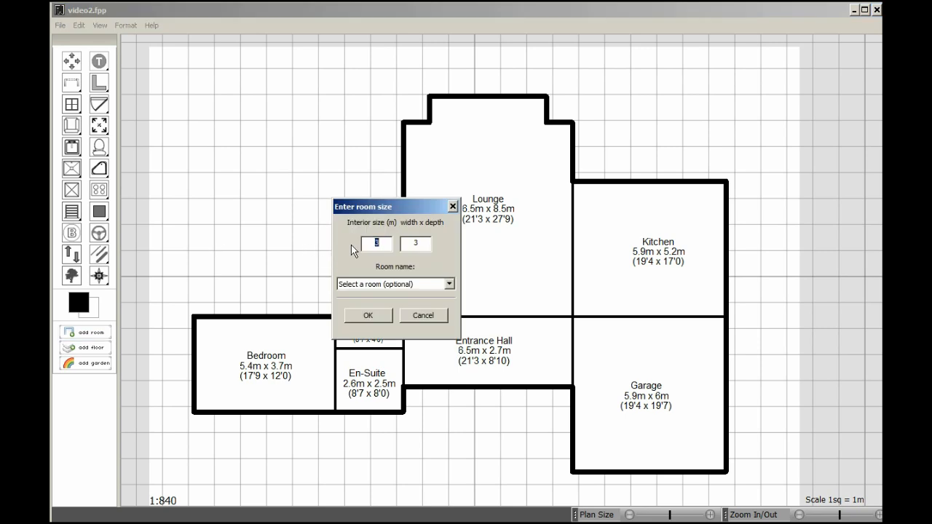
text(5.9)
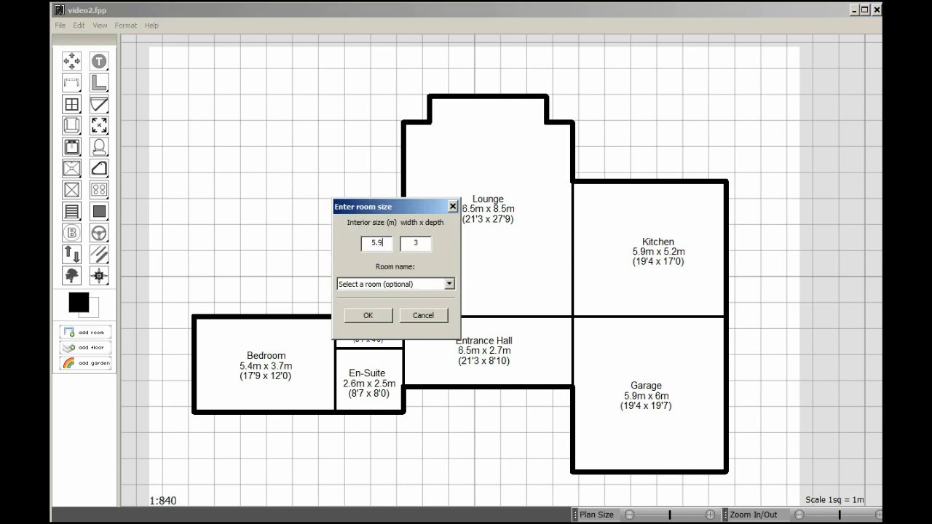
text(1.4)
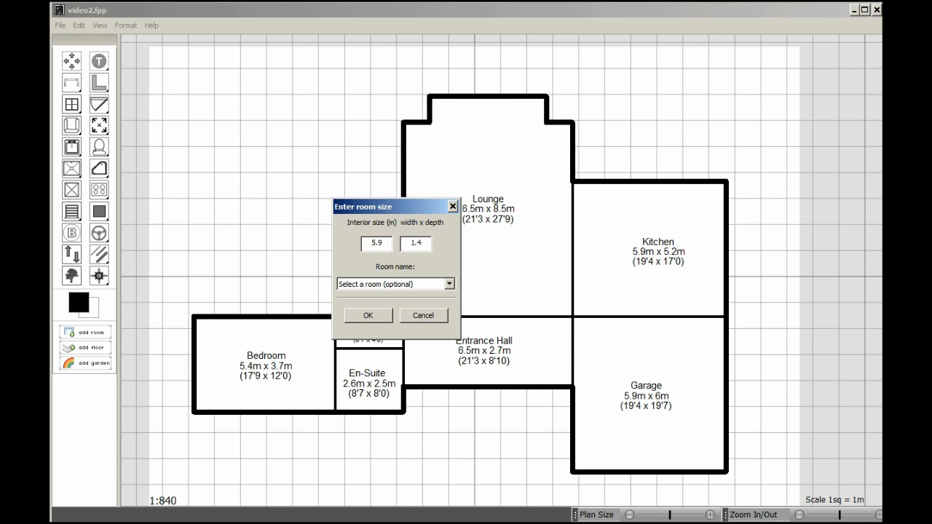
click(448, 284)
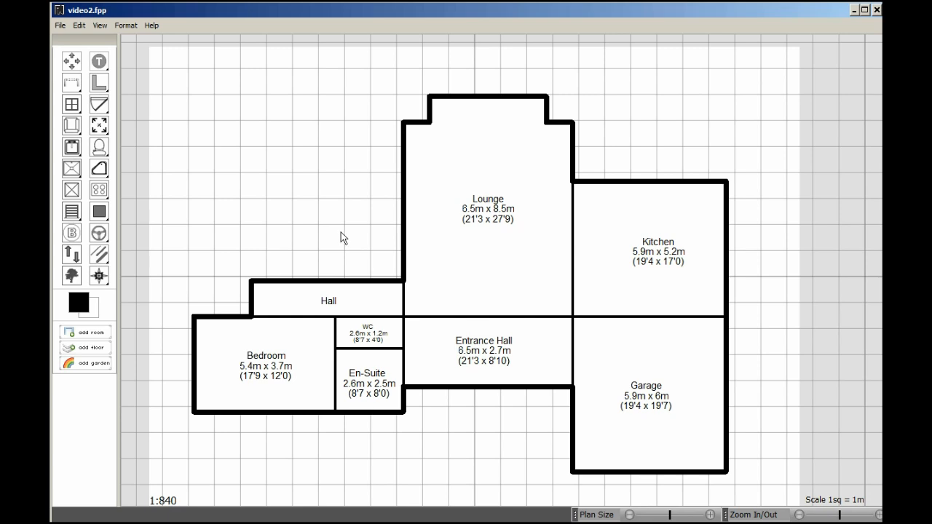
Add the room size to the Hall label
double_click(329, 301)
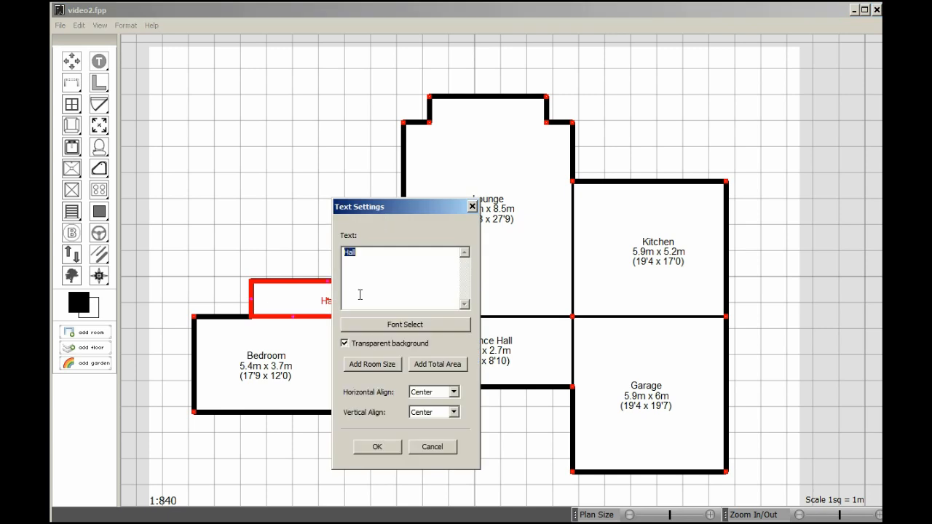
click(372, 364)
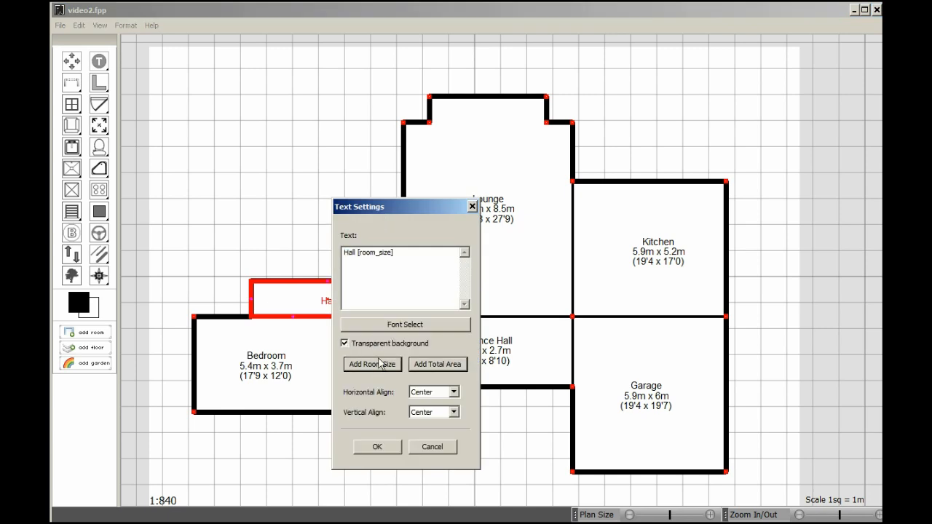
click(377, 447)
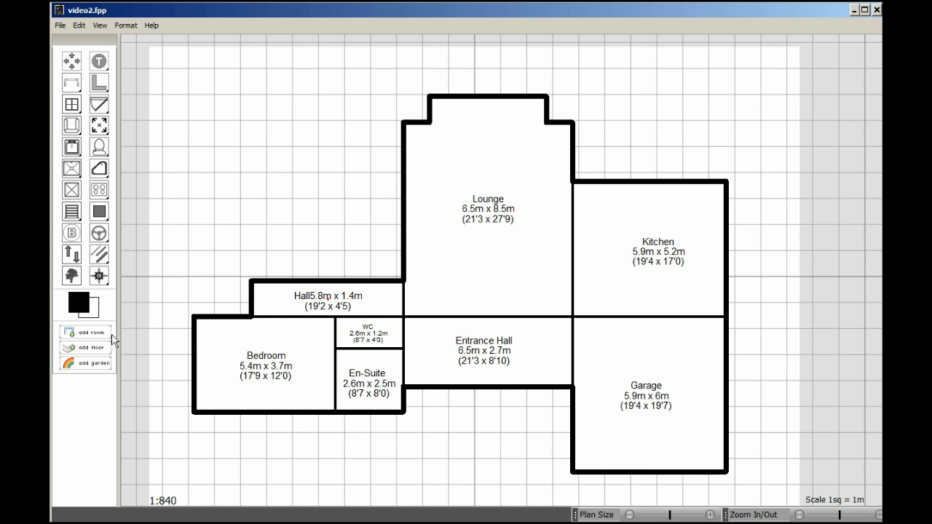
click(85, 333)
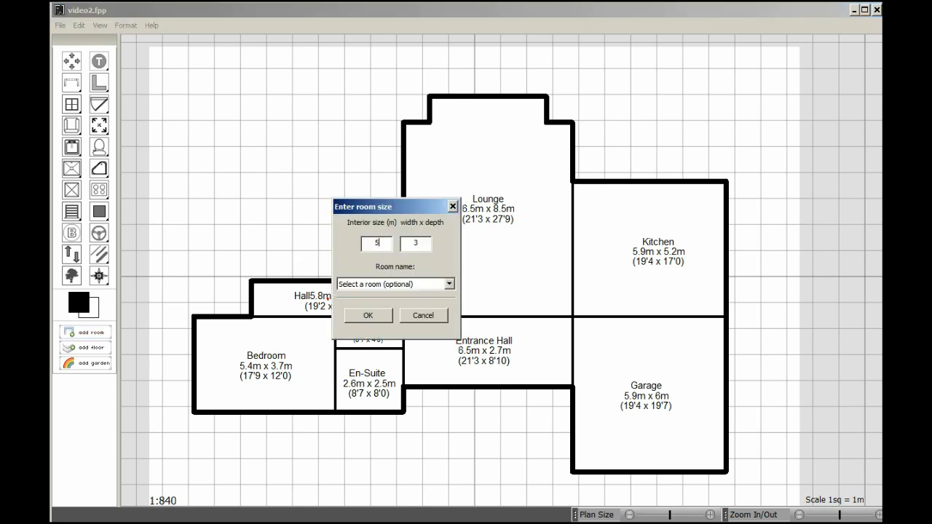
Create a 5.9 m × 4 m room named Bedroom
text(.9)
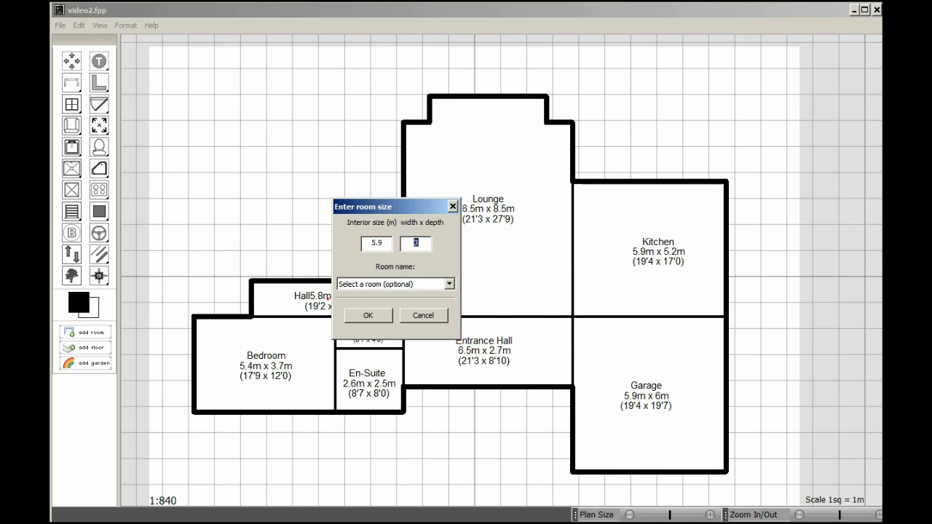
text(4)
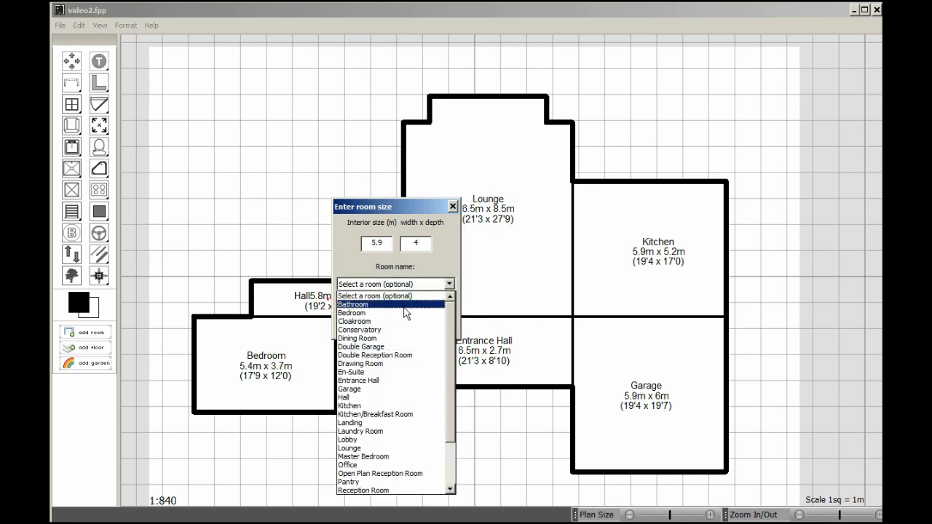
click(351, 313)
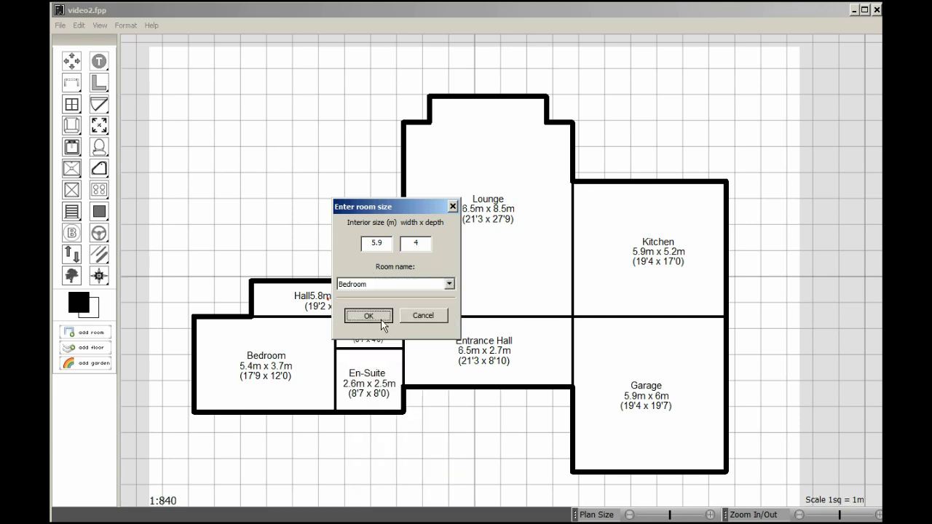
click(368, 316)
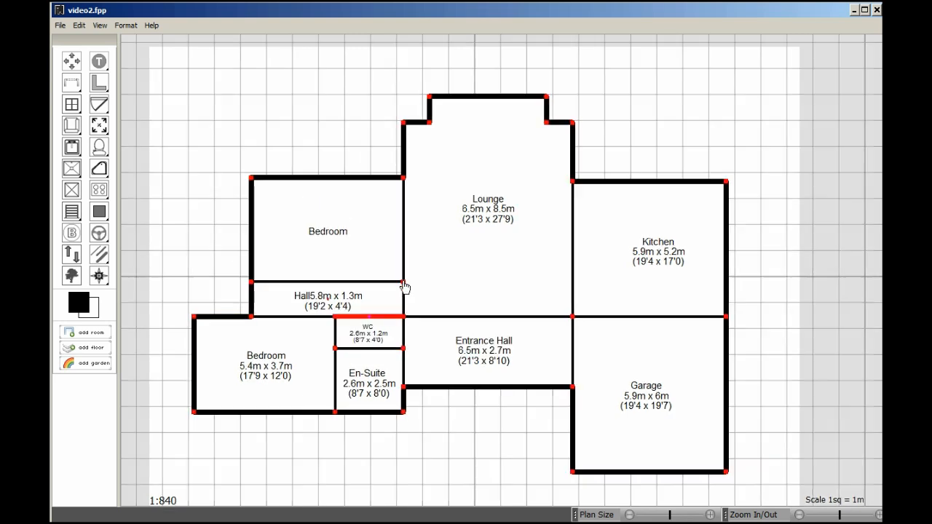
Label the new upper Bedroom with its size
click(328, 233)
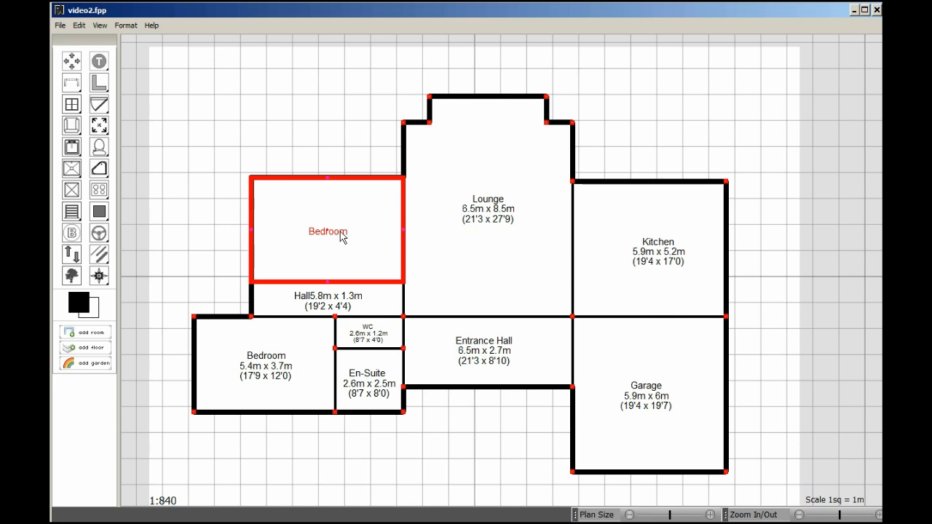
double_click(328, 232)
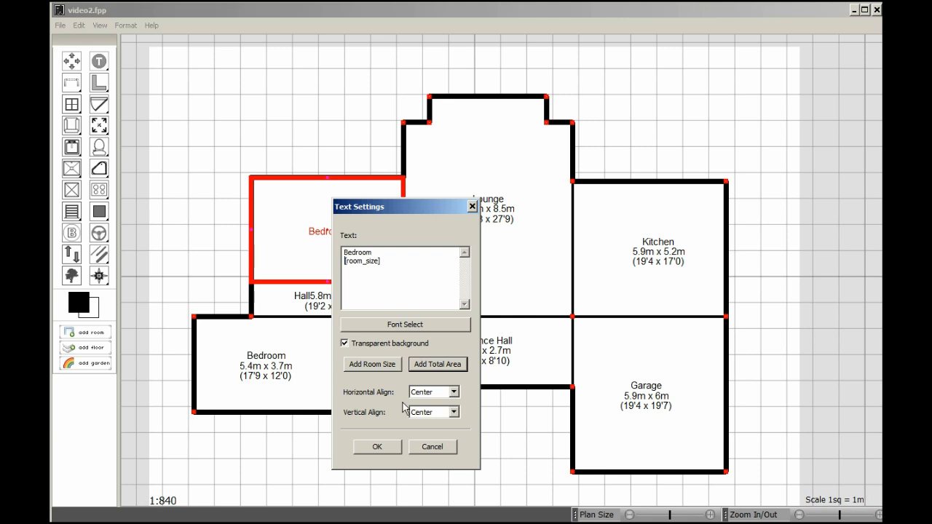
click(377, 446)
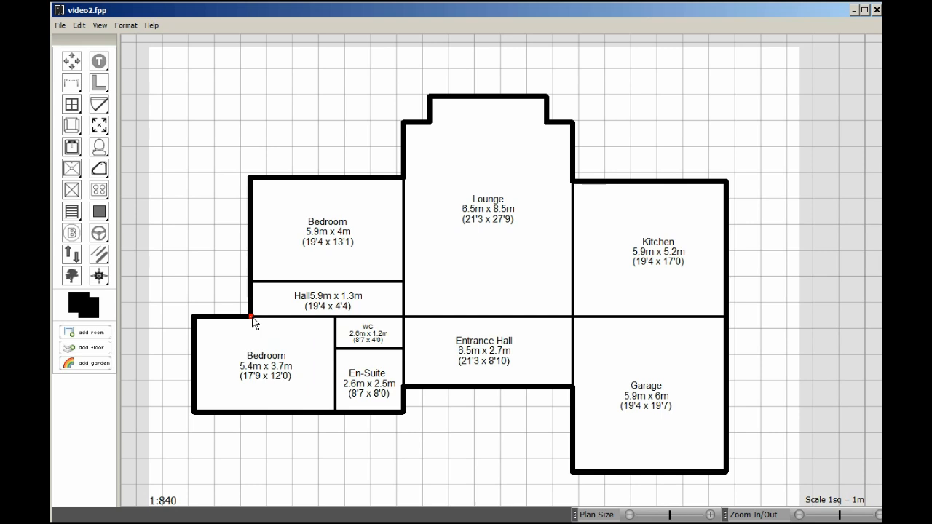
Select the Hall to check its dimensions against the upper Bedroom
click(327, 299)
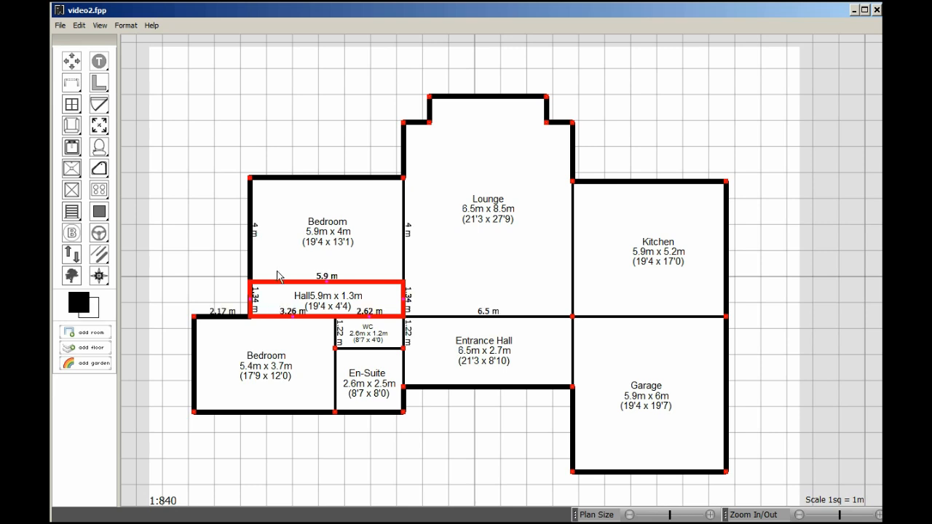
mouse_move(208, 191)
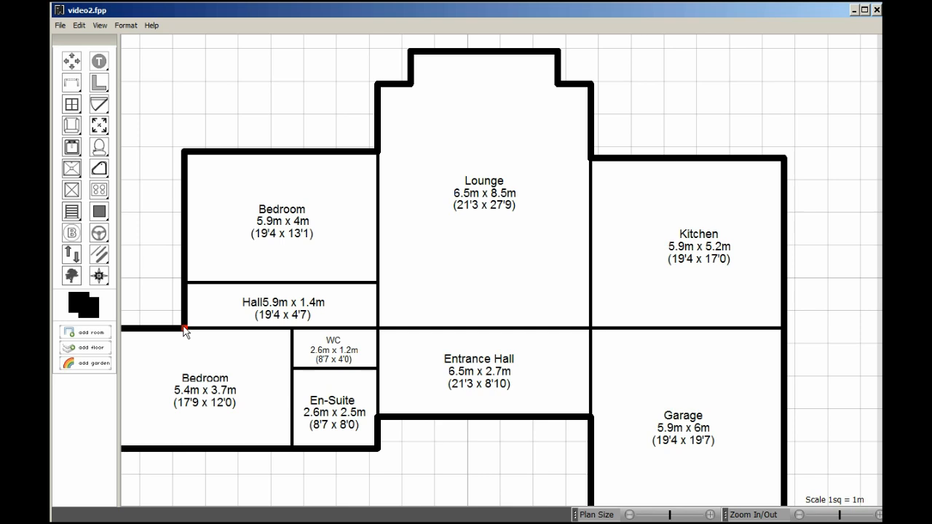
mouse_move(167, 149)
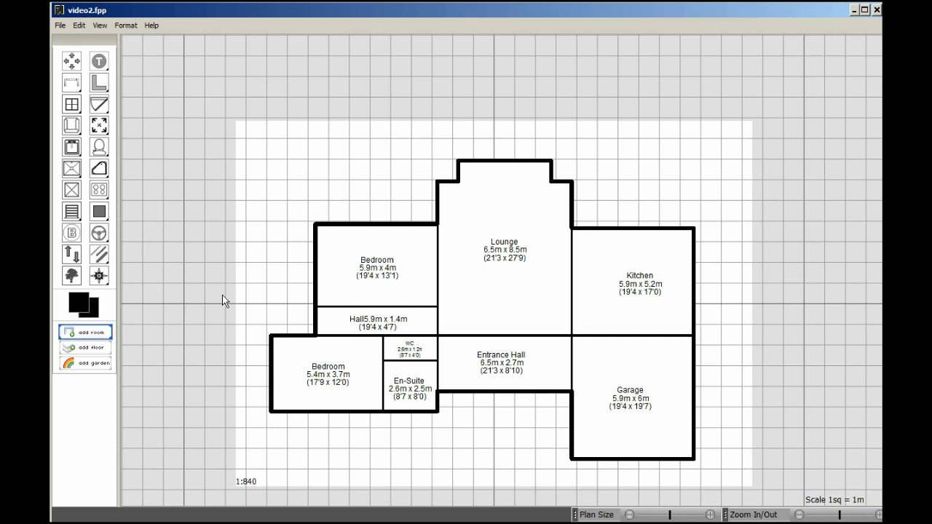
Create a 1.9 m wide Bathroom and fit it left of the Hall and Bedroom
click(85, 333)
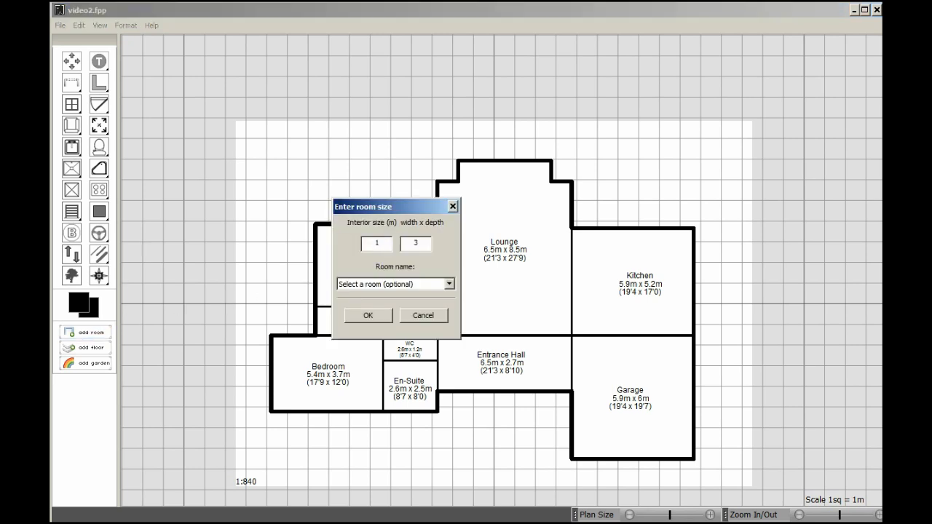
text(1.9)
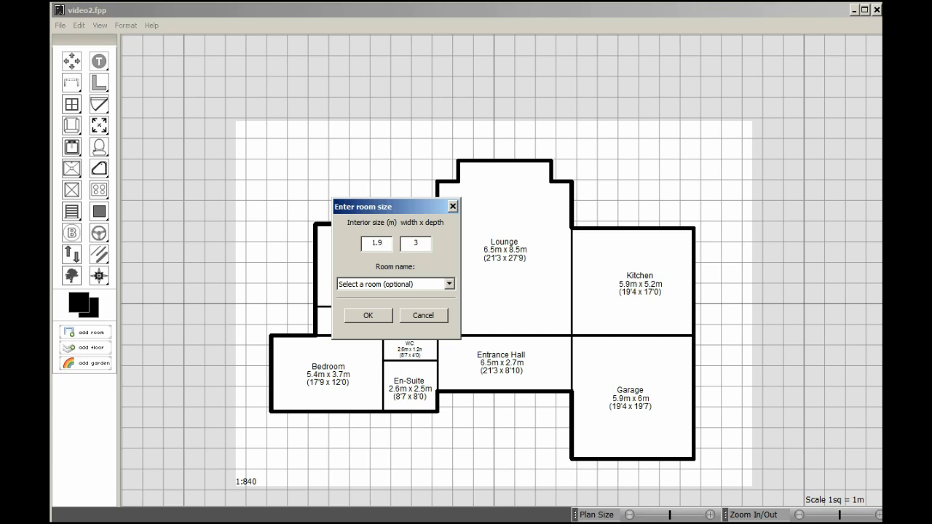
text(.)
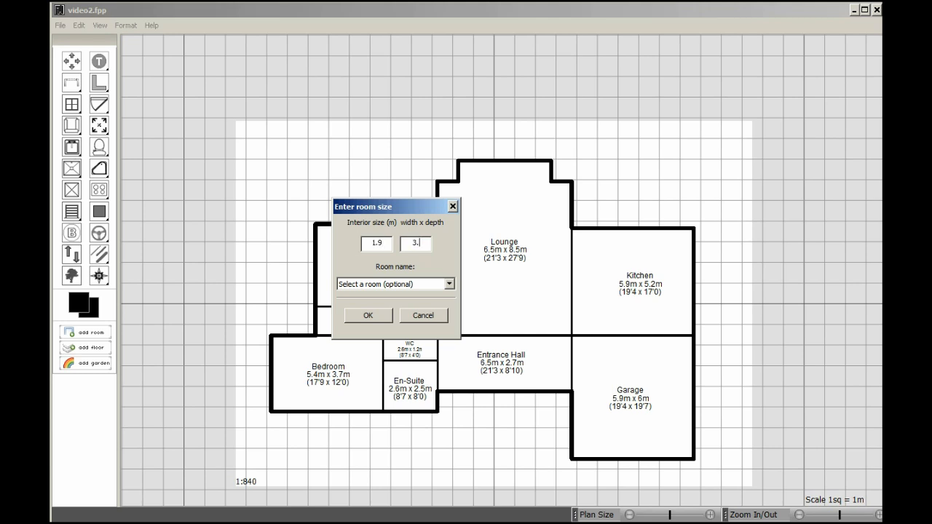
click(450, 284)
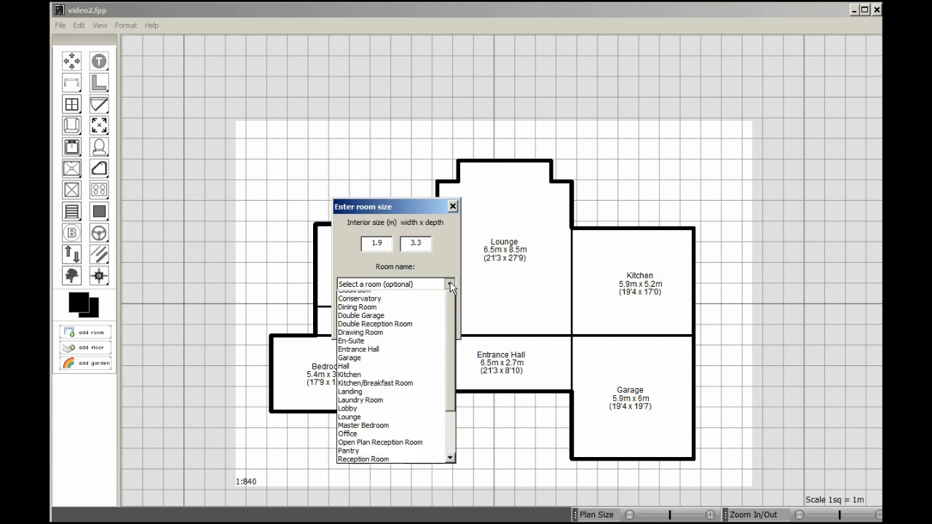
click(352, 284)
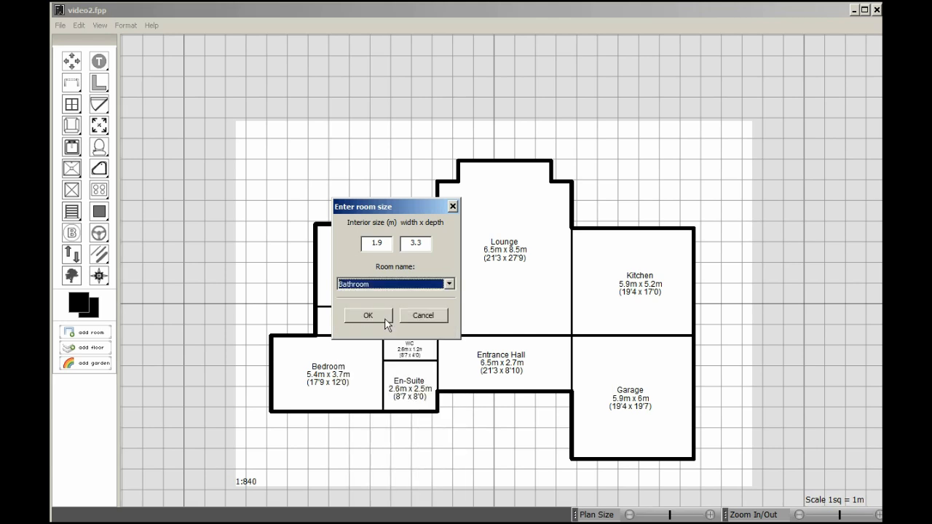
click(368, 315)
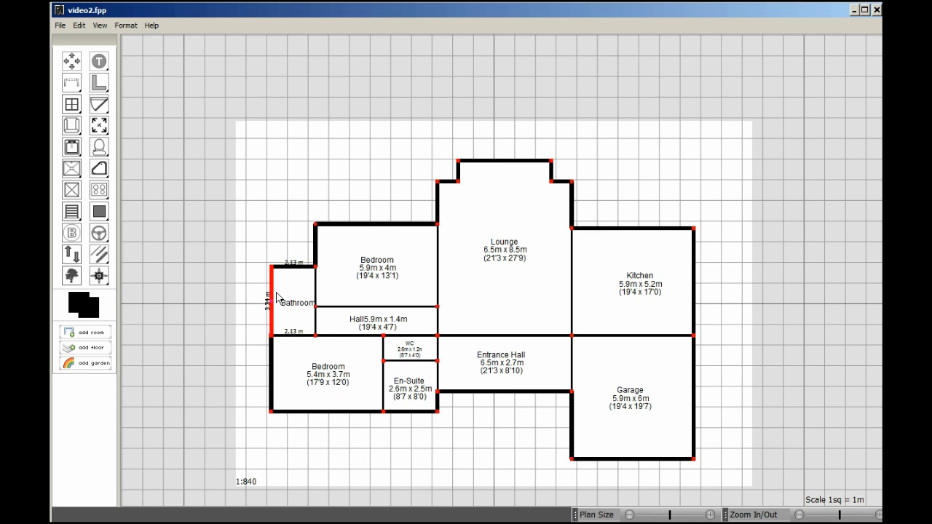
click(293, 299)
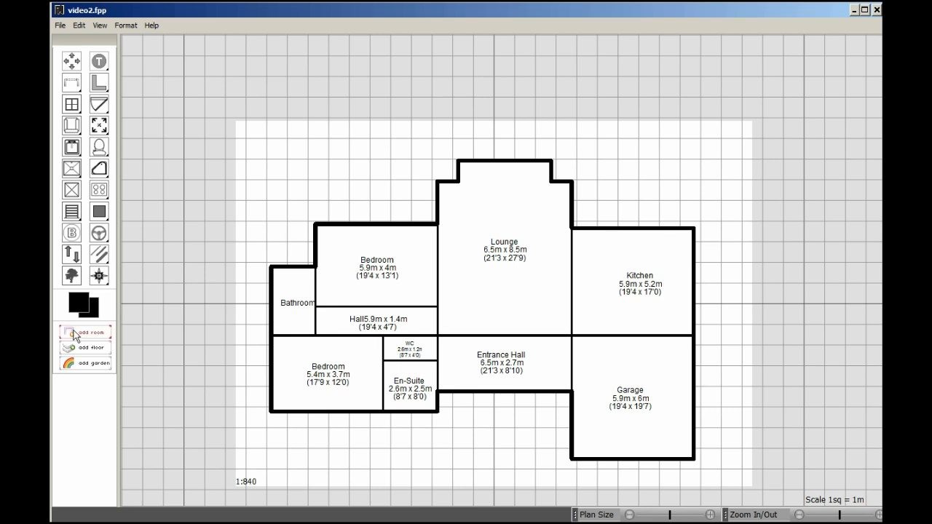
Enter 2 m by 2 m for a new En-Suite room and confirm it
click(85, 332)
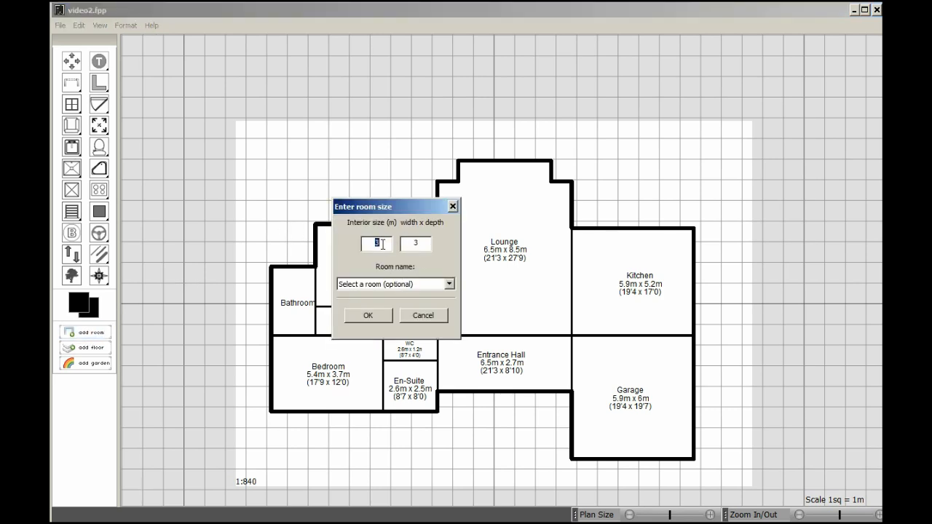
text(3)
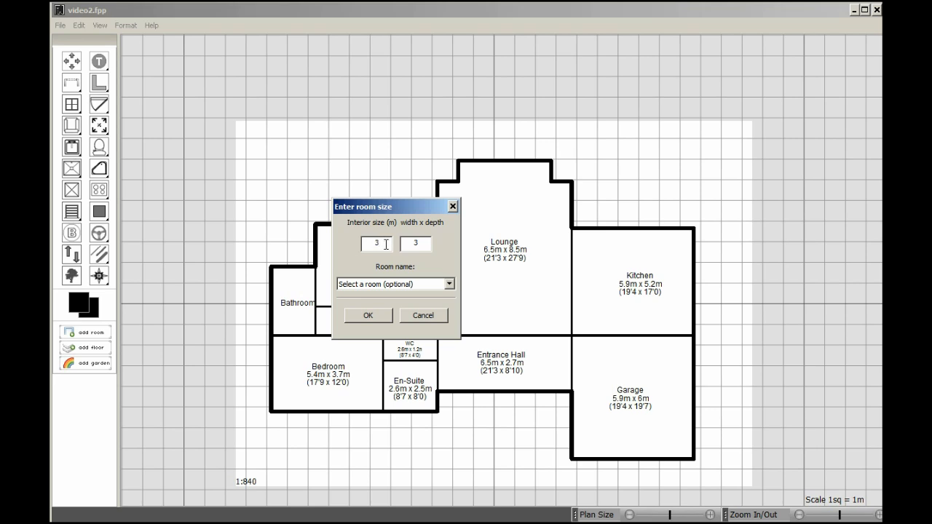
text(2)
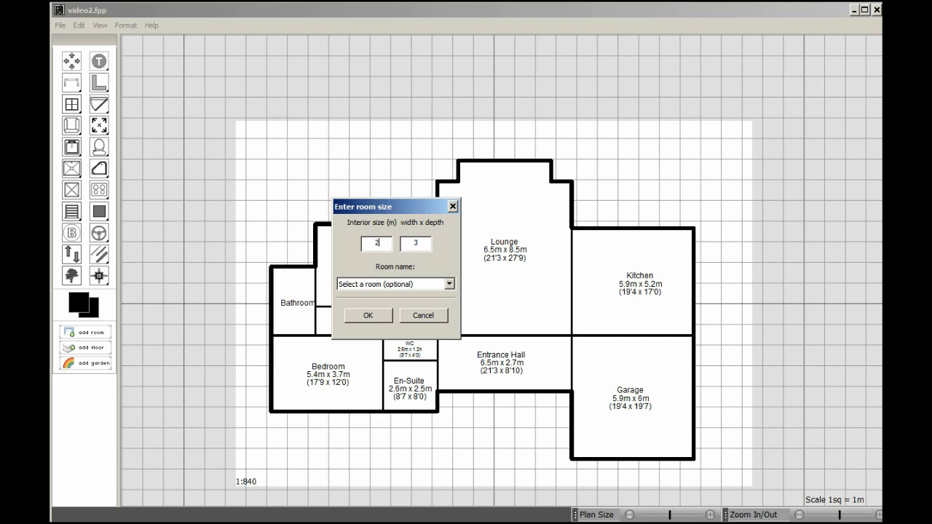
text(2)
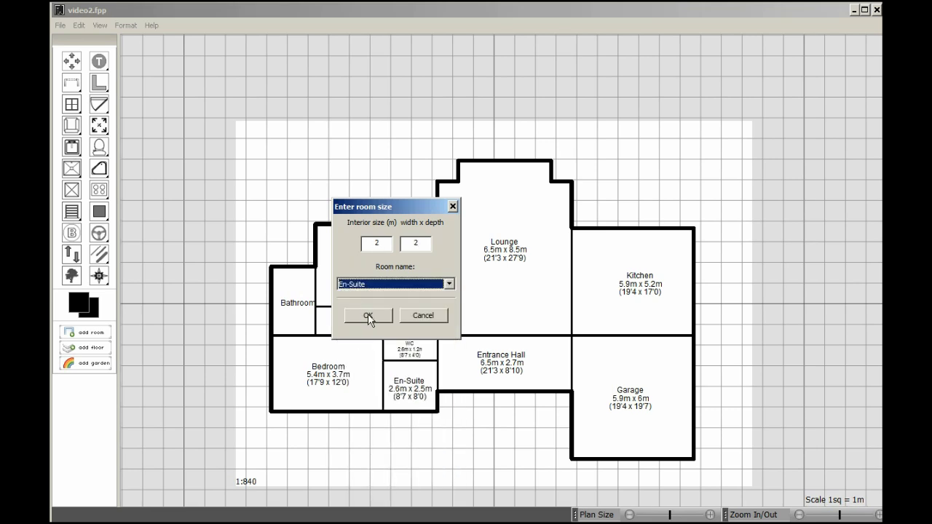
click(367, 316)
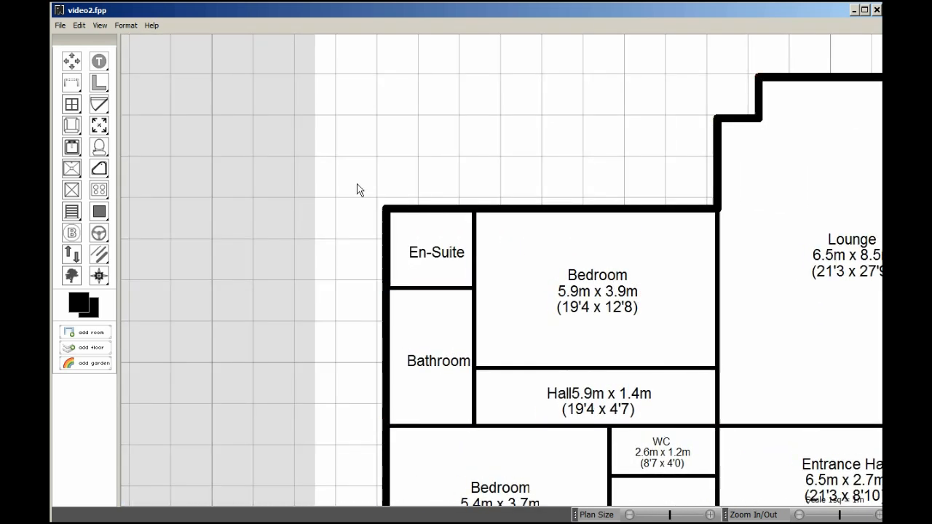
Add the room size on its own line to the En-Suite label and shrink its font
click(437, 252)
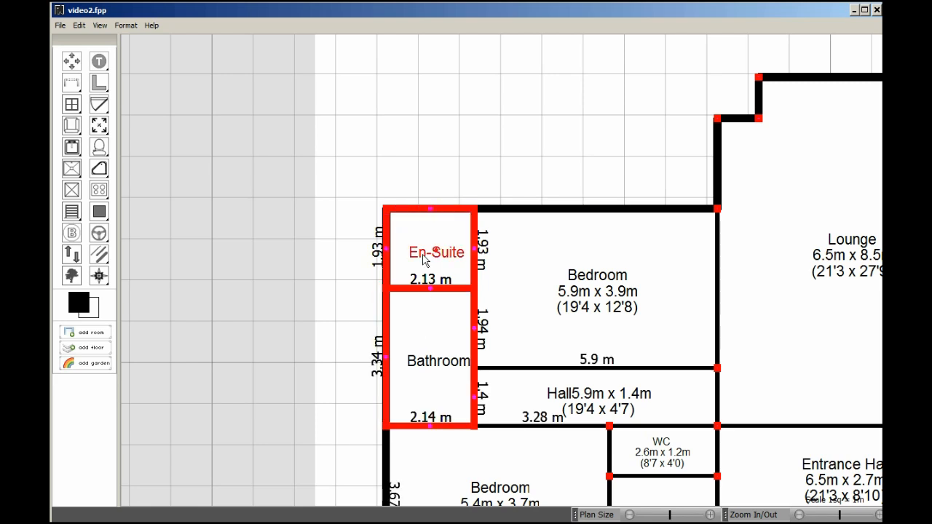
click(364, 286)
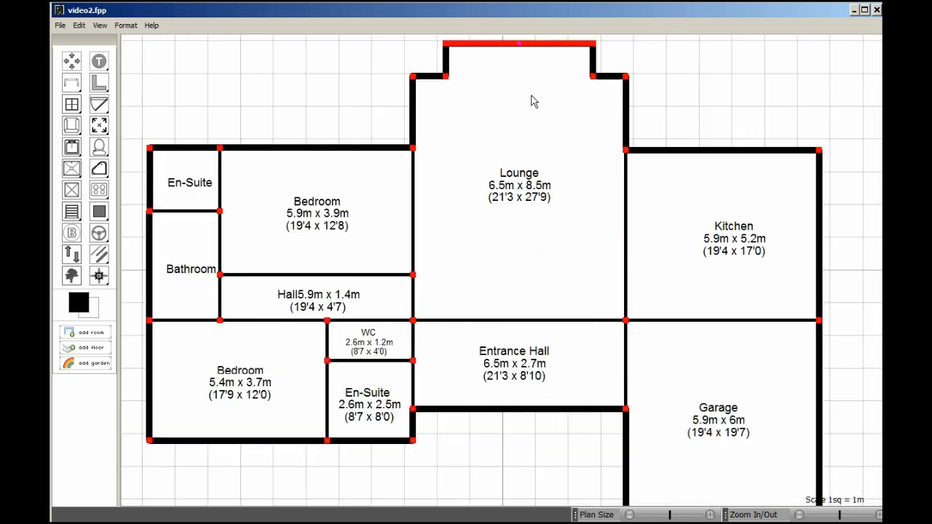
double_click(190, 182)
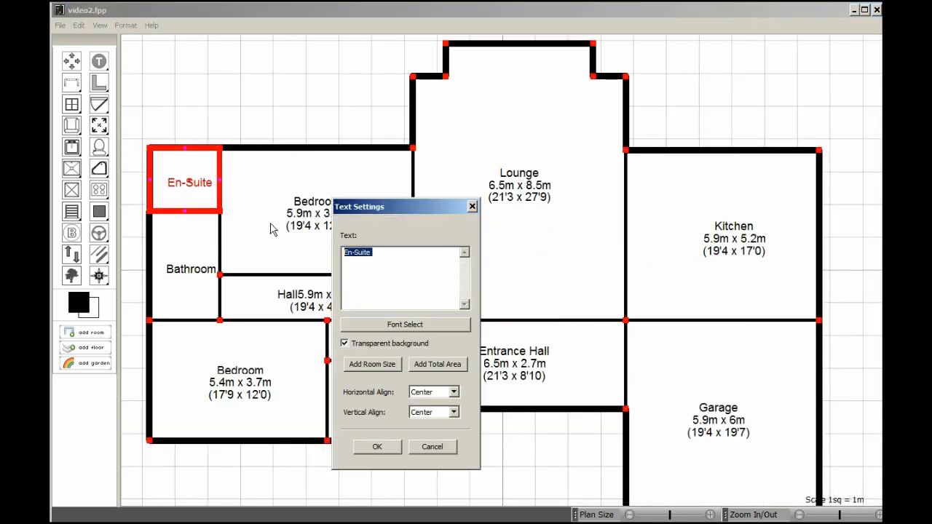
click(372, 365)
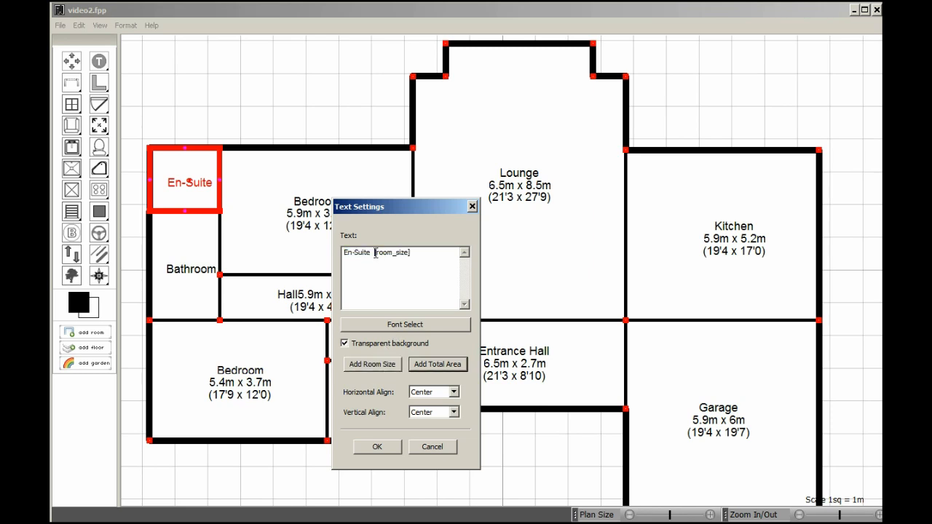
key(Enter)
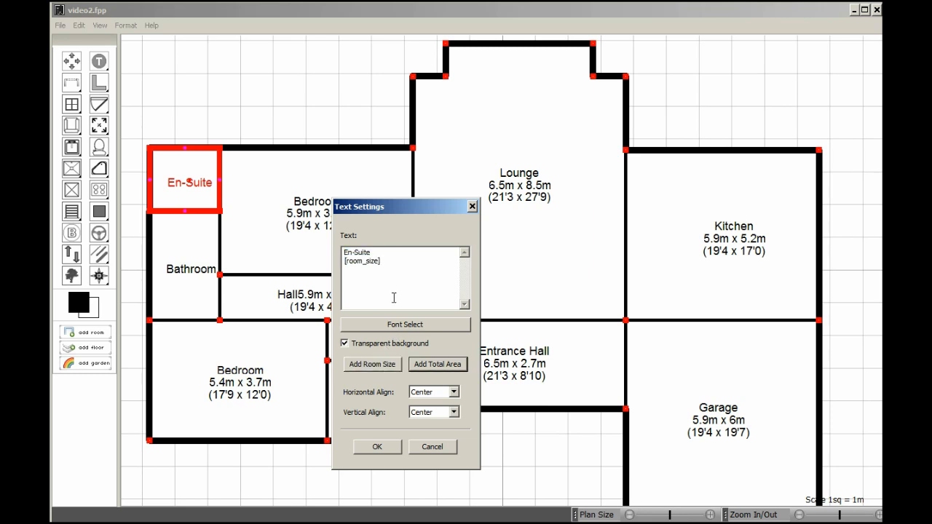
click(377, 446)
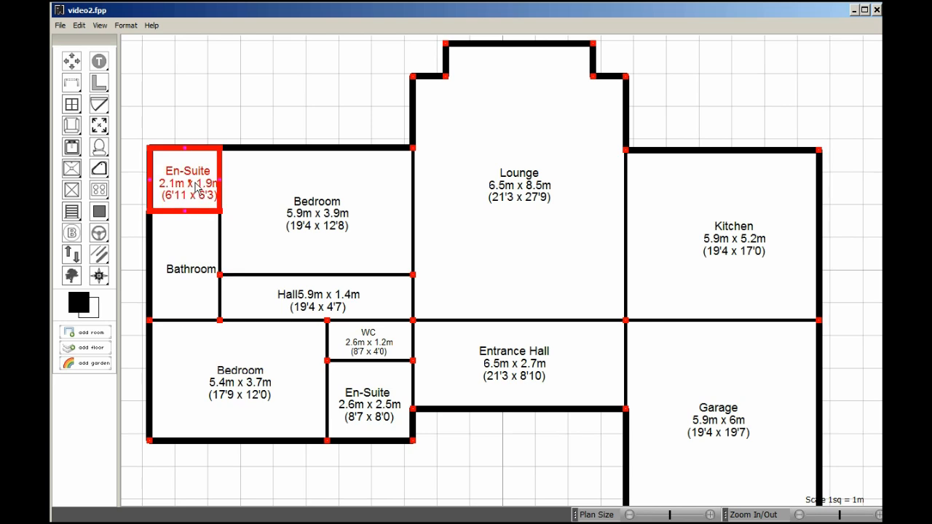
double_click(186, 182)
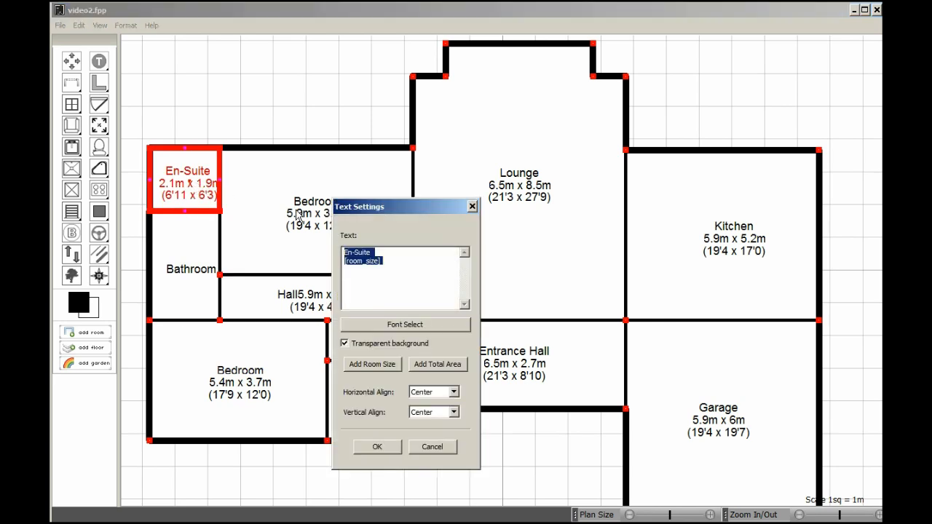
click(404, 324)
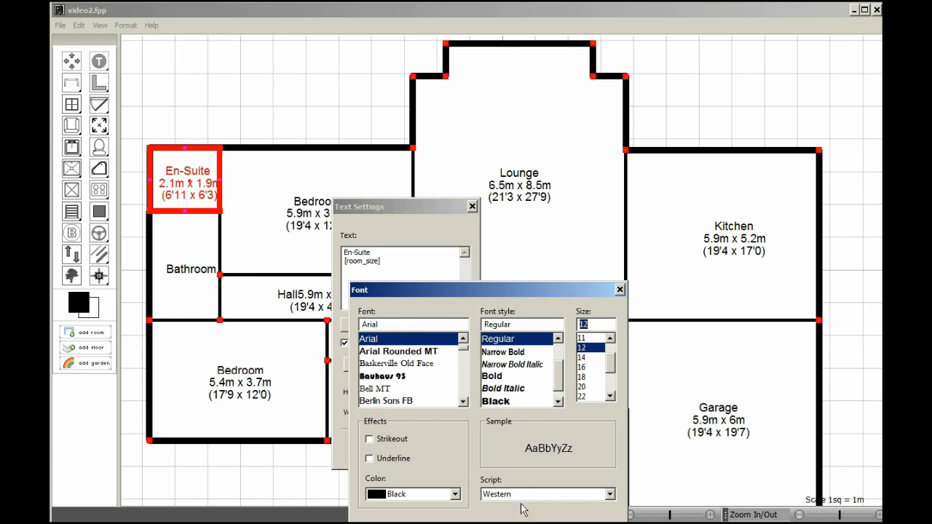
click(375, 447)
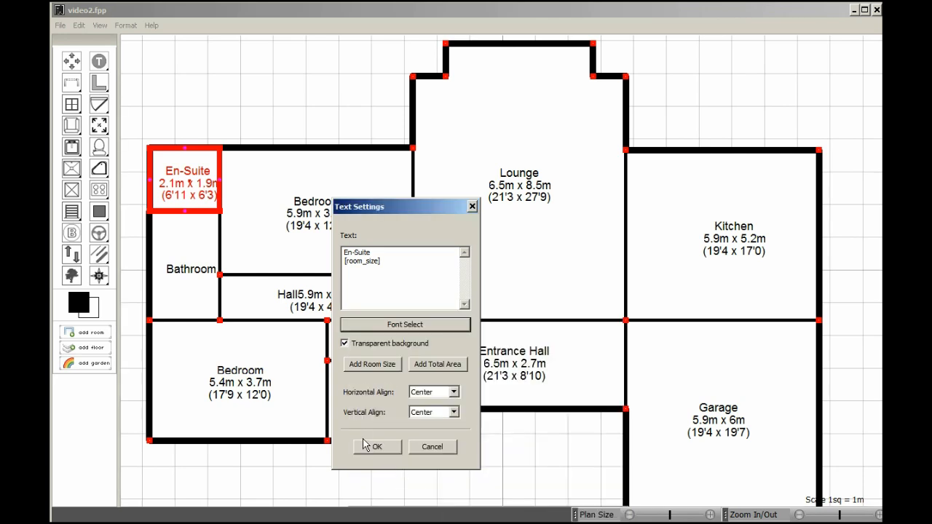
click(376, 447)
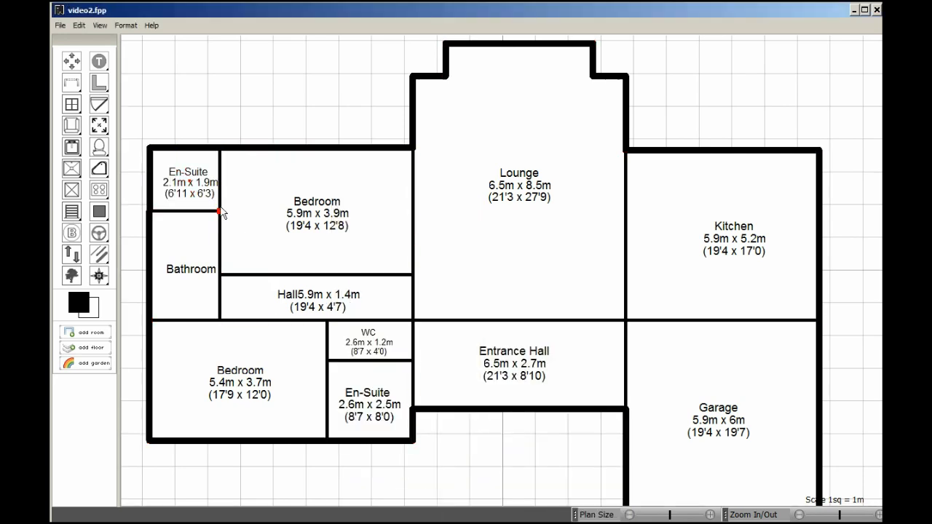
Add the 2.1 m × 3.3 m size to the Bathroom label in a smaller font
click(188, 182)
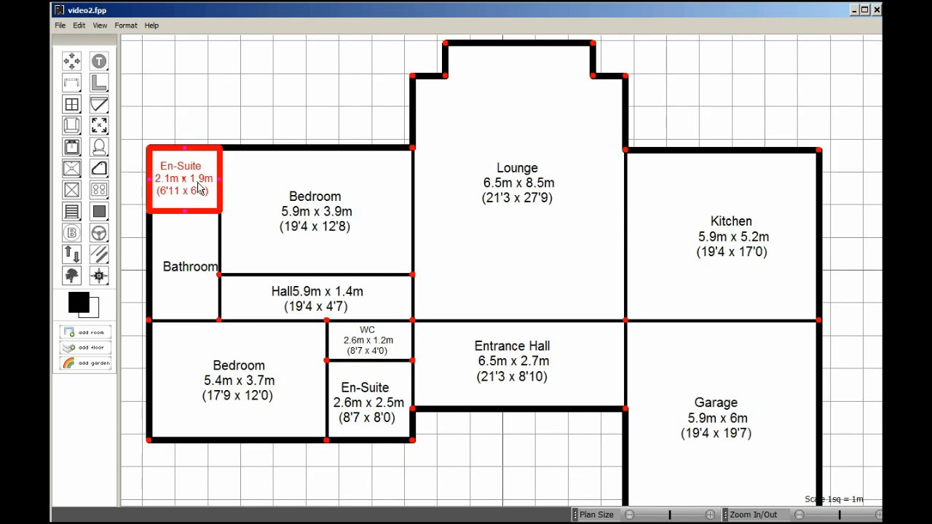
double_click(190, 267)
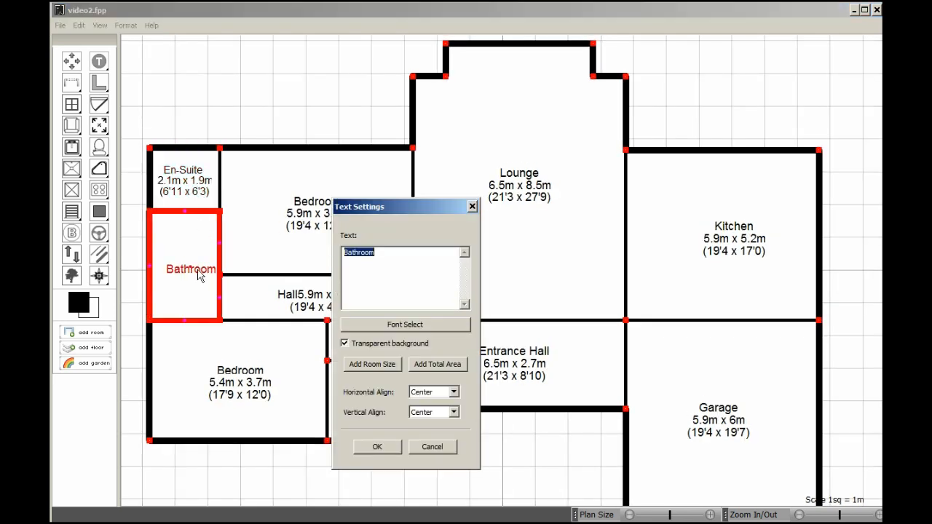
click(372, 365)
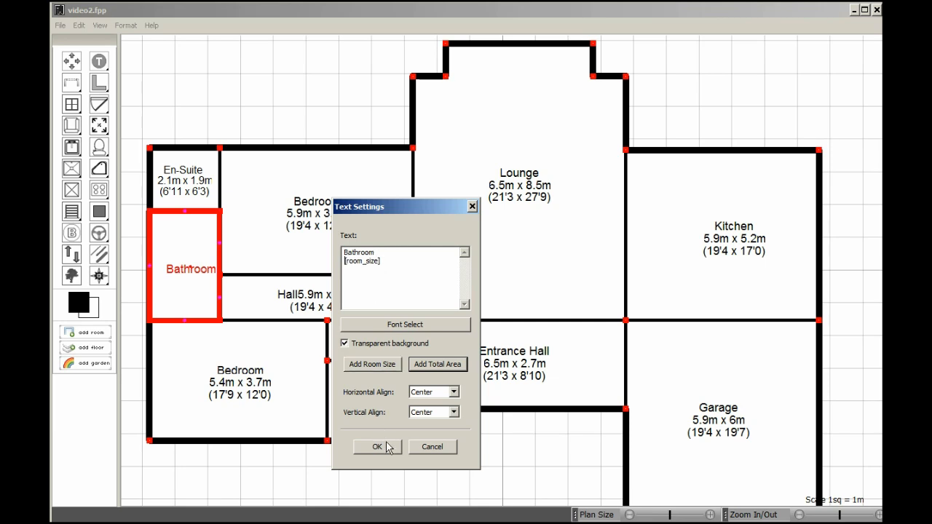
click(378, 446)
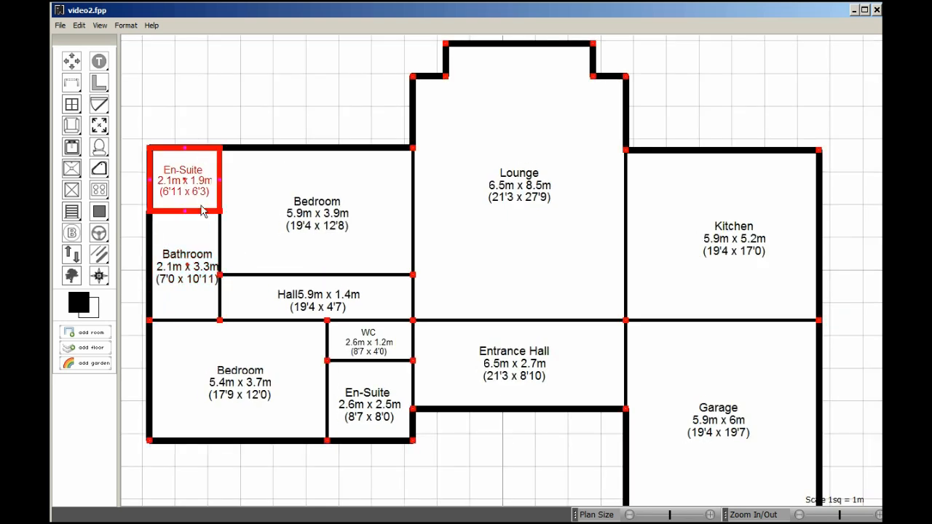
click(184, 266)
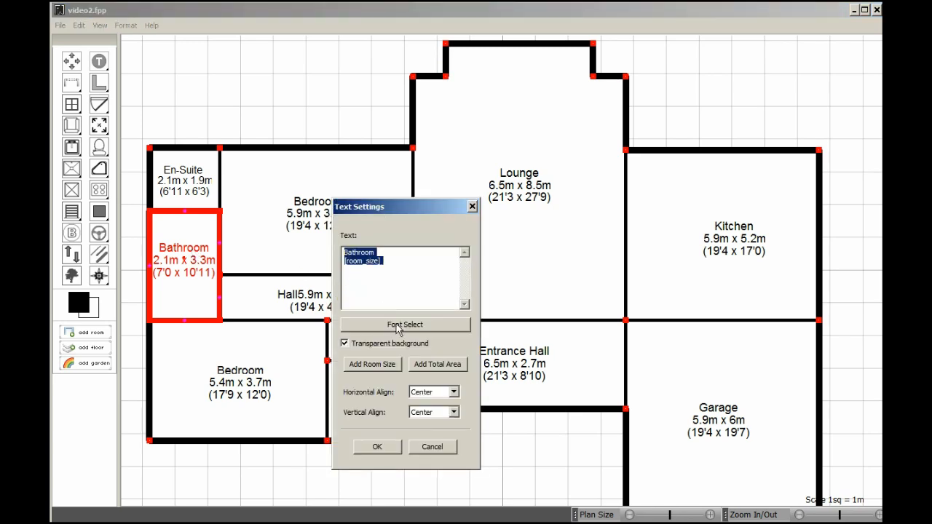
click(405, 324)
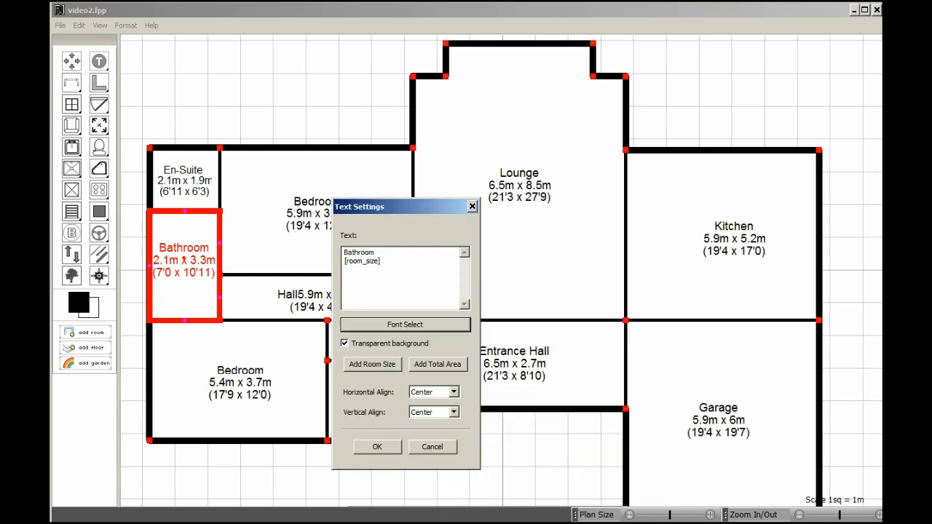
click(376, 446)
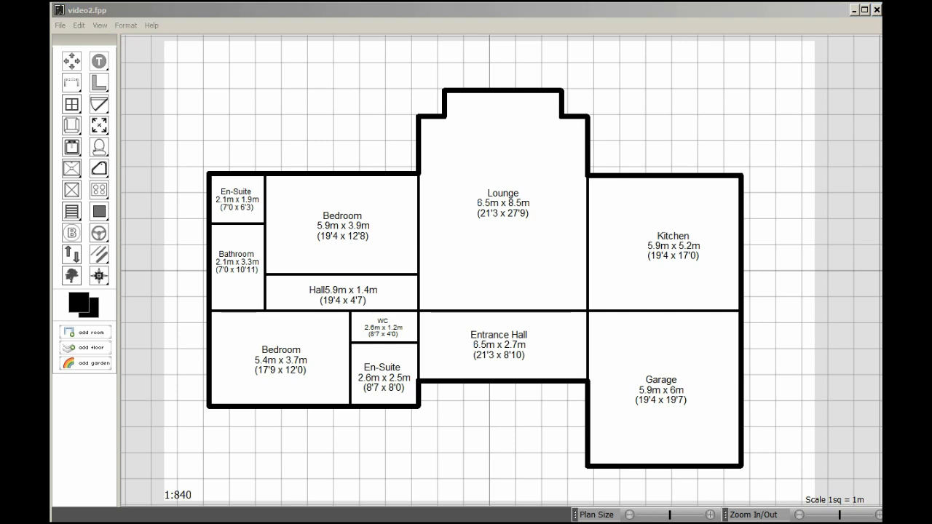
mouse_move(149, 125)
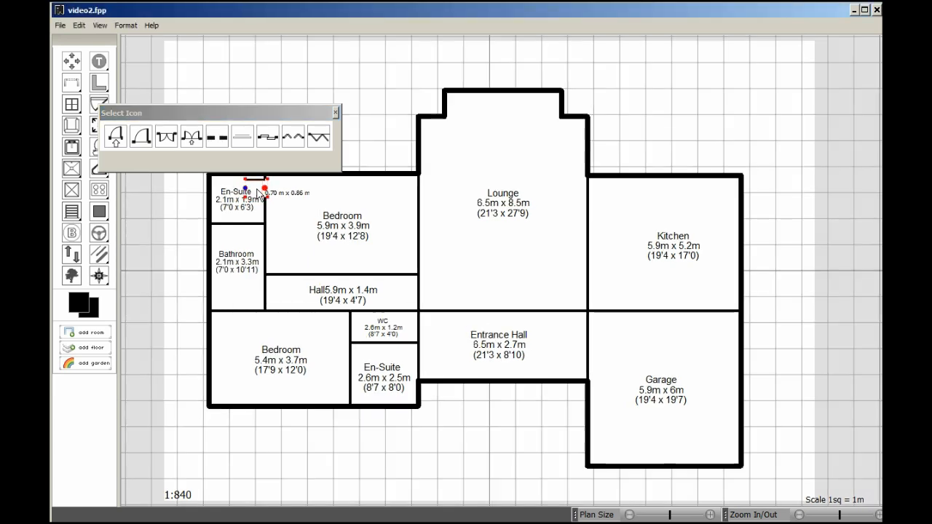
Place doors in the En-Suite and Bathroom walls, mirroring the Bathroom door into the Hall
click(342, 226)
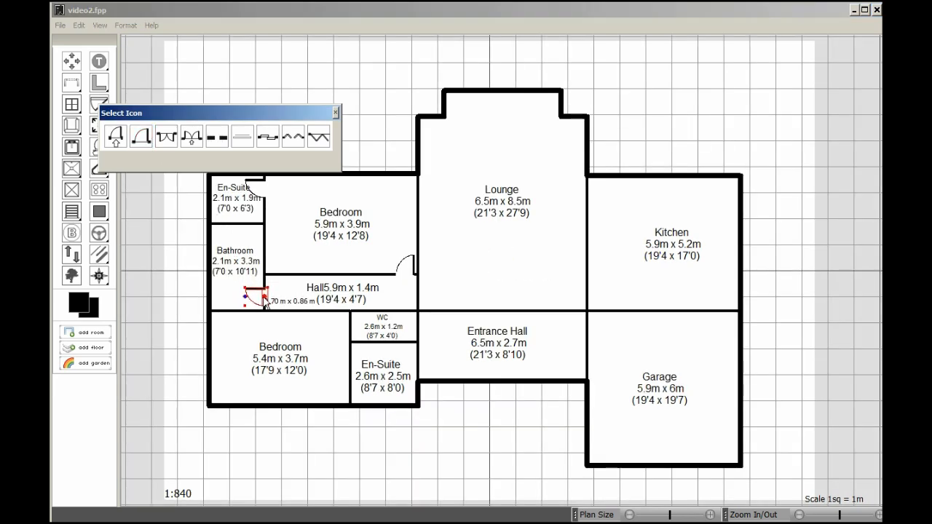
click(237, 266)
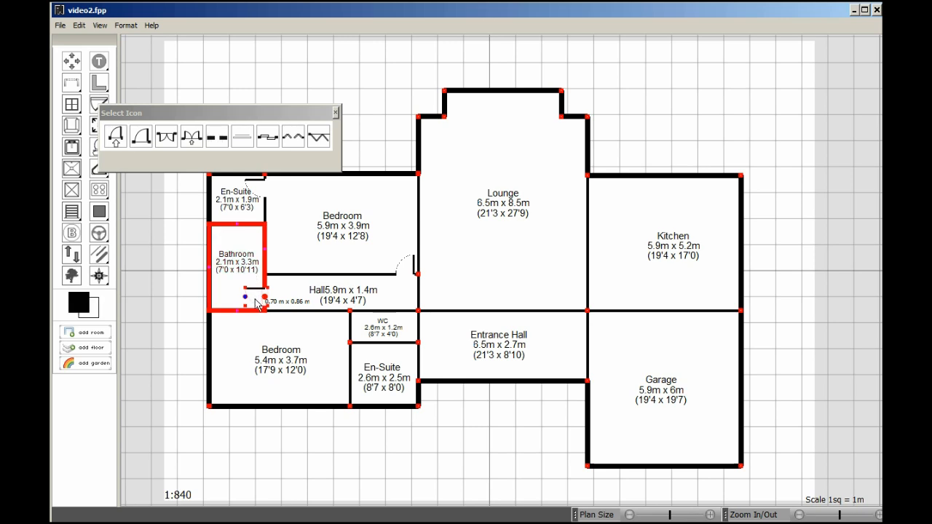
right_click(248, 299)
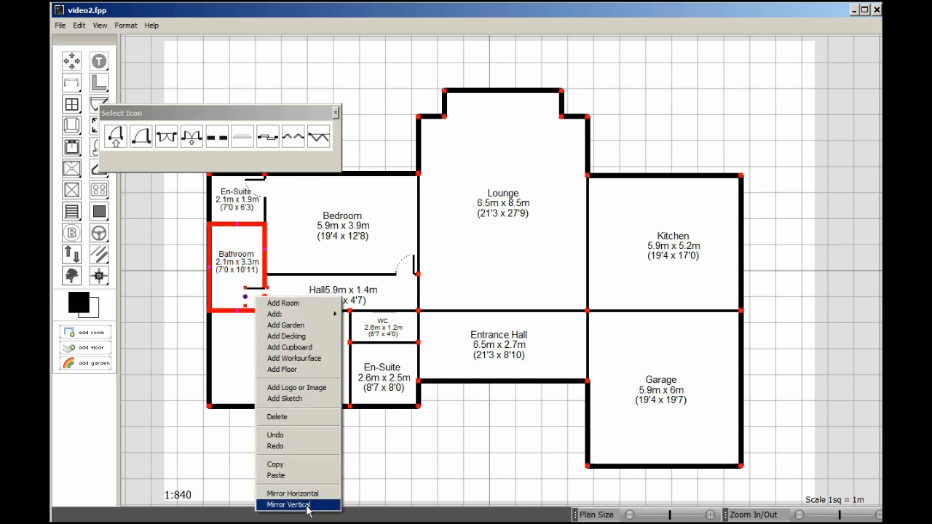
click(288, 505)
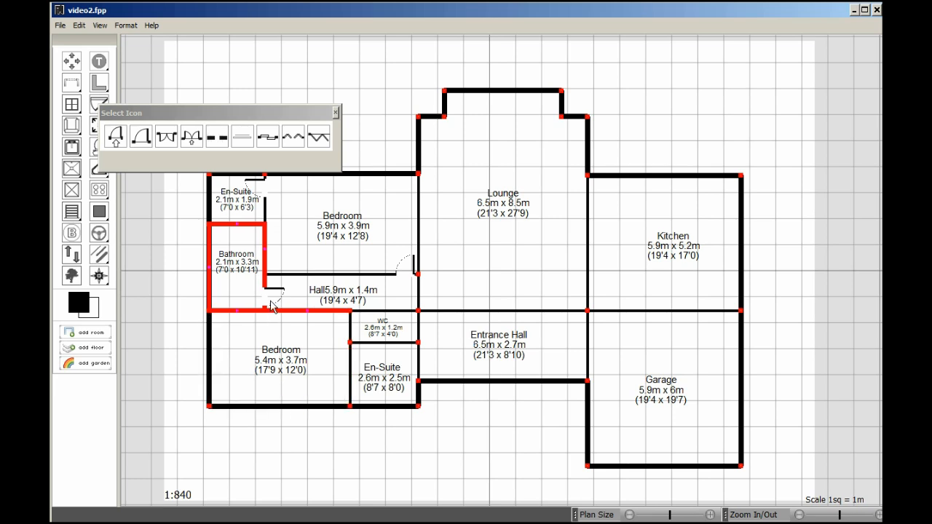
right_click(255, 299)
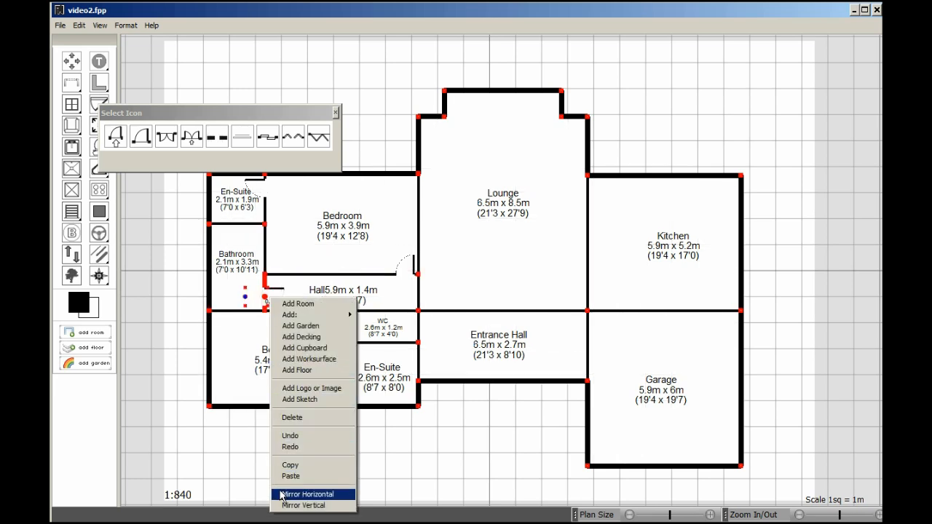
click(306, 493)
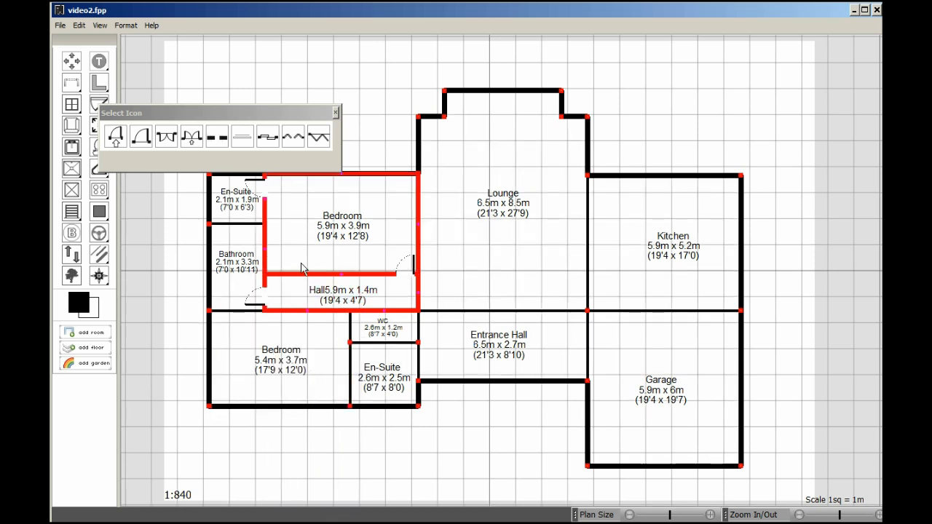
click(140, 136)
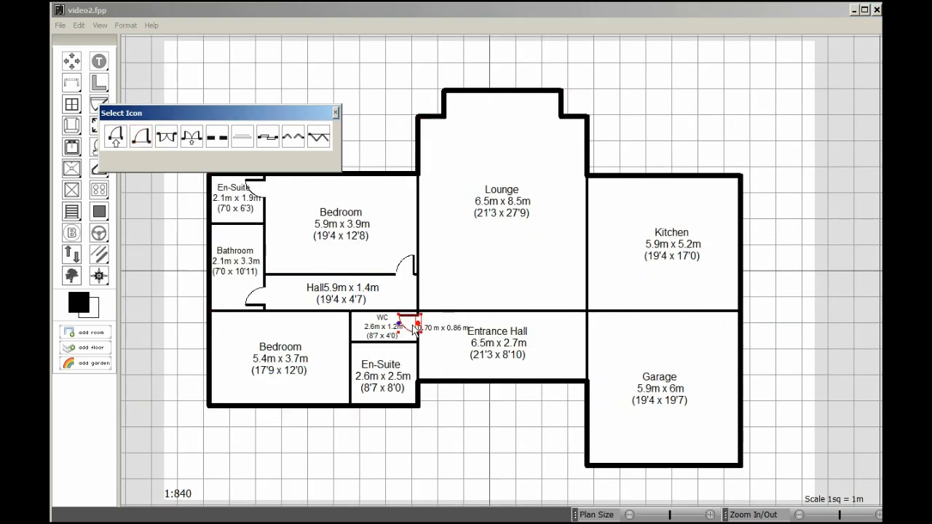
Place swinging doors in the WC wall and the lower Bedroom wall
drag(411, 325, 498, 266)
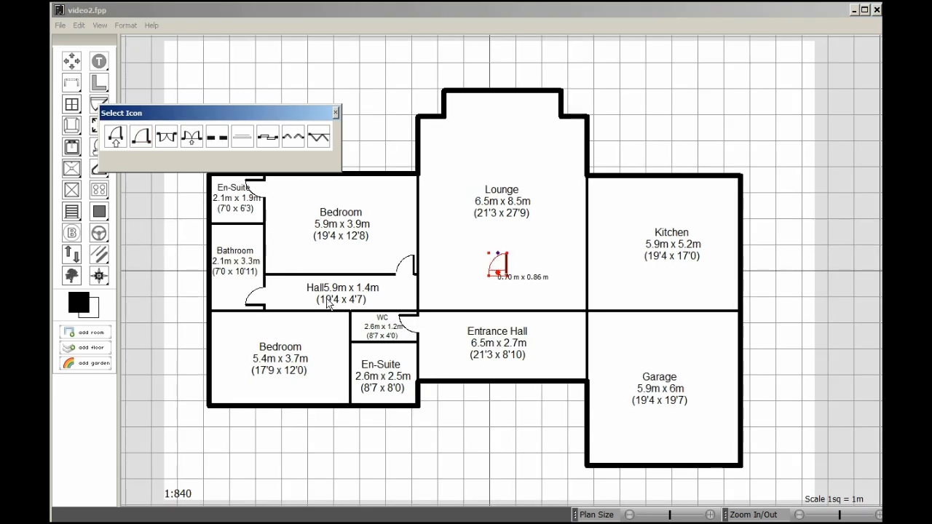
drag(499, 266, 336, 319)
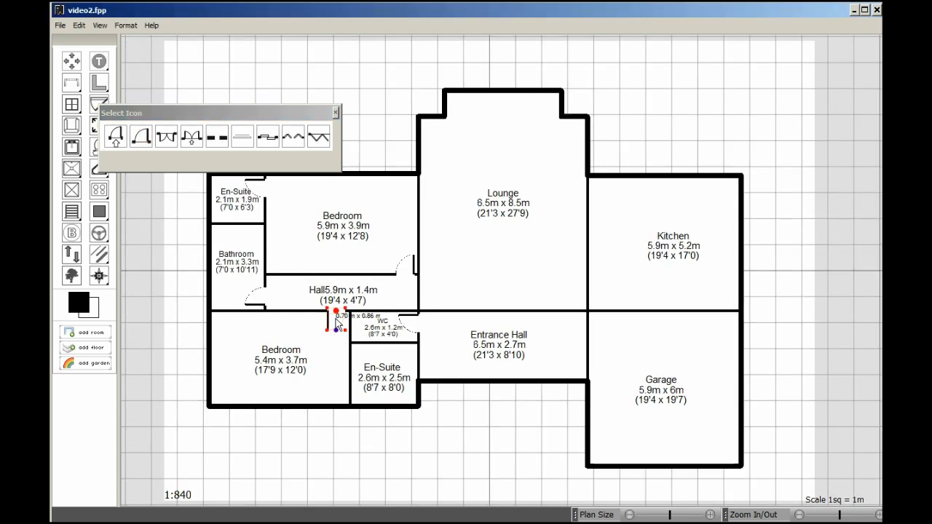
click(280, 357)
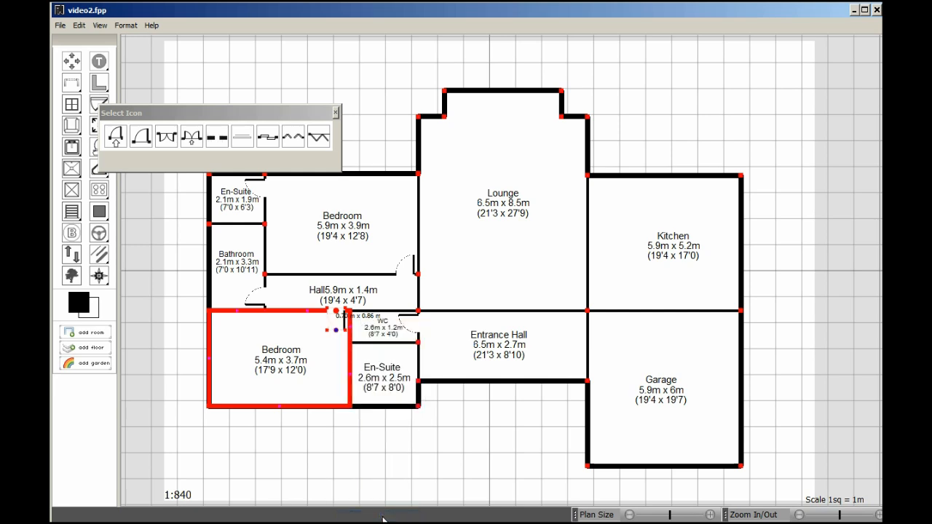
Add a swinging door to the Lounge–Kitchen wall and mirror its swing
click(141, 137)
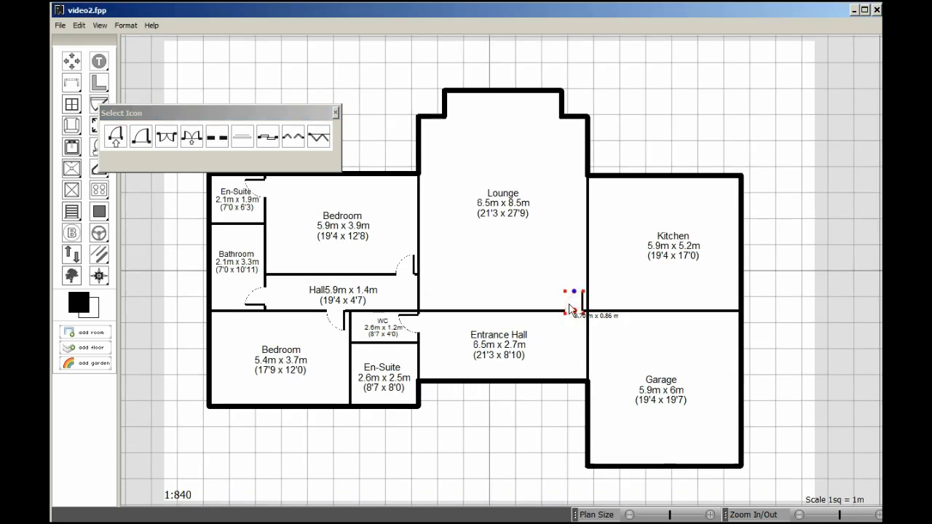
click(502, 218)
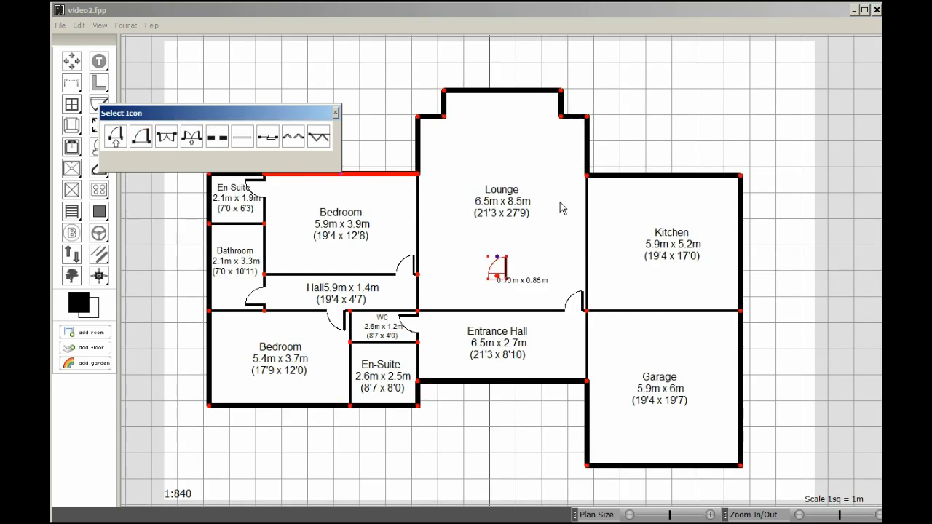
drag(499, 270, 594, 193)
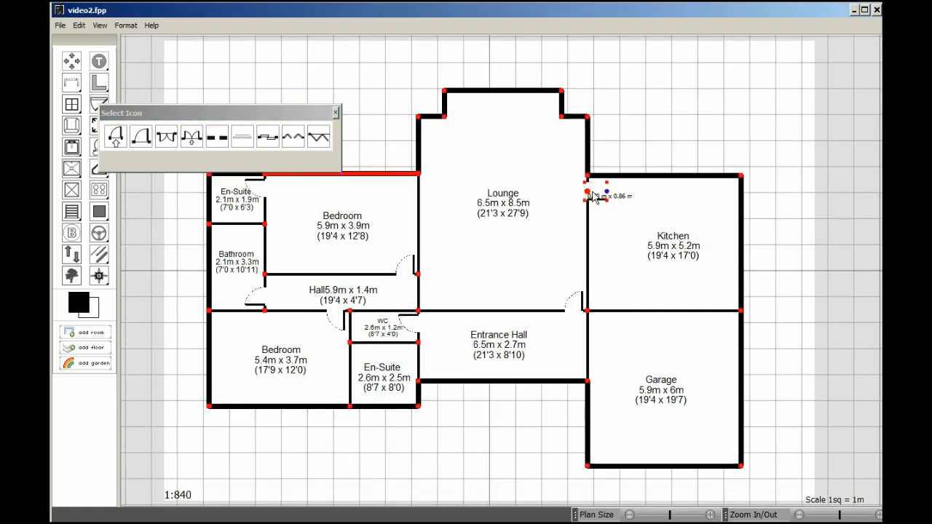
right_click(588, 195)
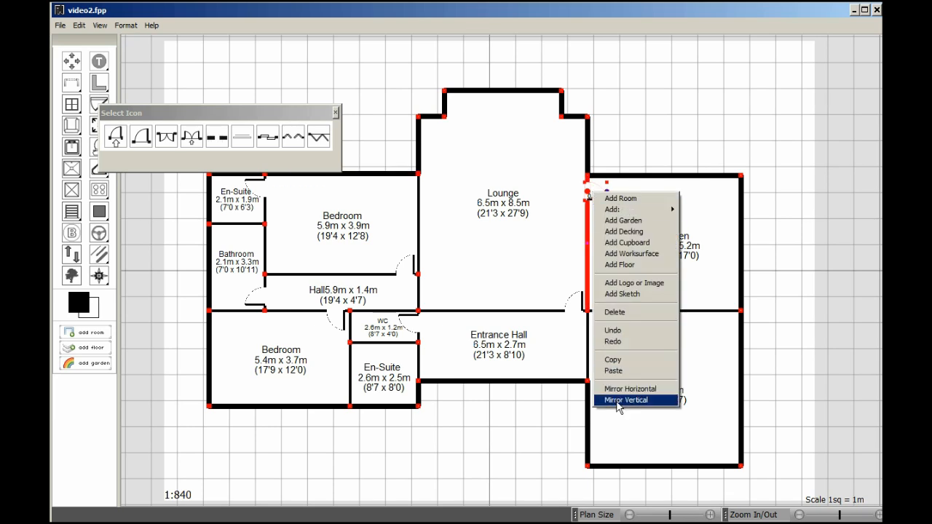
click(625, 400)
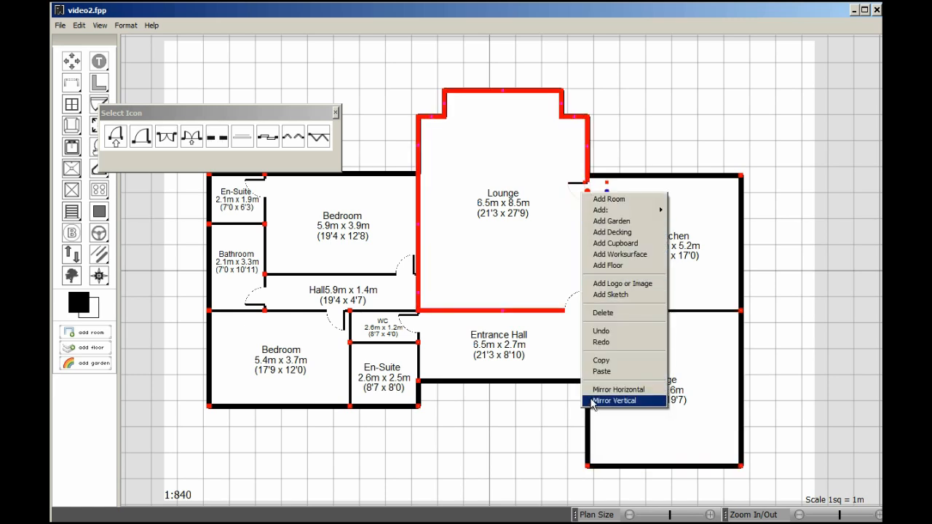
click(616, 401)
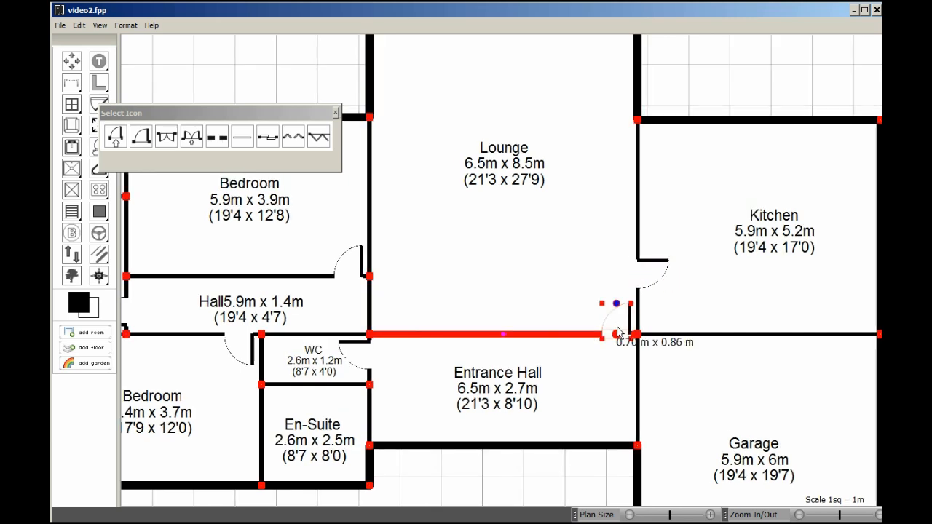
Place double doors on the Lounge–Entrance Hall wall and entrance doors in the front wall
click(758, 226)
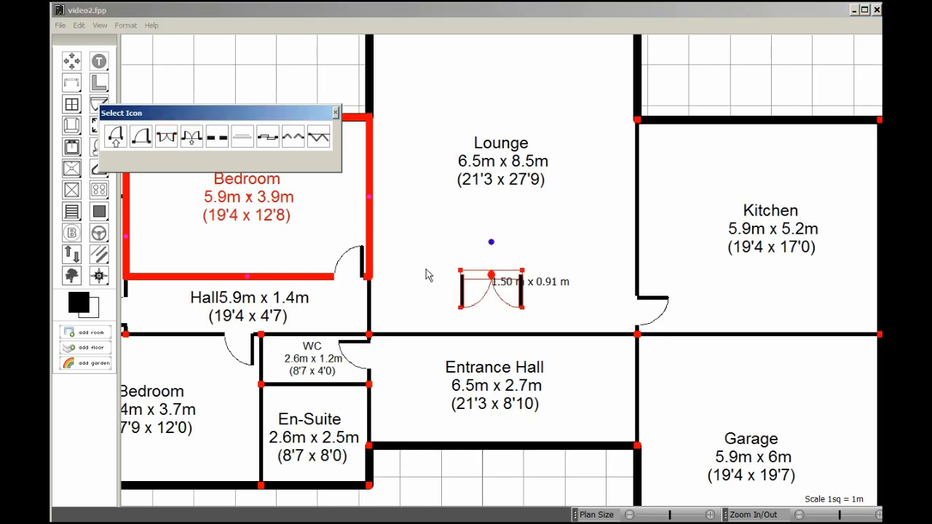
drag(492, 288, 510, 341)
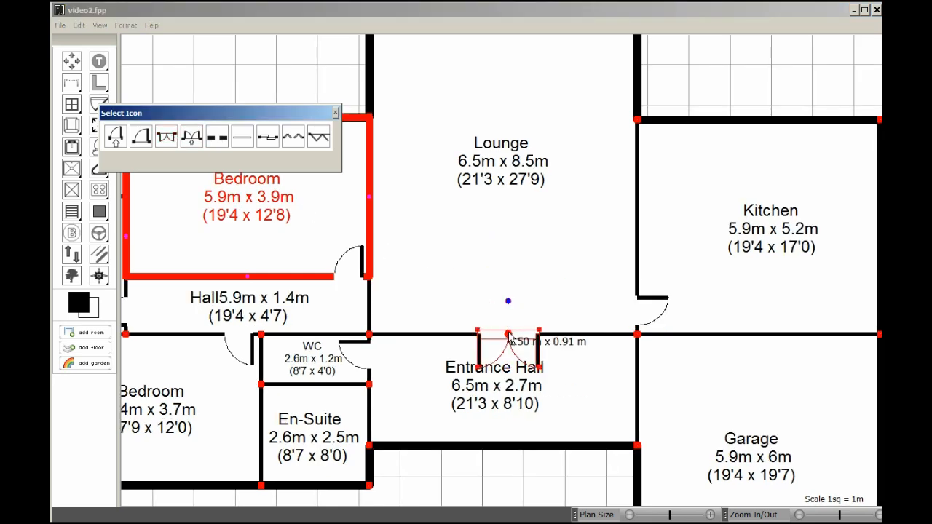
drag(508, 341, 508, 321)
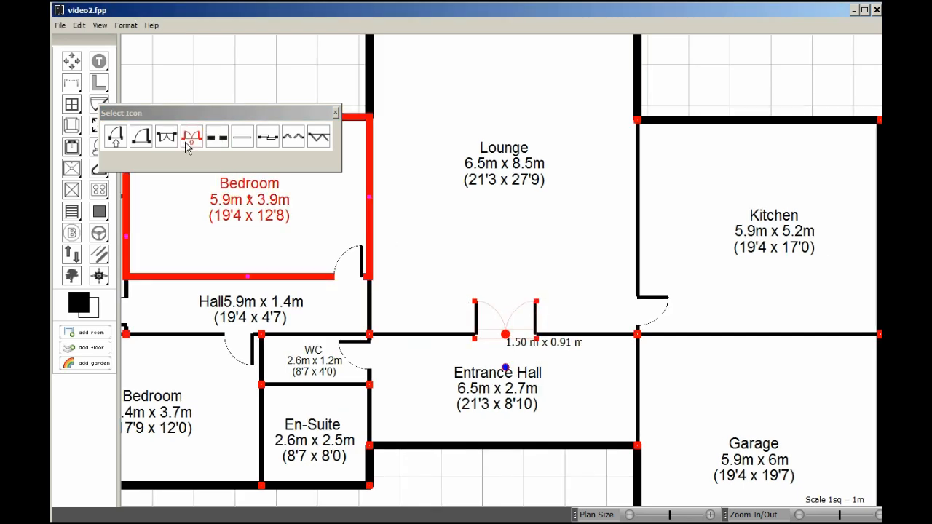
click(191, 137)
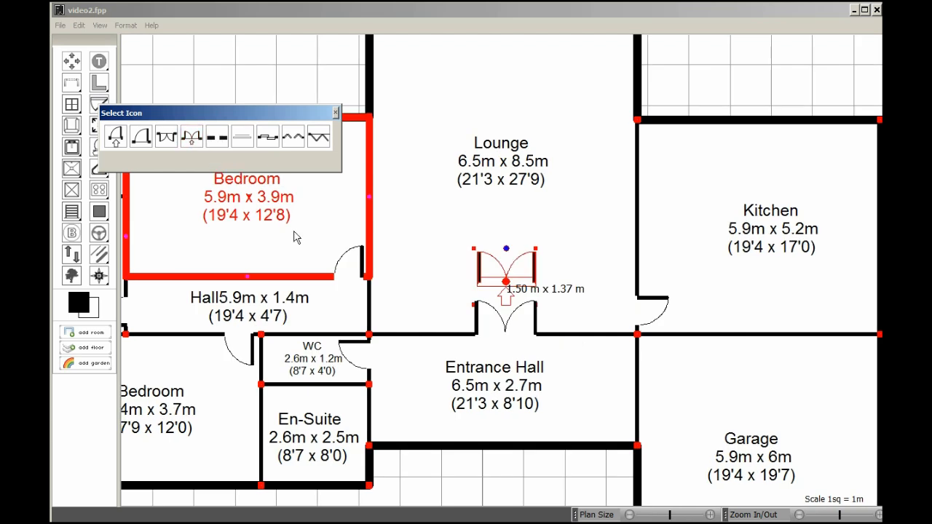
drag(506, 280, 499, 426)
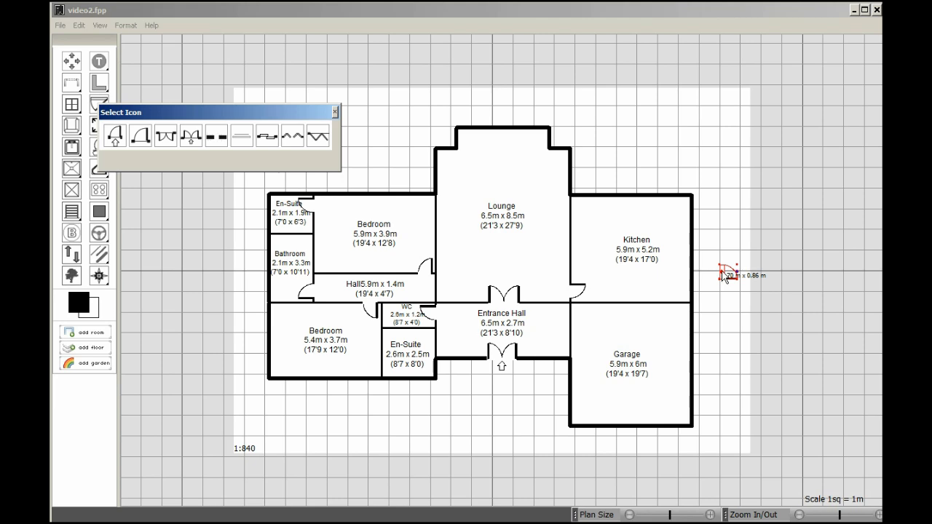
Drag a 0.70 m single door onto the Kitchen–Garage wall near its outer end
drag(728, 275, 678, 306)
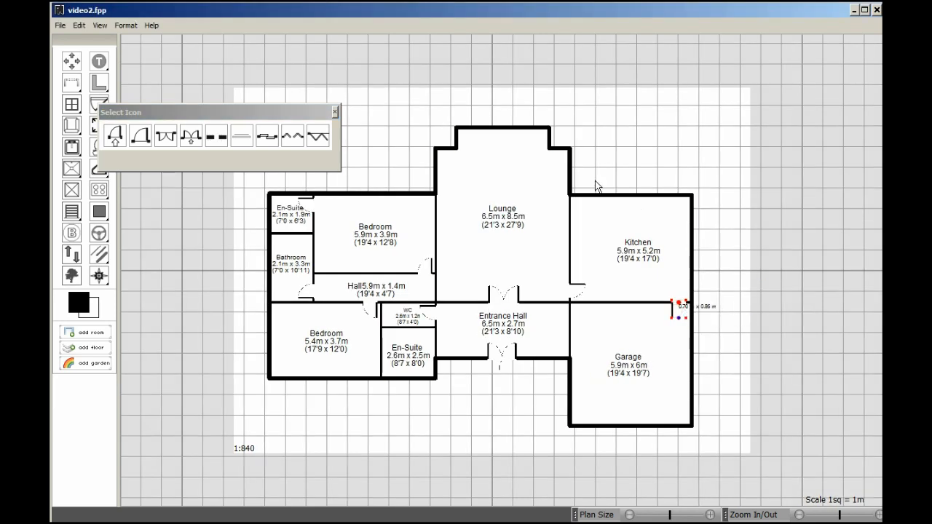
mouse_move(617, 143)
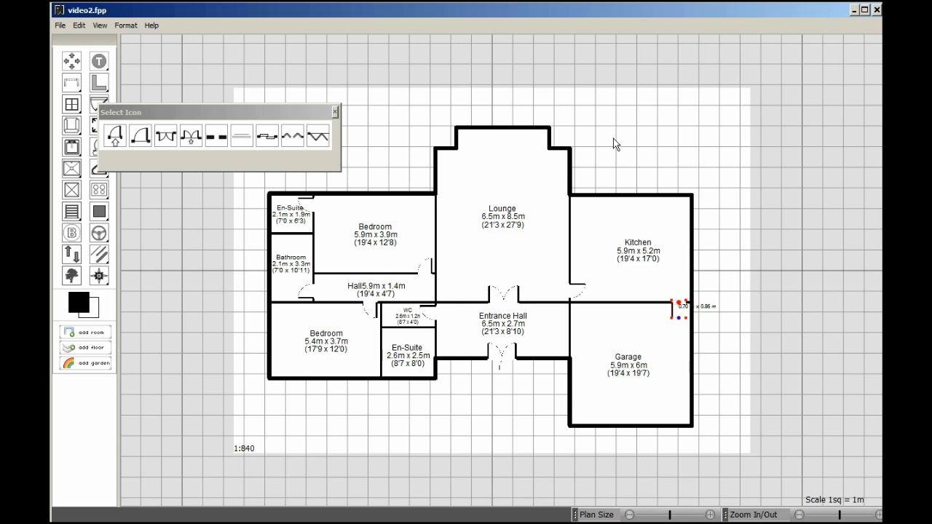
mouse_move(326, 117)
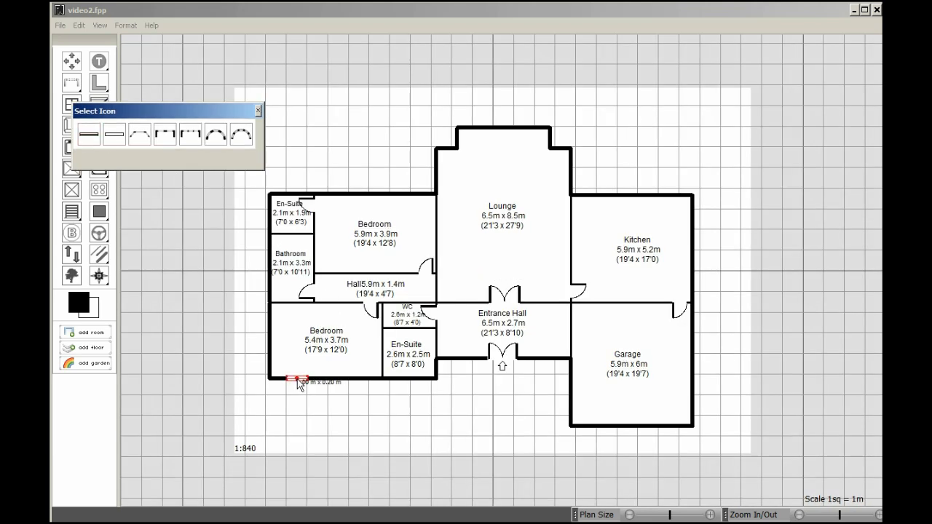
Place windows in the lower Bedroom's outer wall and the Lounge bay wall
click(89, 134)
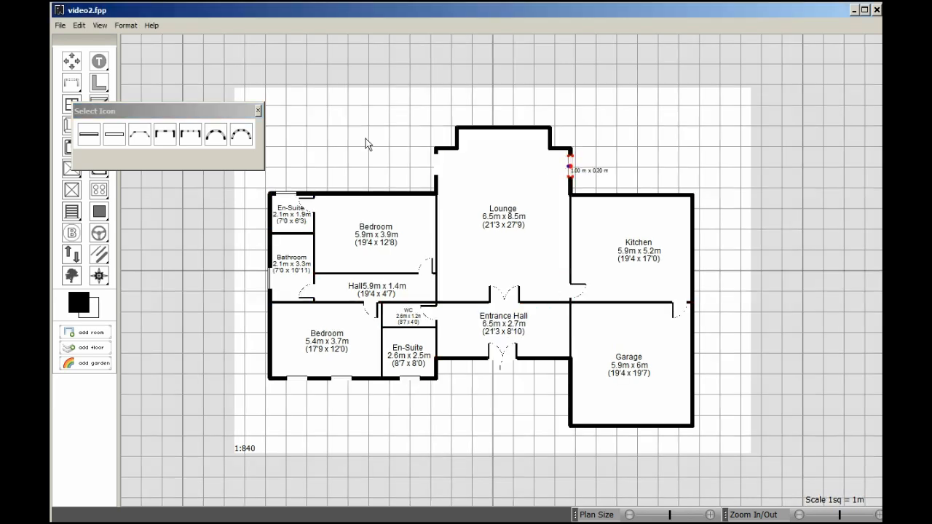
click(71, 104)
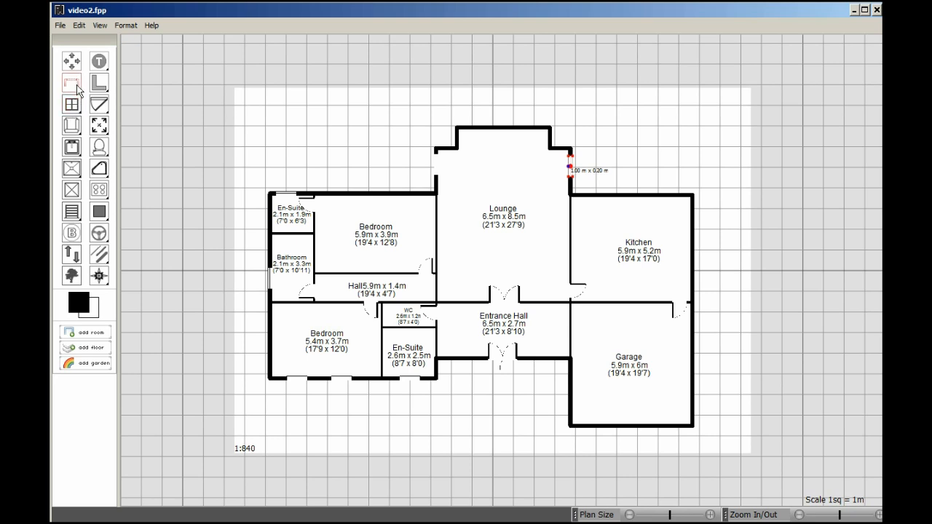
Choose a different window style and place windows on the Lounge bay side walls
click(72, 81)
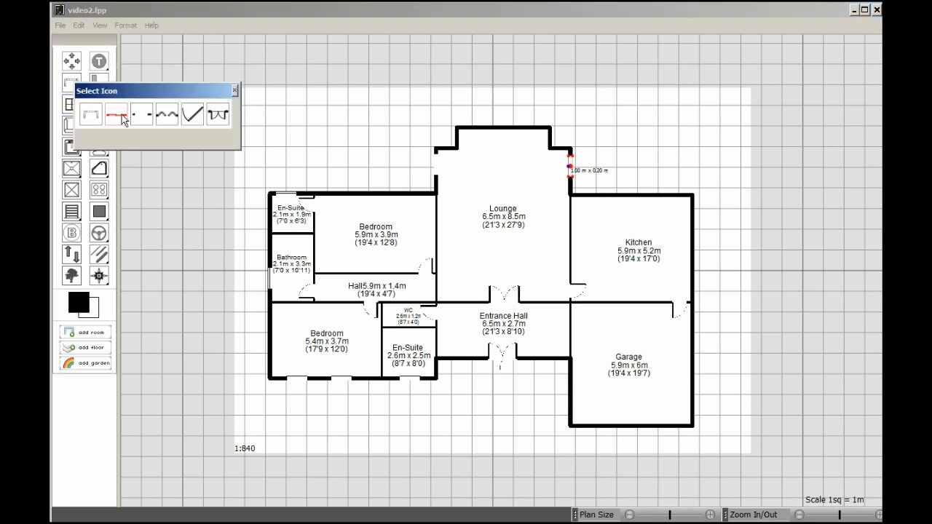
mouse_move(168, 115)
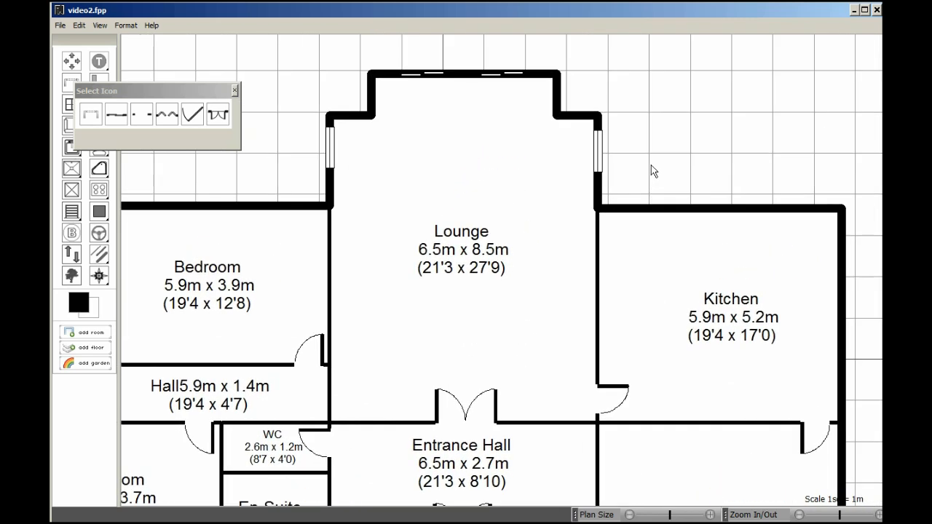
scroll(down, 3)
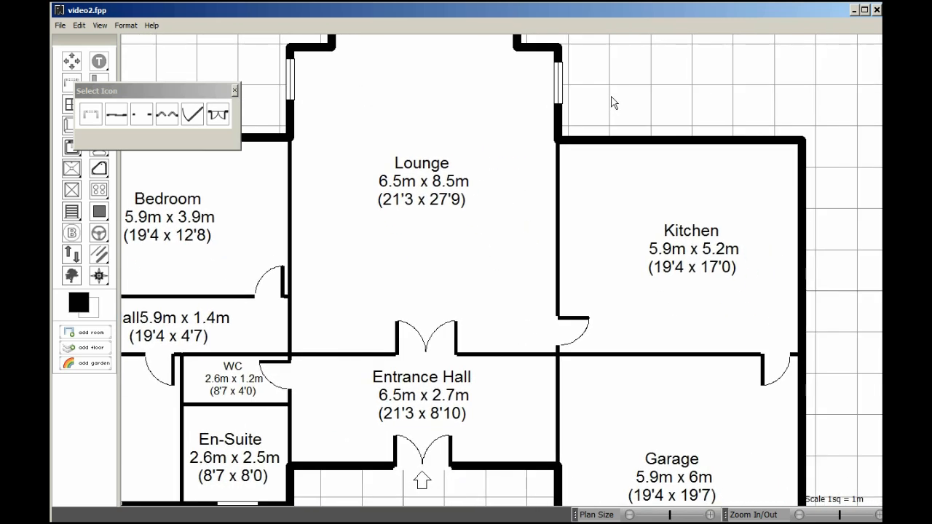
scroll(down, 3)
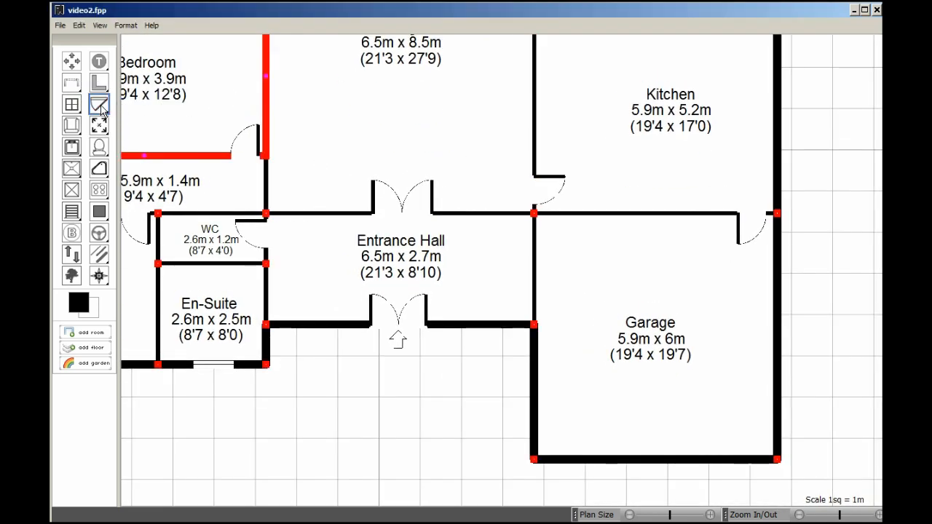
Open the door types and select the door for the Garage's bottom wall
click(98, 105)
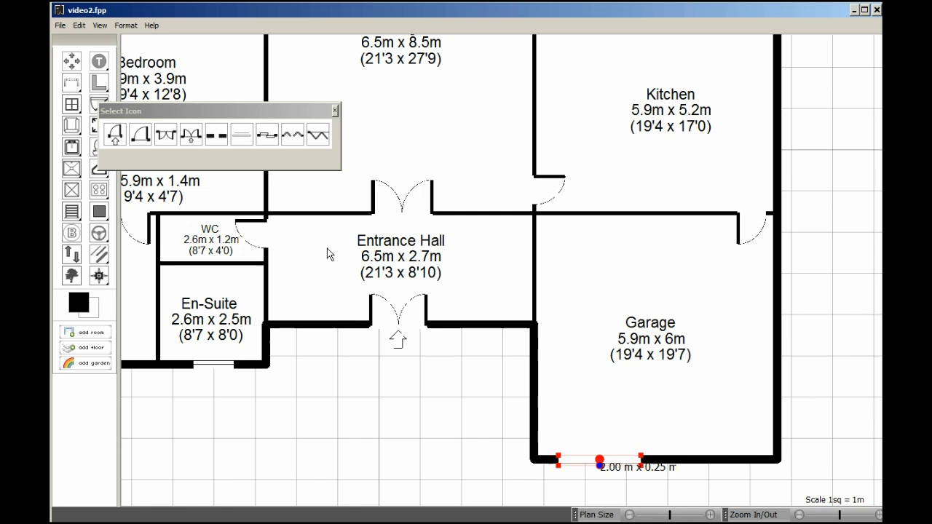
click(242, 134)
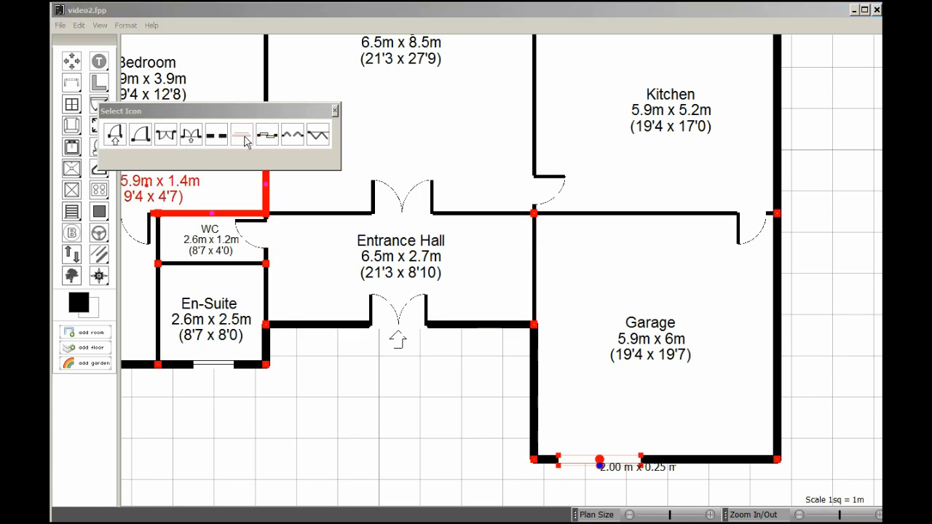